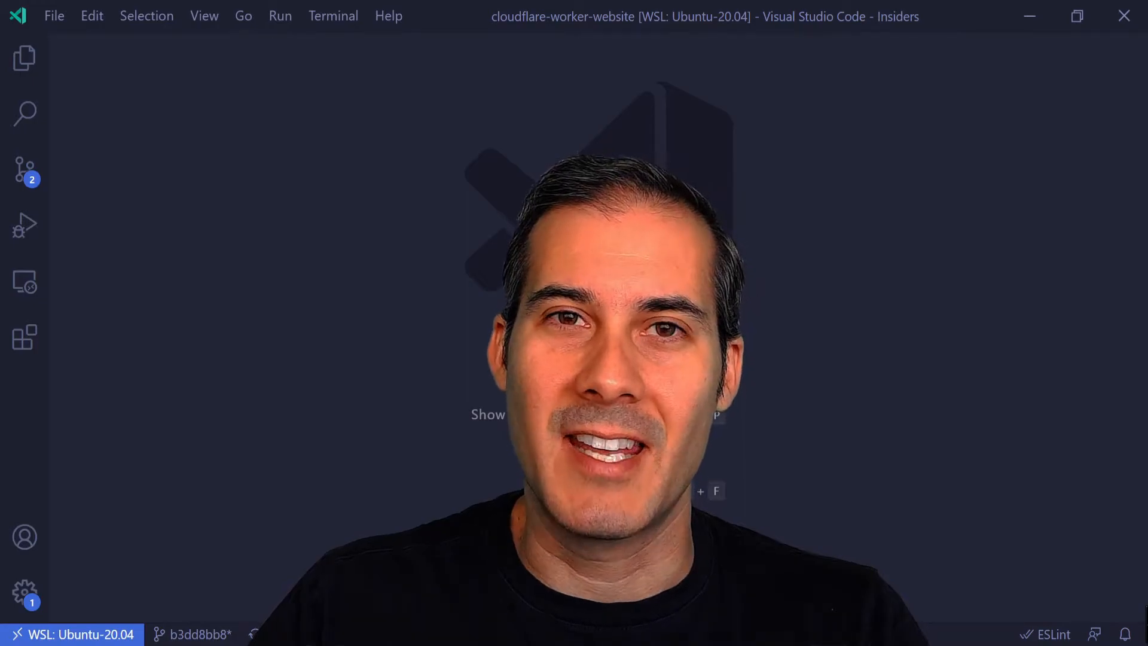
# Step: Show the Source Control panel listing the modified index.js and person.js
pyautogui.click(24, 173)
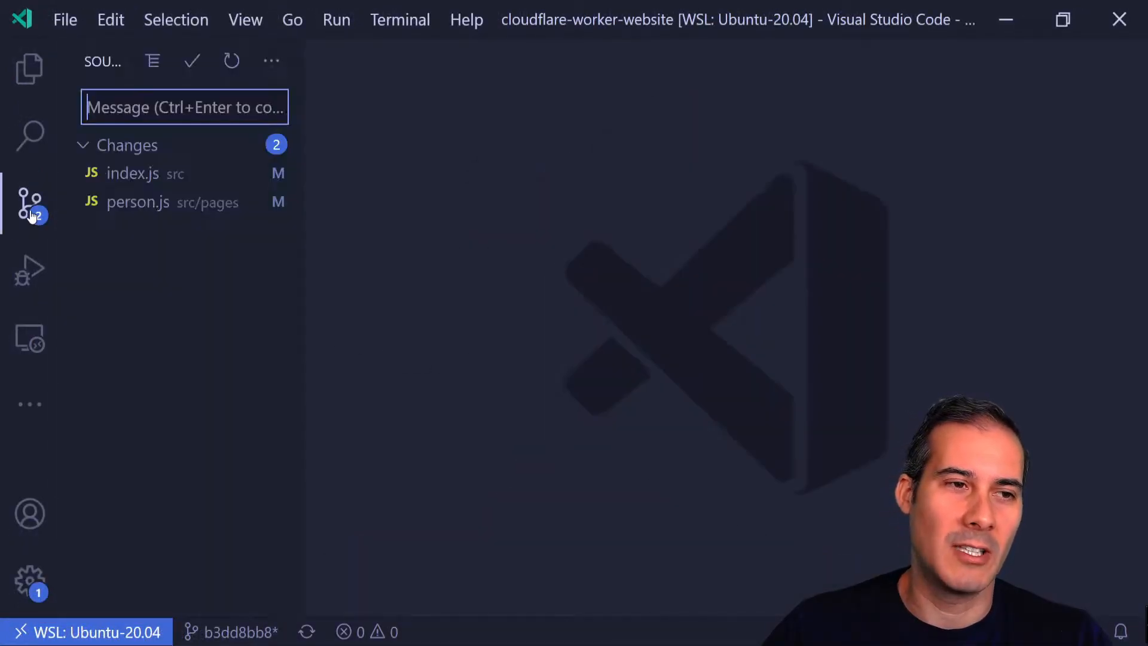
# Step: Open the index.js working-tree diff and scroll through the changes
pyautogui.click(133, 174)
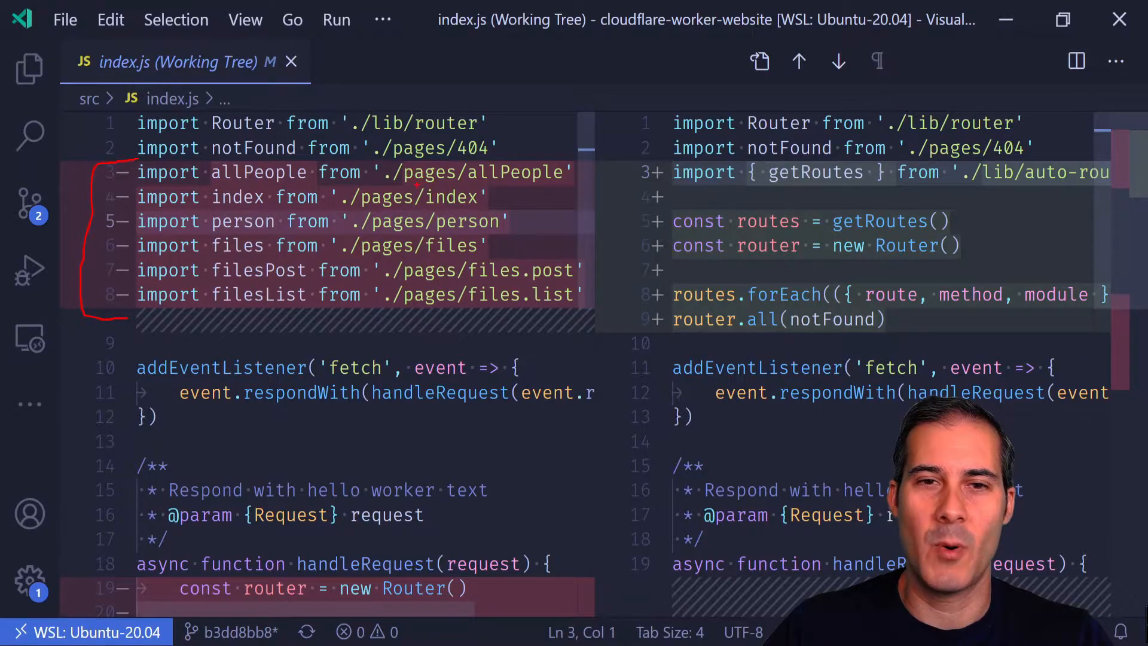
pyautogui.scroll(-3)
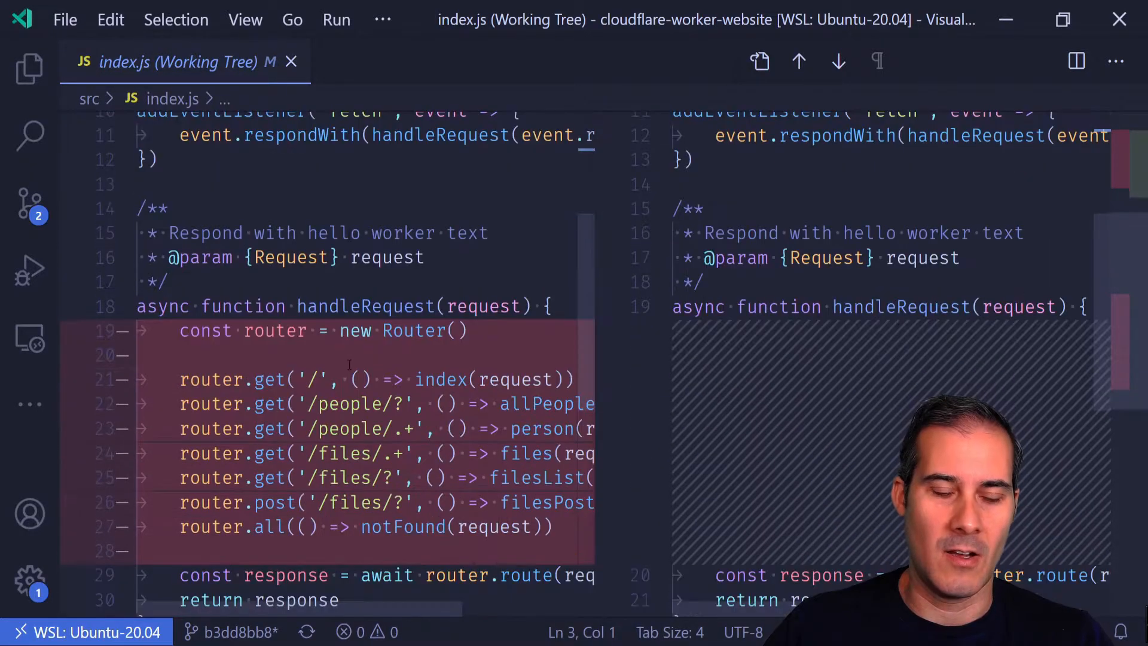
pyautogui.scroll(-3)
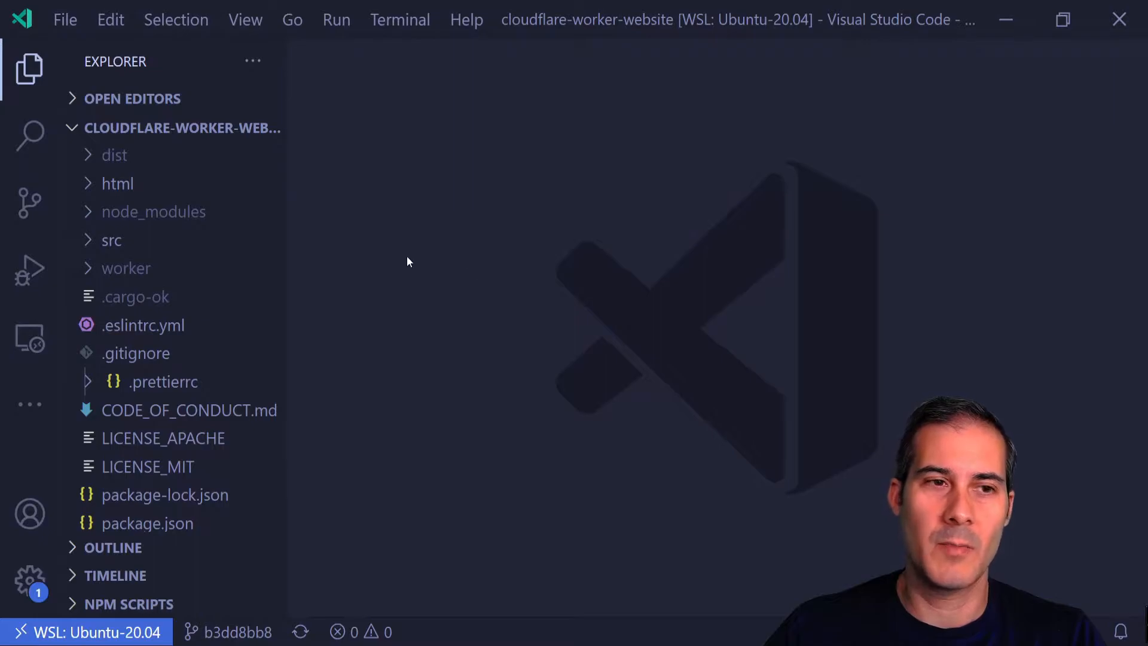
# Step: Create a new file named auto-routes.js in src/lib
pyautogui.click(111, 240)
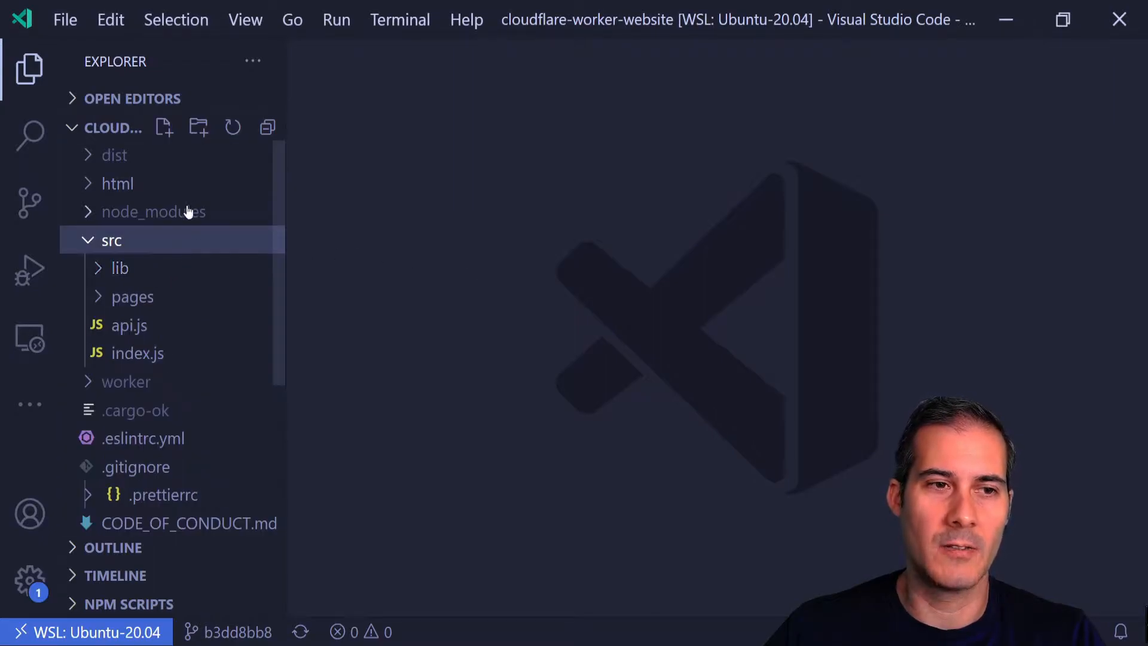
pyautogui.click(164, 128)
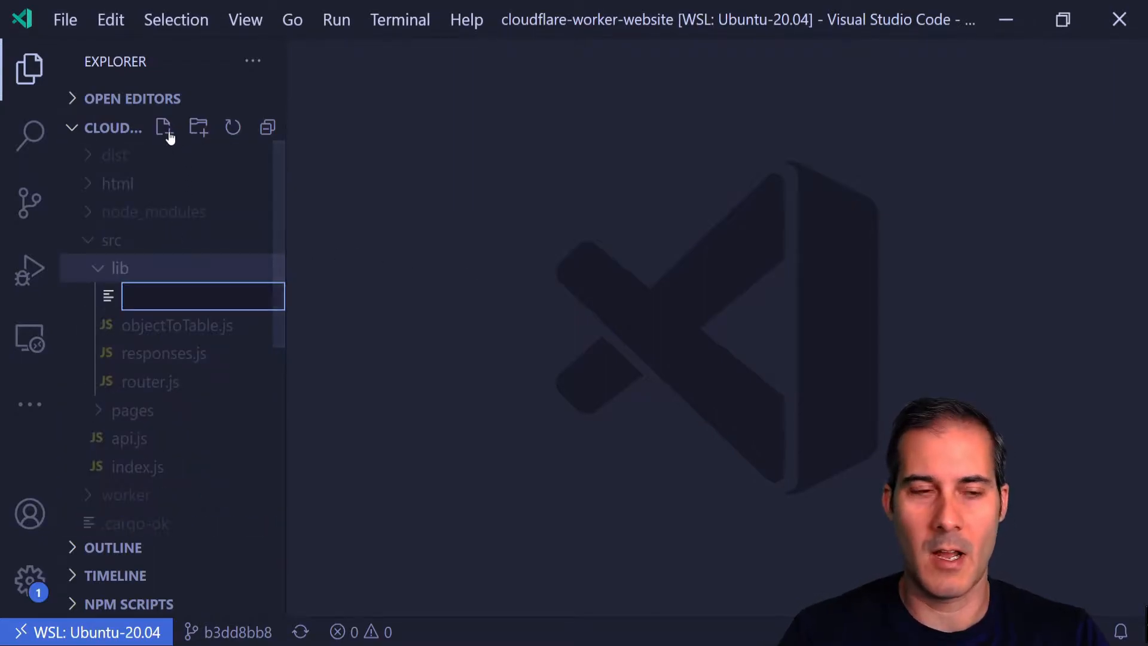
pyautogui.write('auto-routes.js')
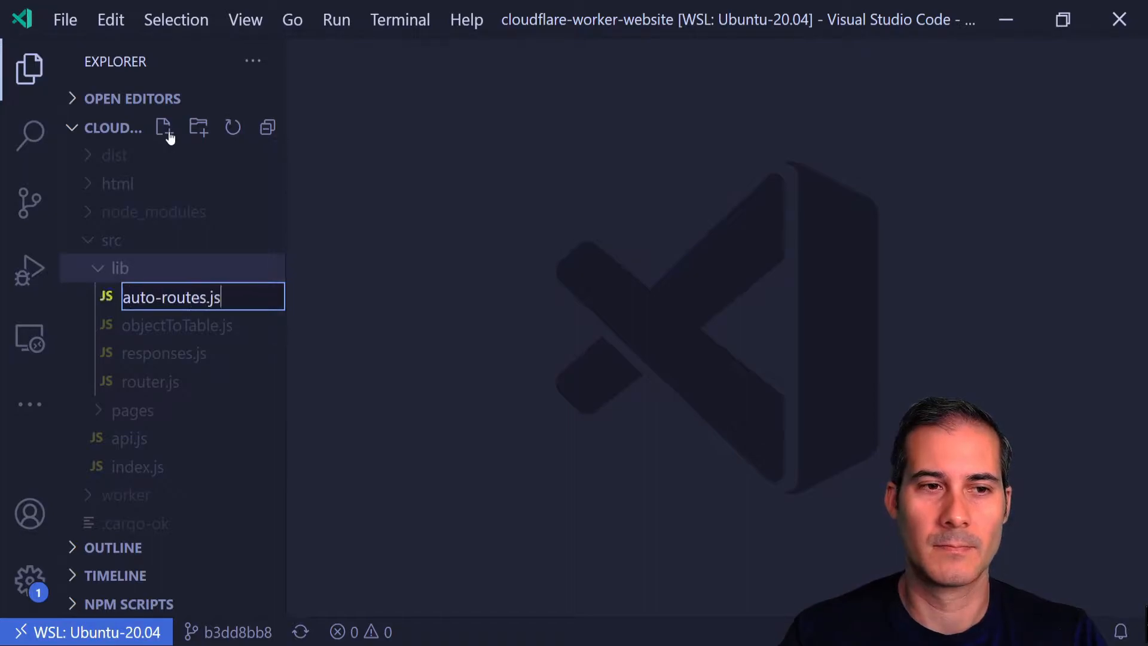
pyautogui.press('Enter')
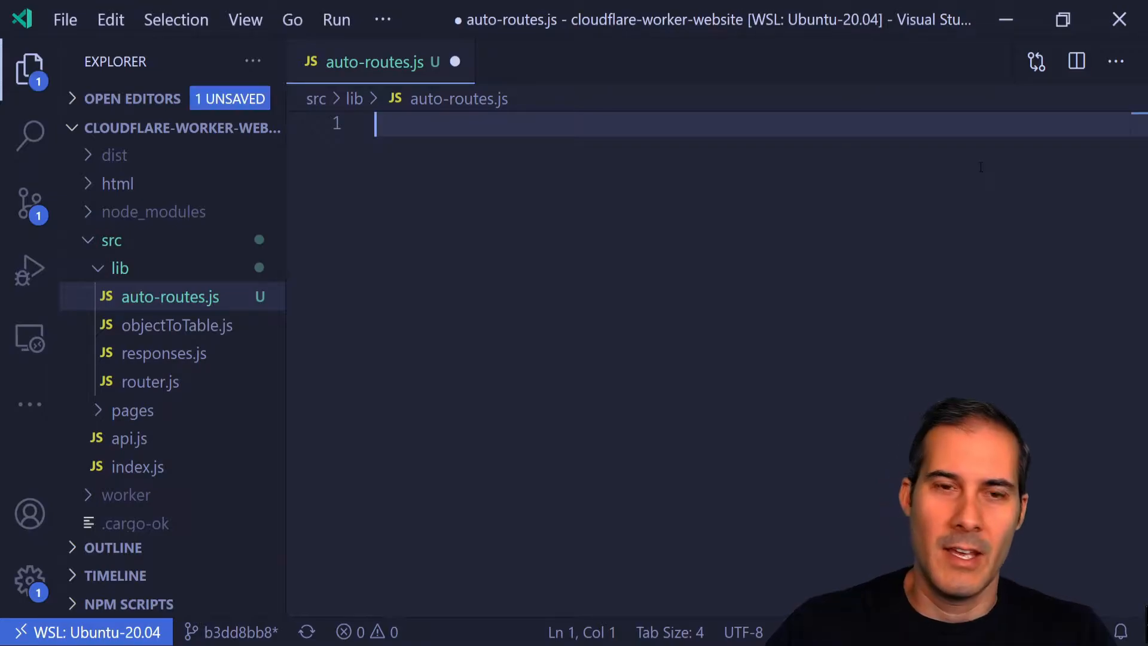
# Step: Start isModule, returning false when module or module.exports is missing
pyautogui.write('const')
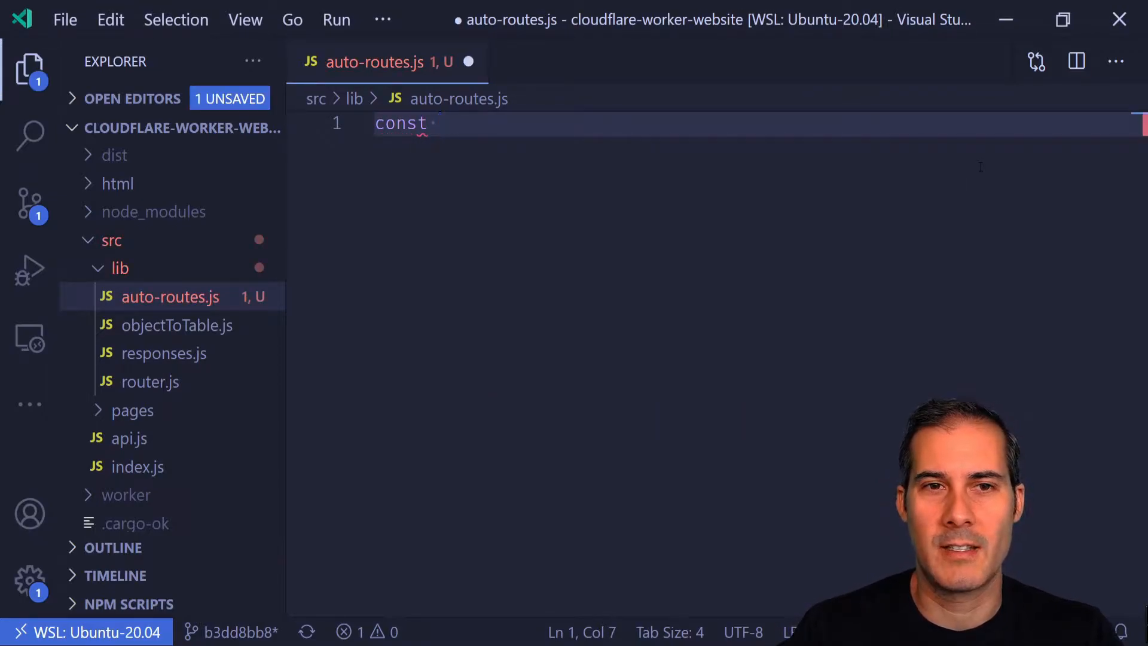
pyautogui.write('isModule')
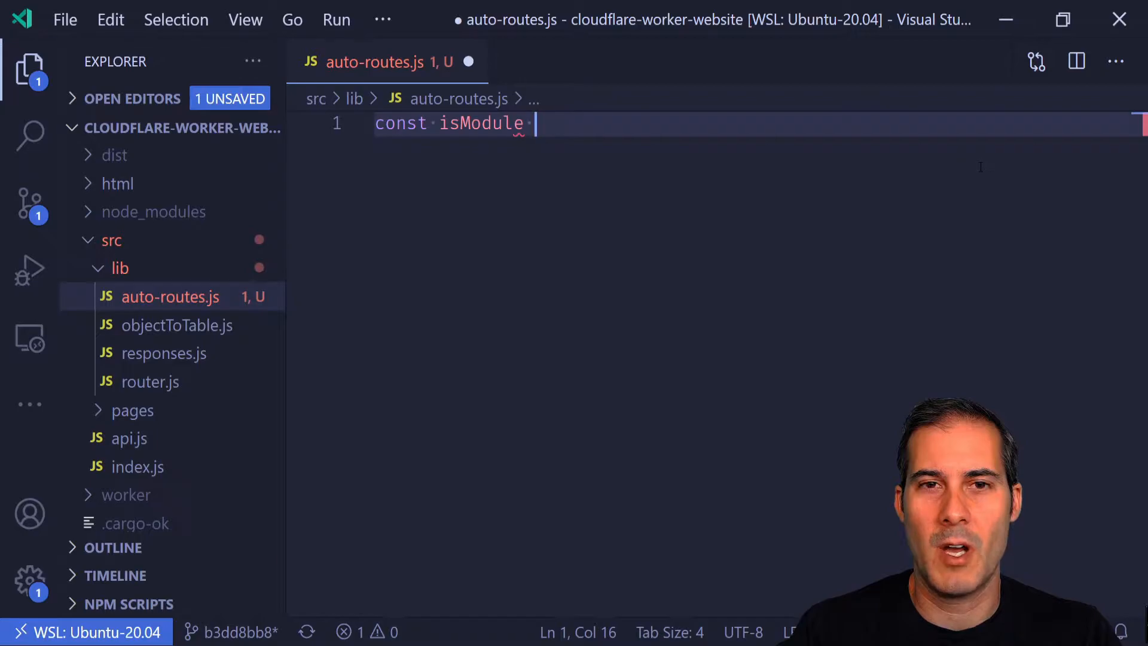
pyautogui.write('= module')
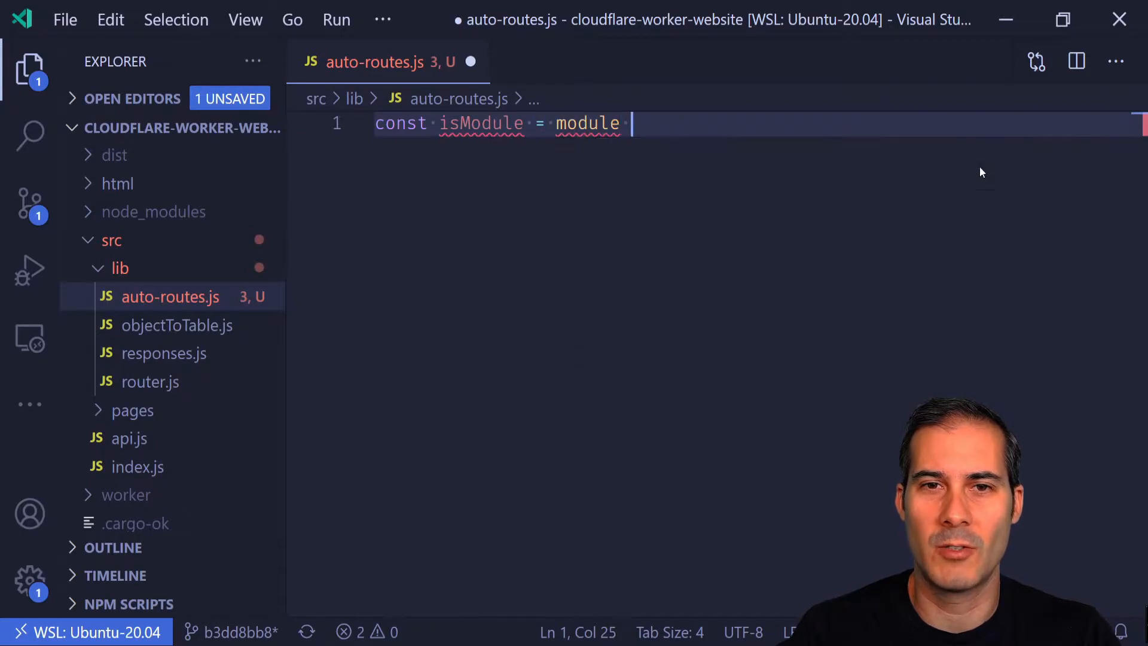
pyautogui.write('=> {')
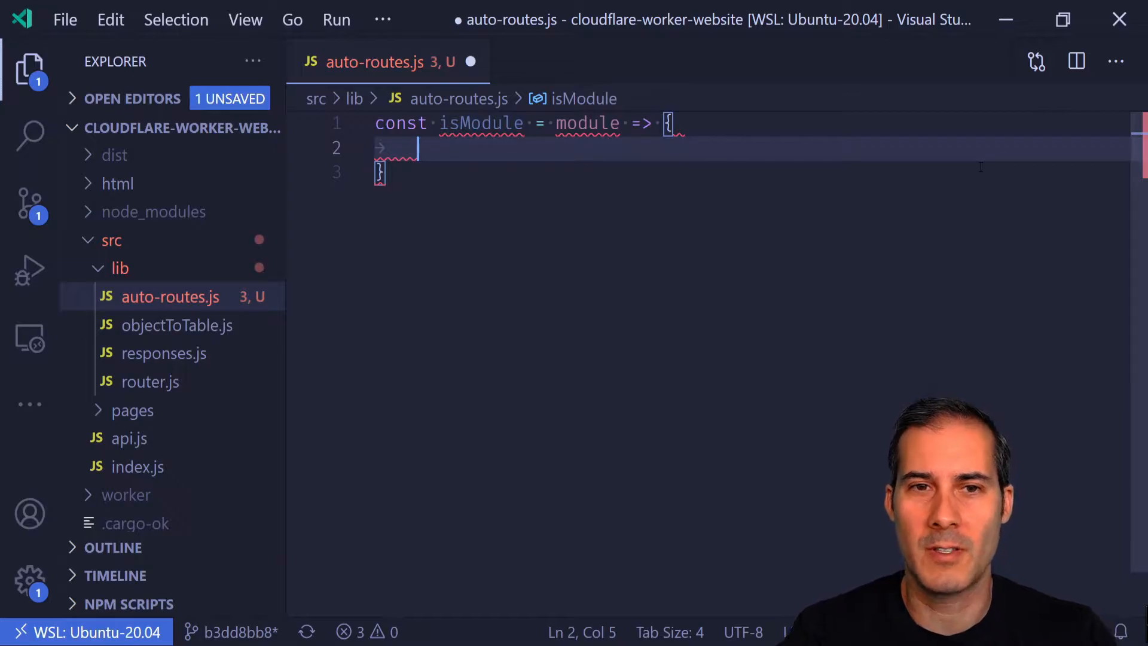
pyautogui.write('i')
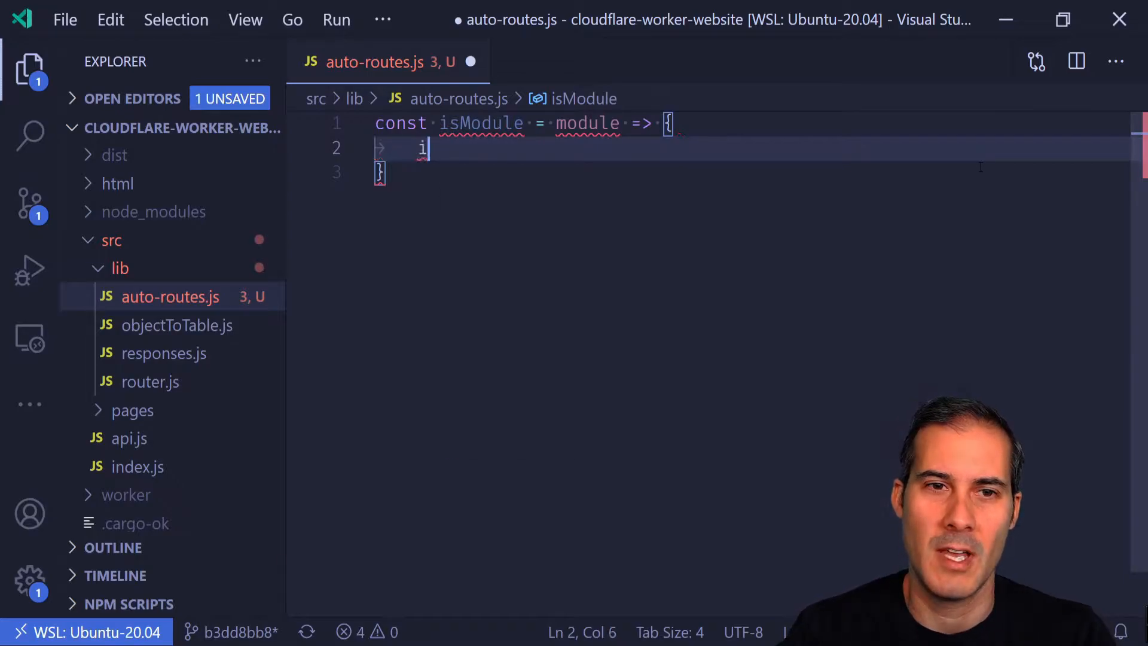
pyautogui.write('f (!')
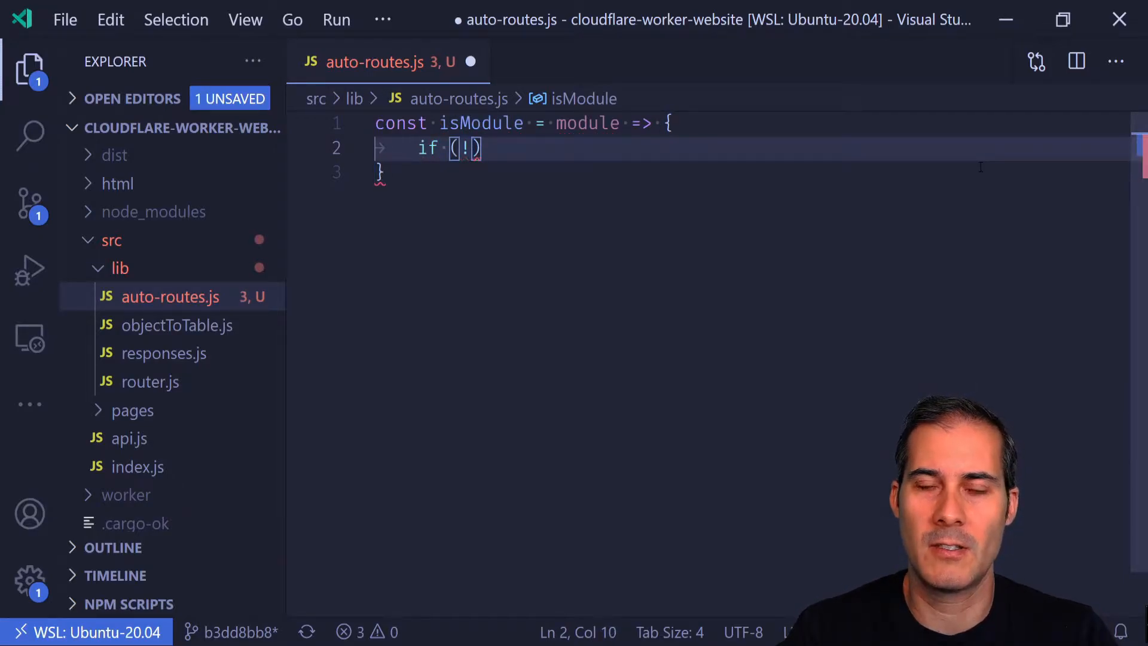
pyautogui.write('module')
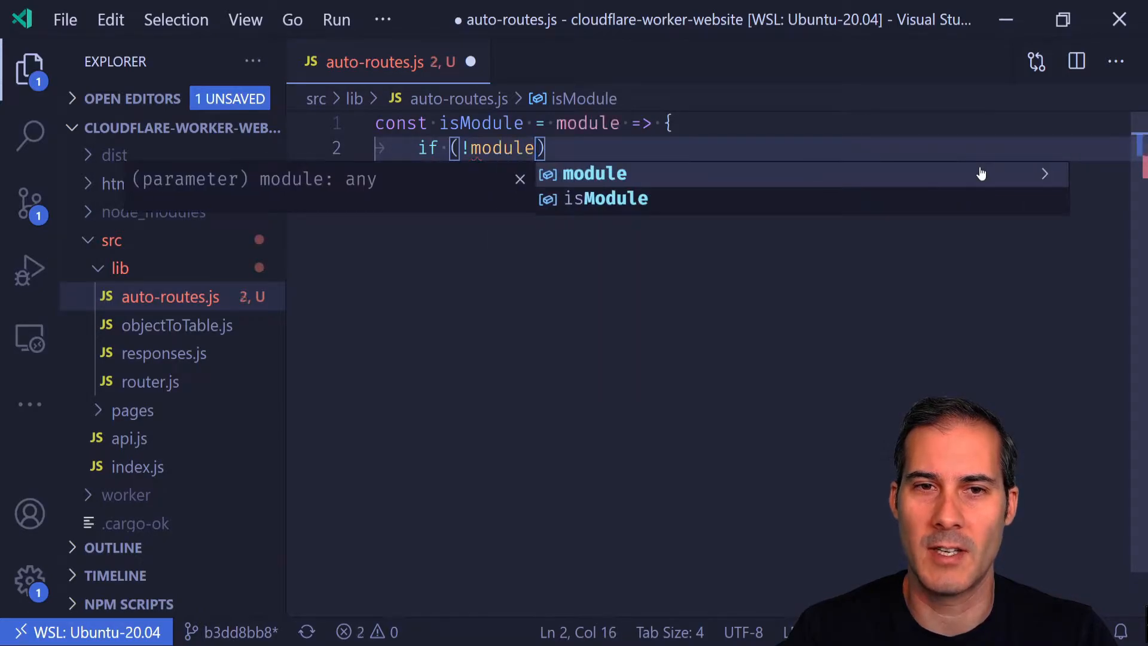
pyautogui.write('|| !')
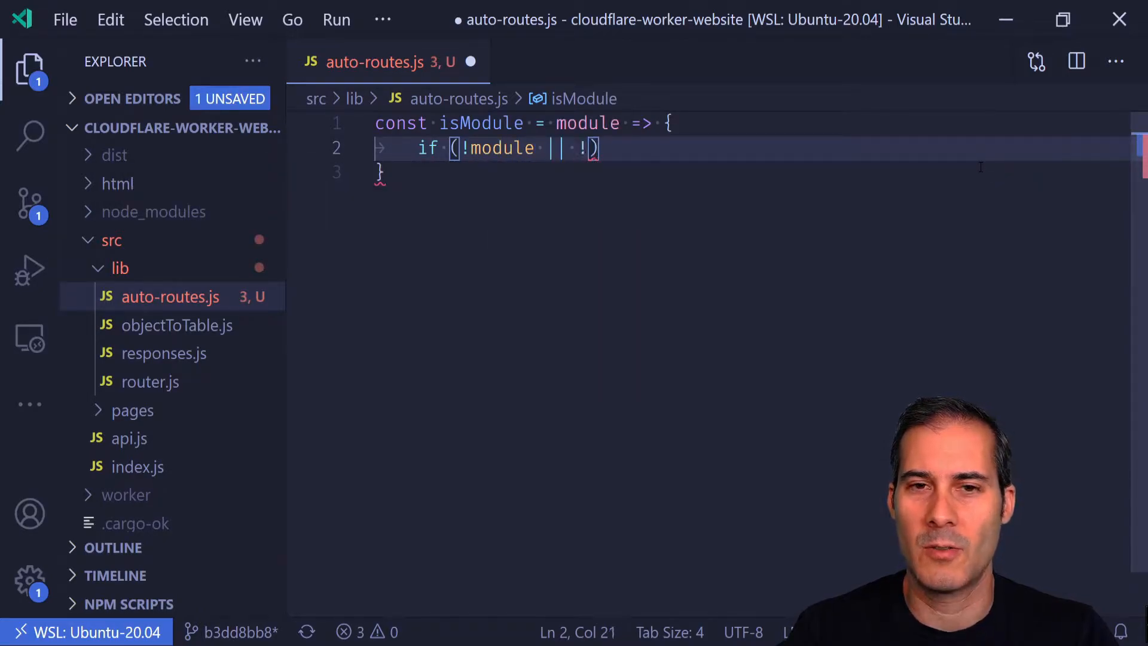
pyautogui.write('module.exp')
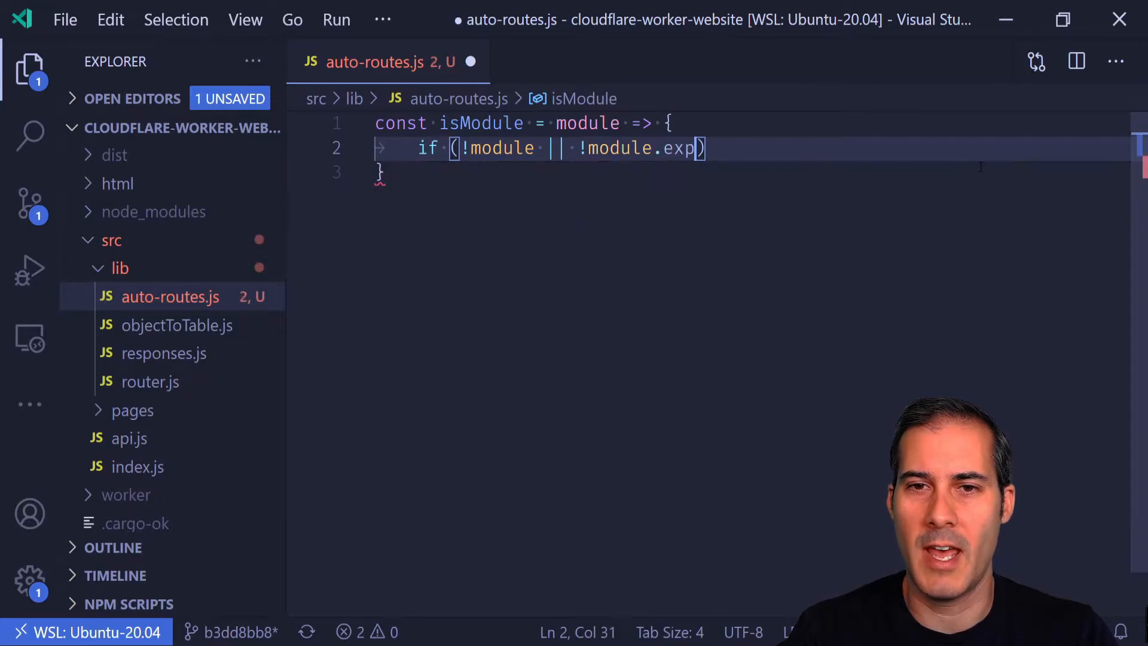
pyautogui.write('orts')
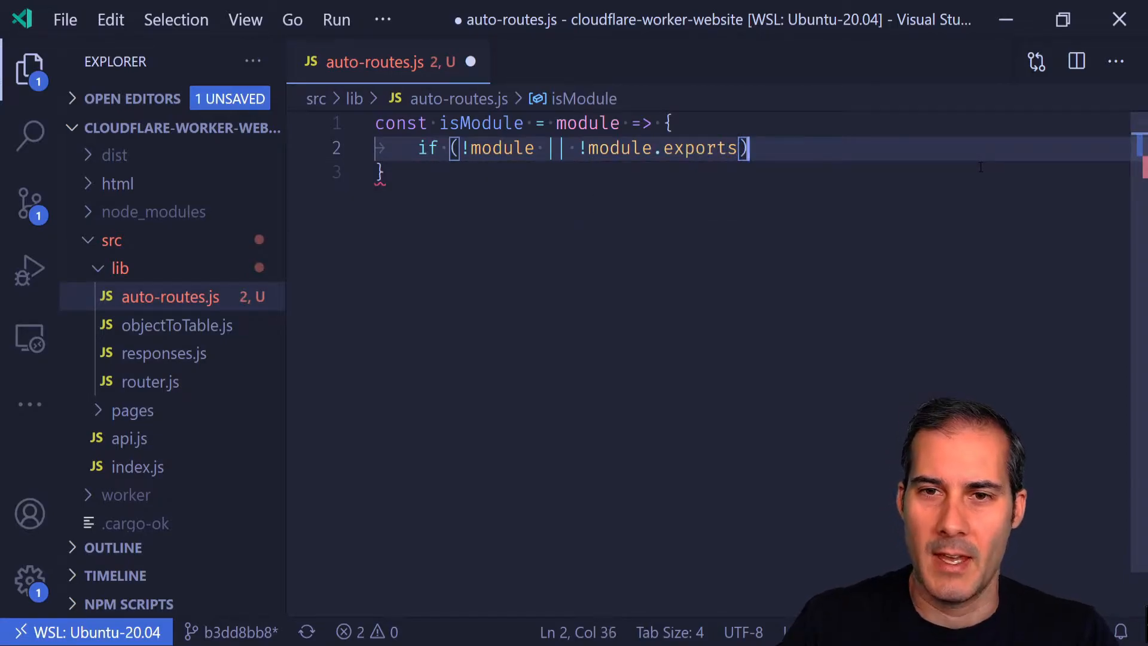
pyautogui.write('return fals')
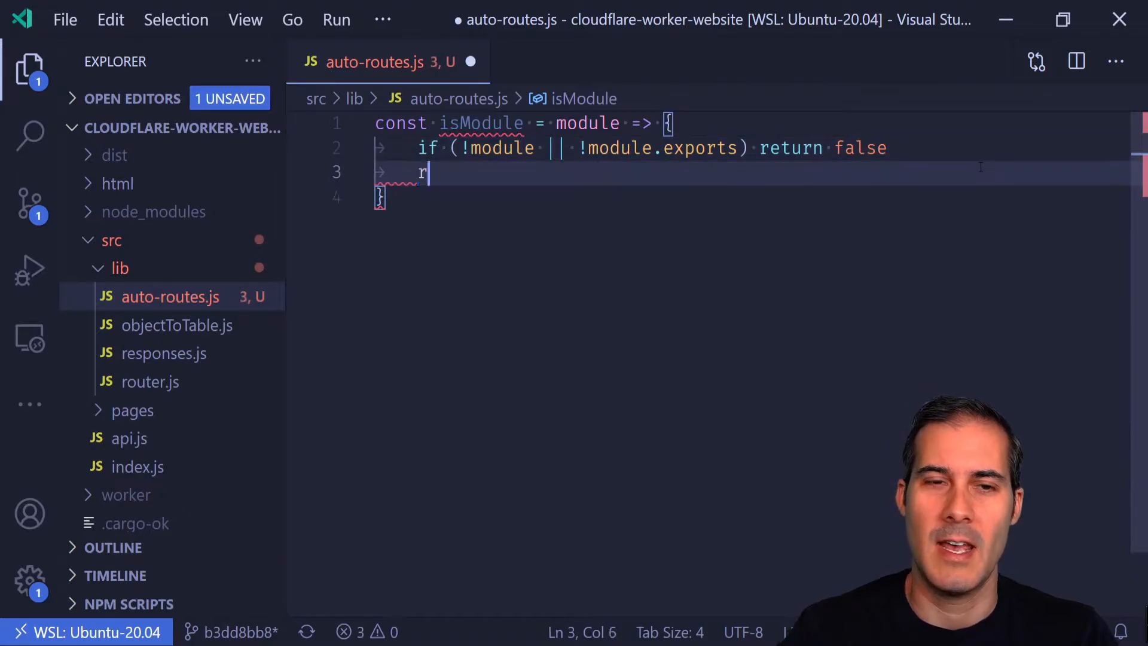
# Step: Return whether Object.prototype.toString of module.exports equals '[object Module]'
pyautogui.write('eturn Object')
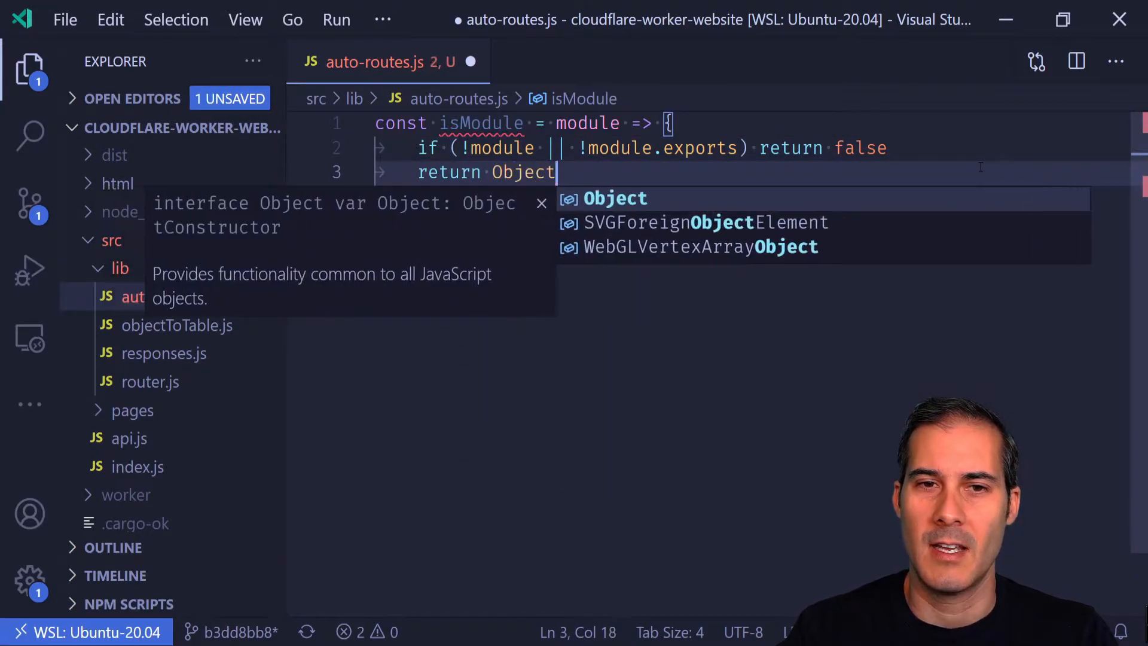
pyautogui.write('.prototype.')
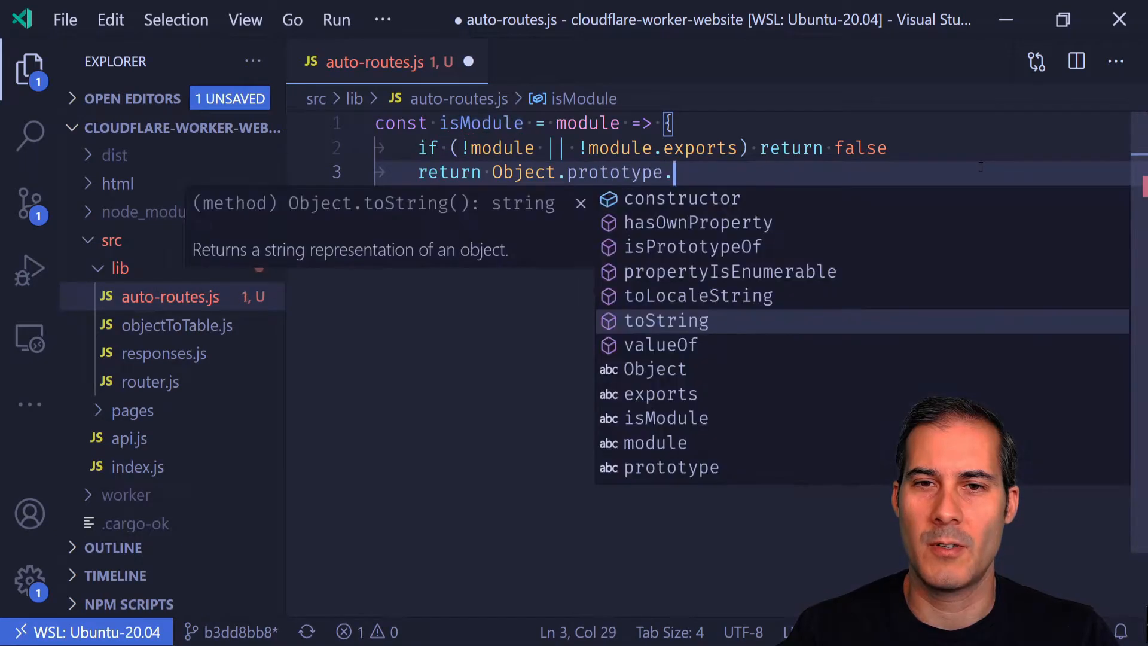
pyautogui.write('toString.call(module.exports')
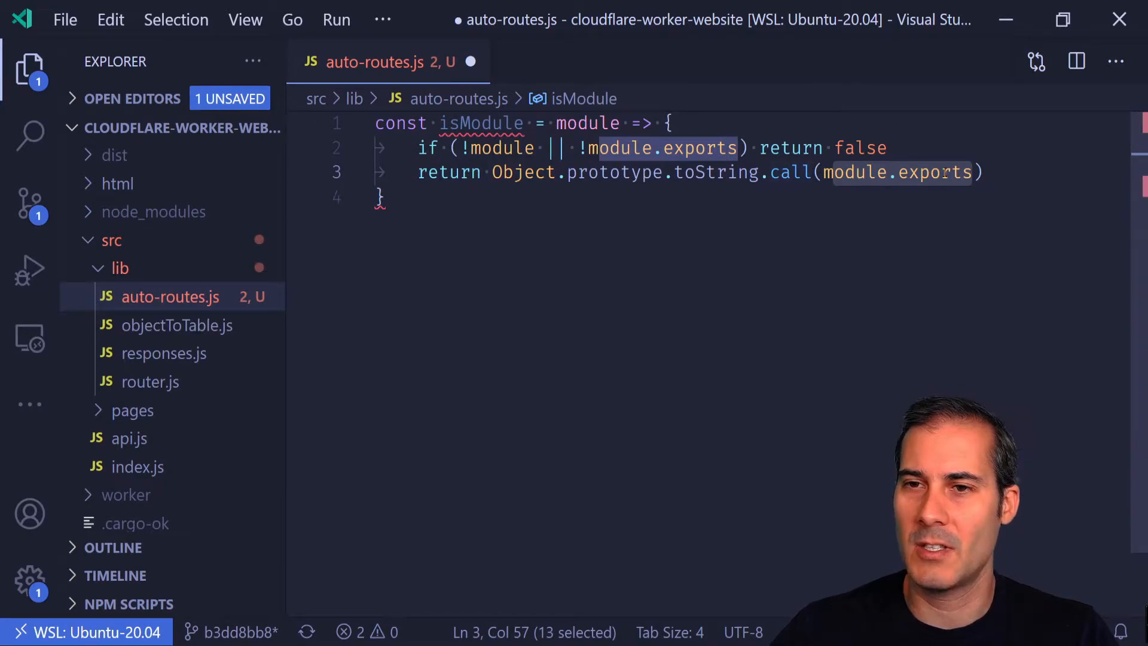
pyautogui.doubleClick(523, 172)
pyautogui.write(" === '")
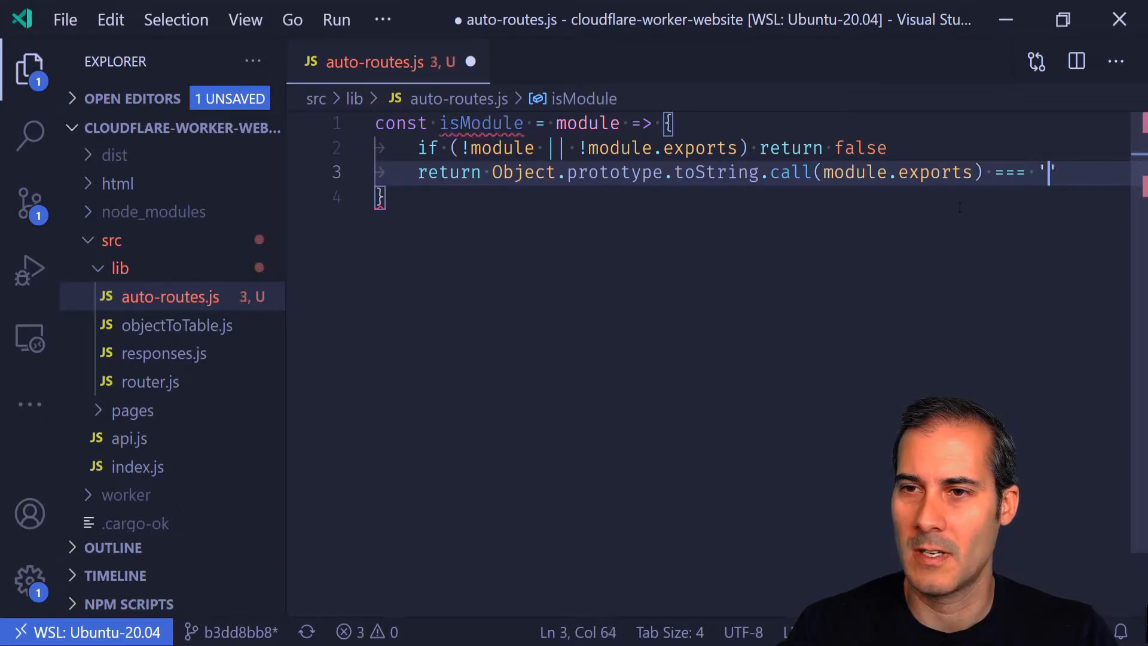
pyautogui.write('[object Module')
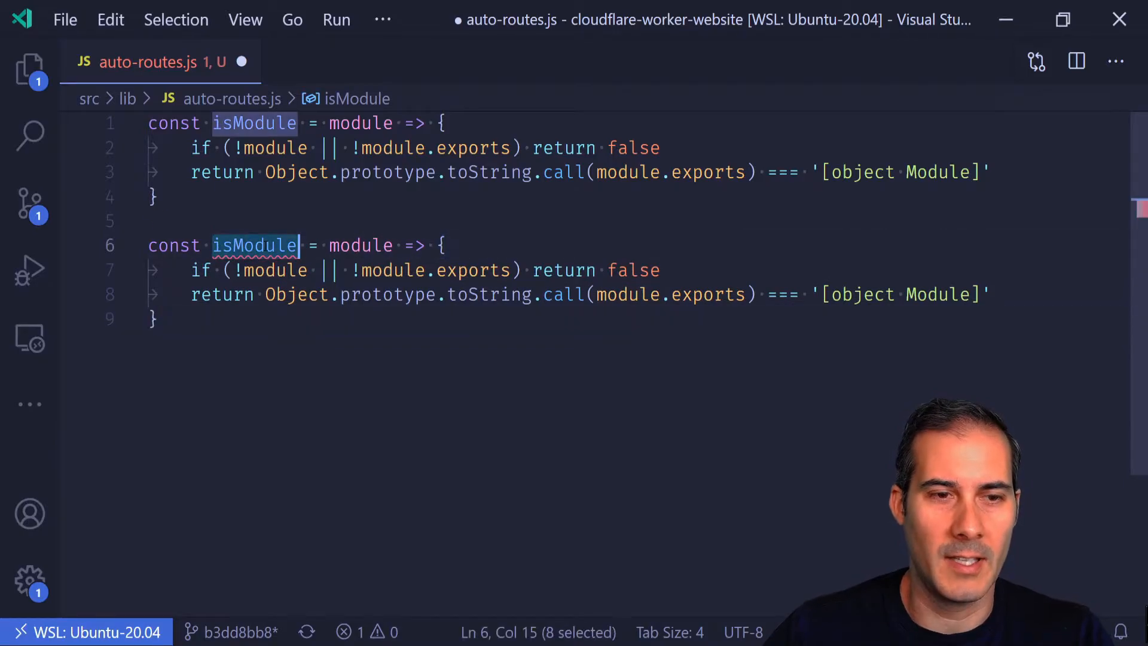
# Step: Turn the duplicated function into hasRoute returning !!module.exports.route
pyautogui.write('isRoute')
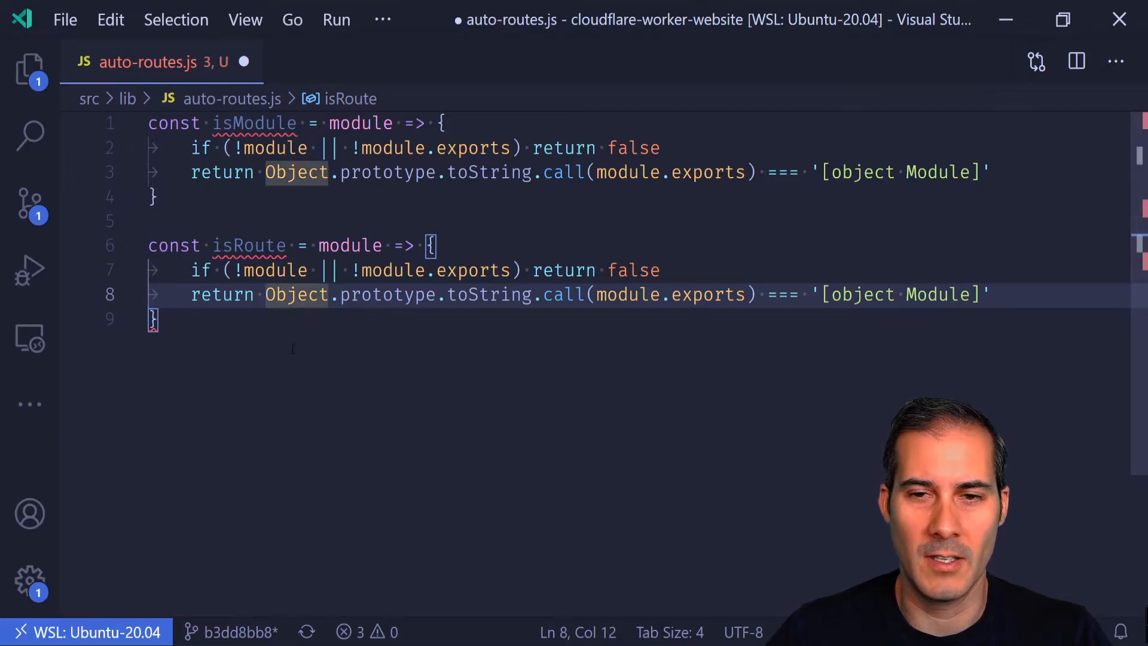
pyautogui.write('module.exports.route')
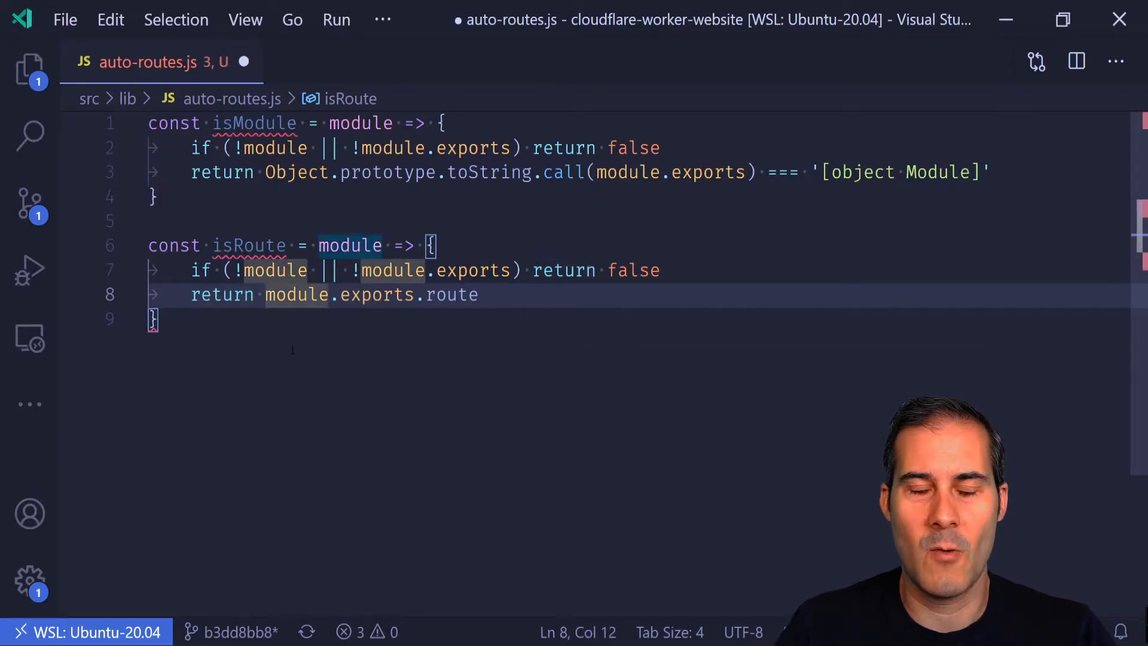
pyautogui.write('!!')
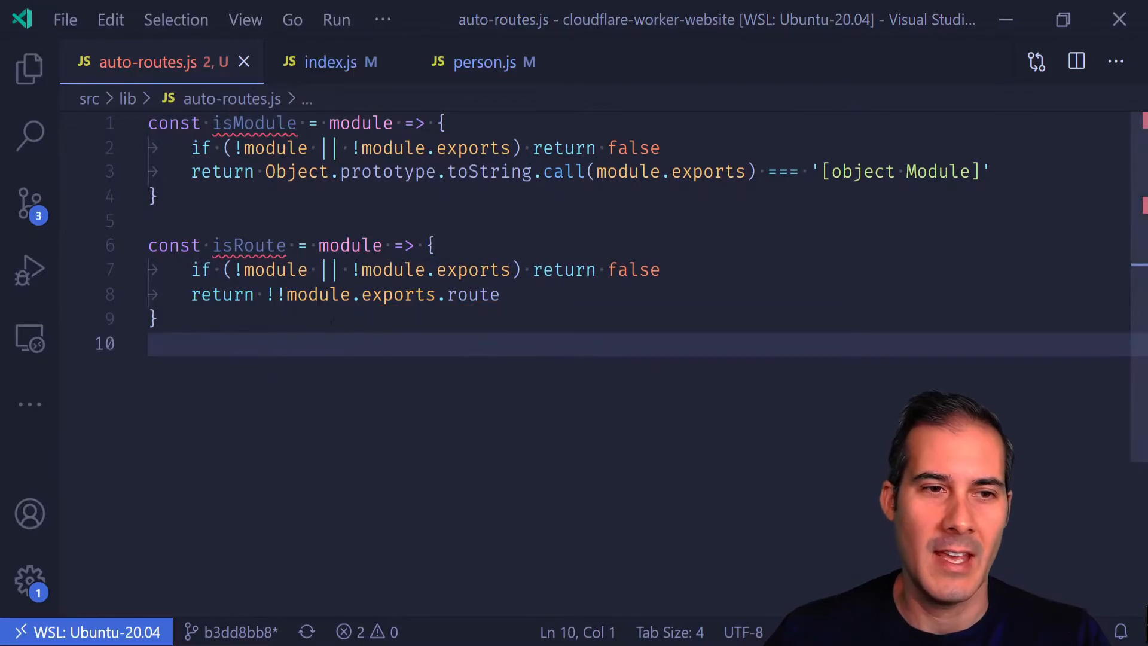
pyautogui.doubleClick(249, 245)
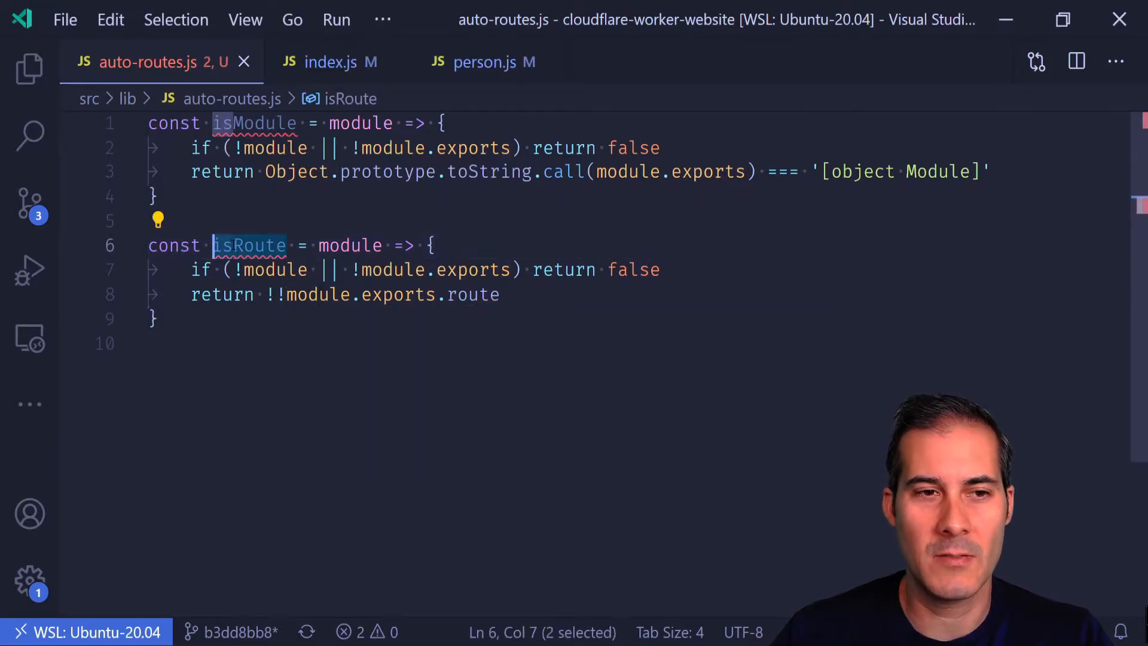
pyautogui.write('hasRoute')
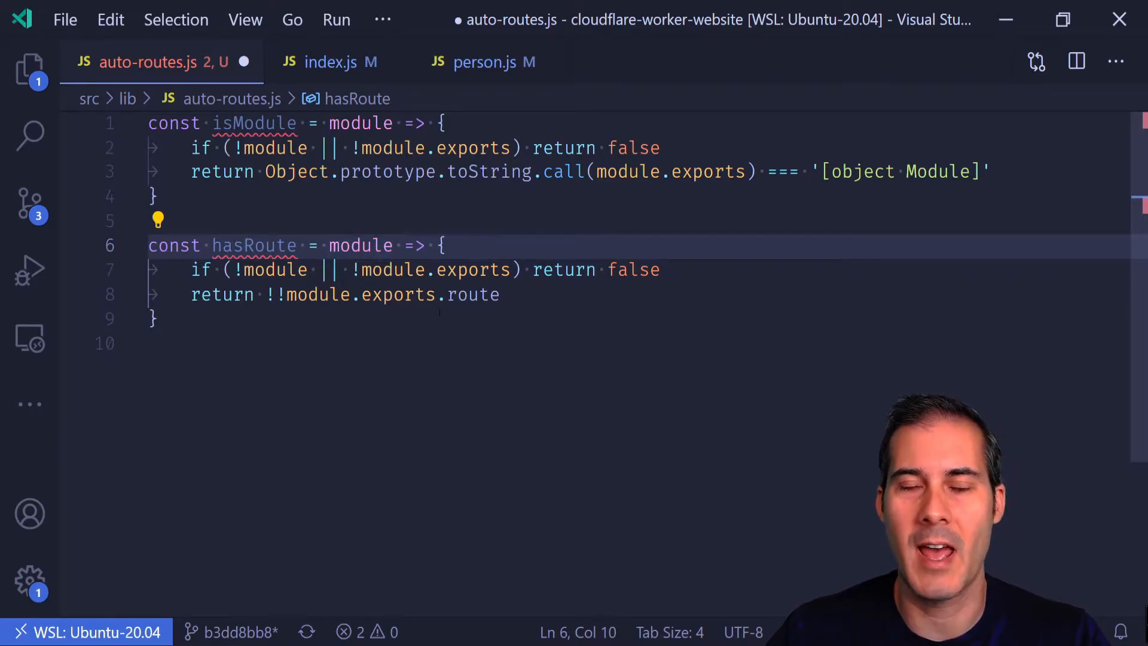
pyautogui.press('Enter')
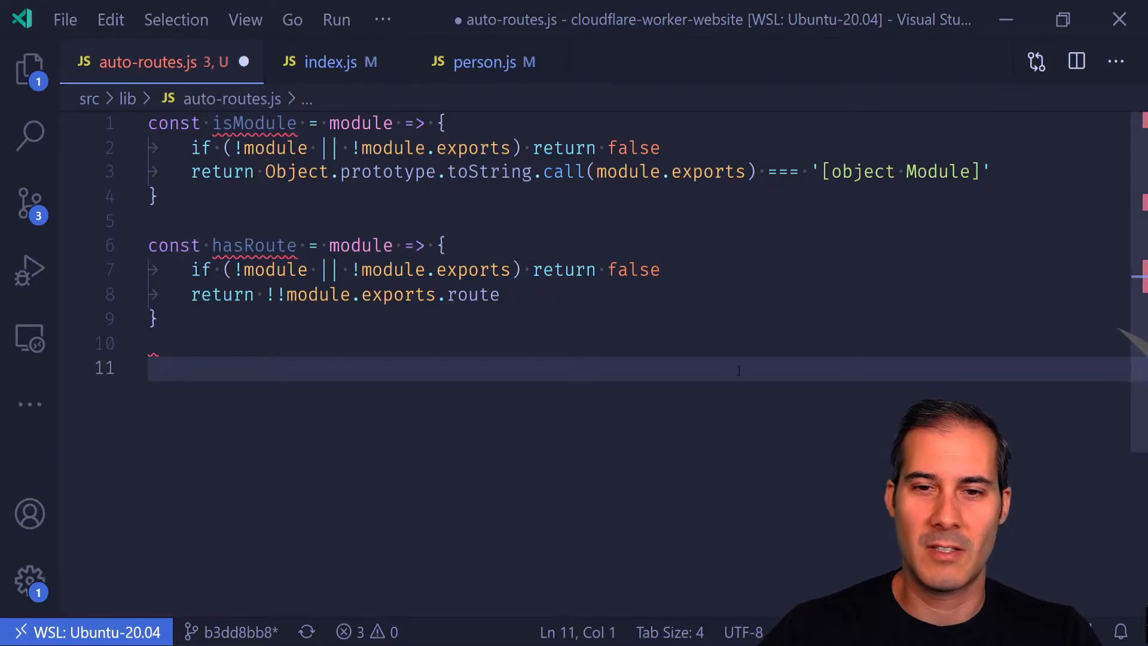
# Step: Export getRoutes filtering Object.values(require.cache) by isModule and hasRoute
pyautogui.write('export const getRoutes = (')
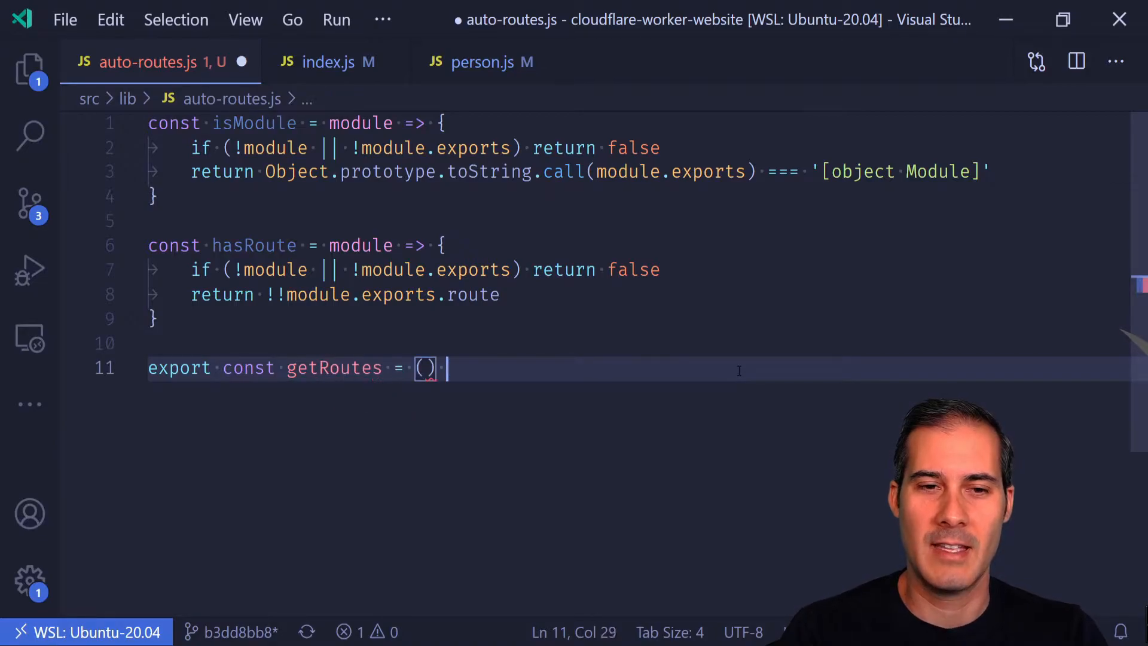
pyautogui.write('=>')
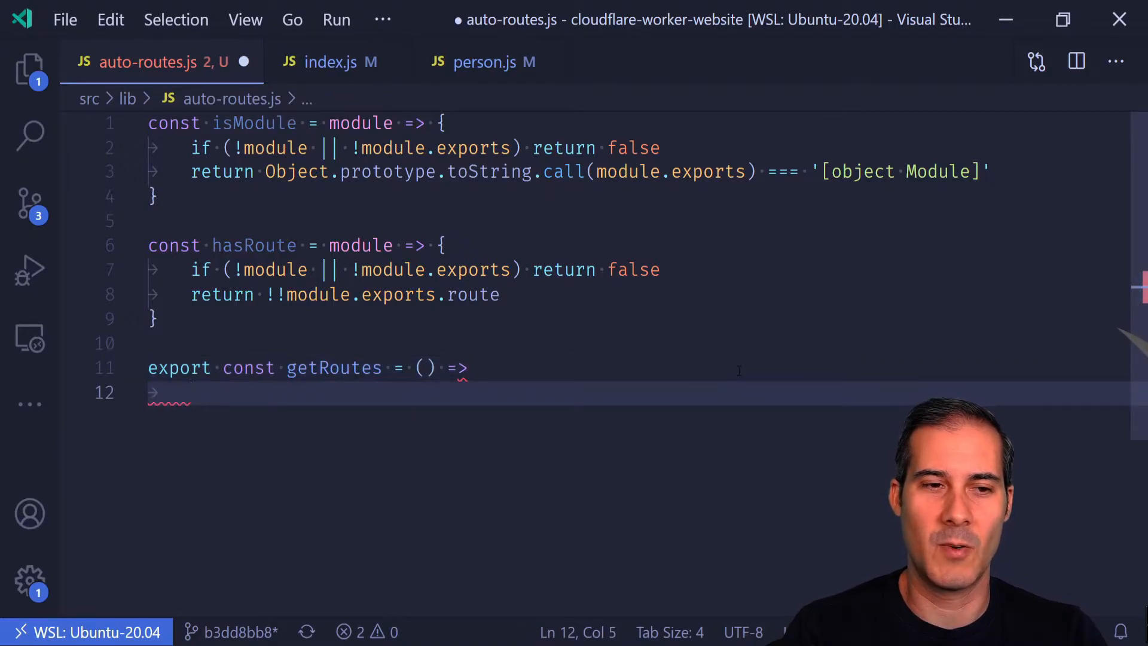
pyautogui.write('require.cache')
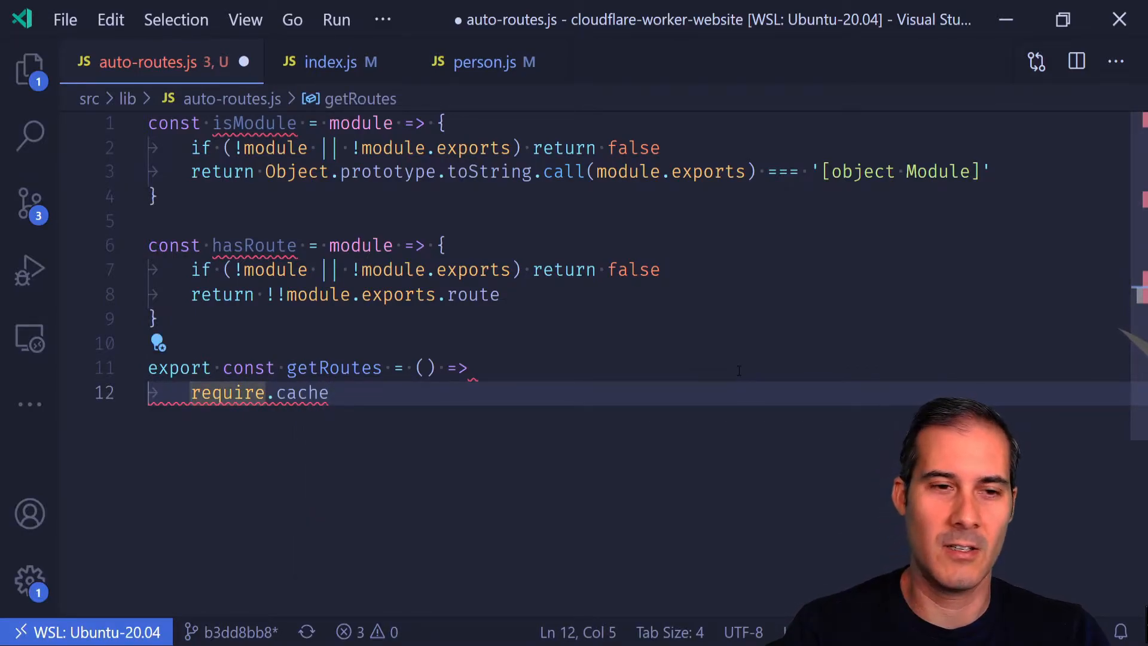
pyautogui.write('Object.values(')
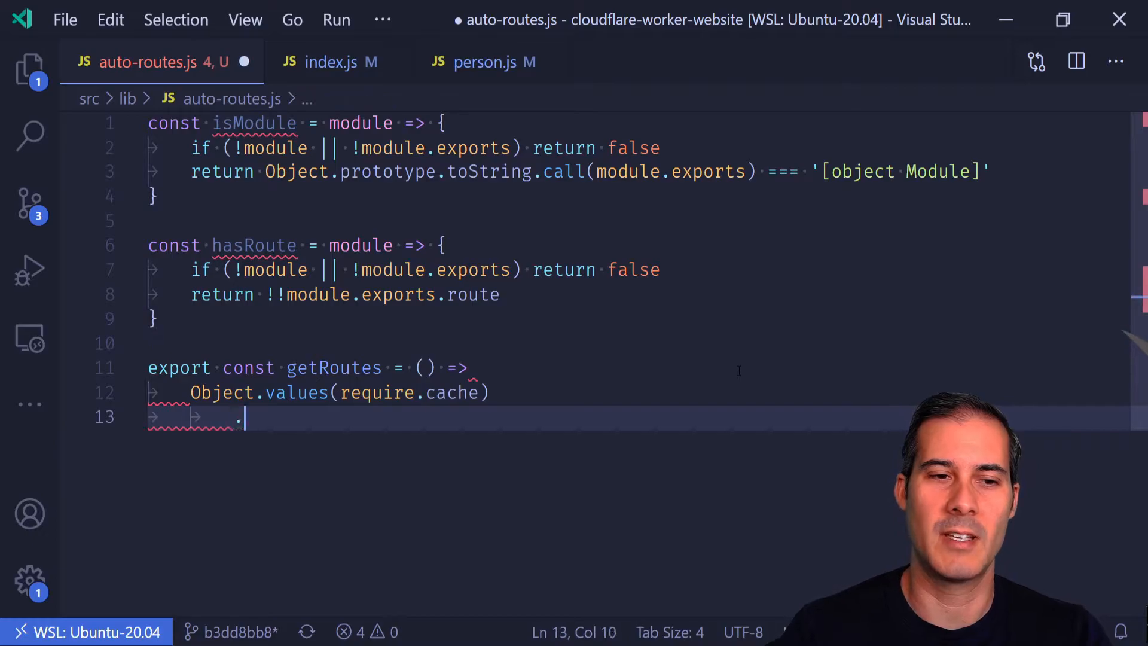
pyautogui.write('filter(')
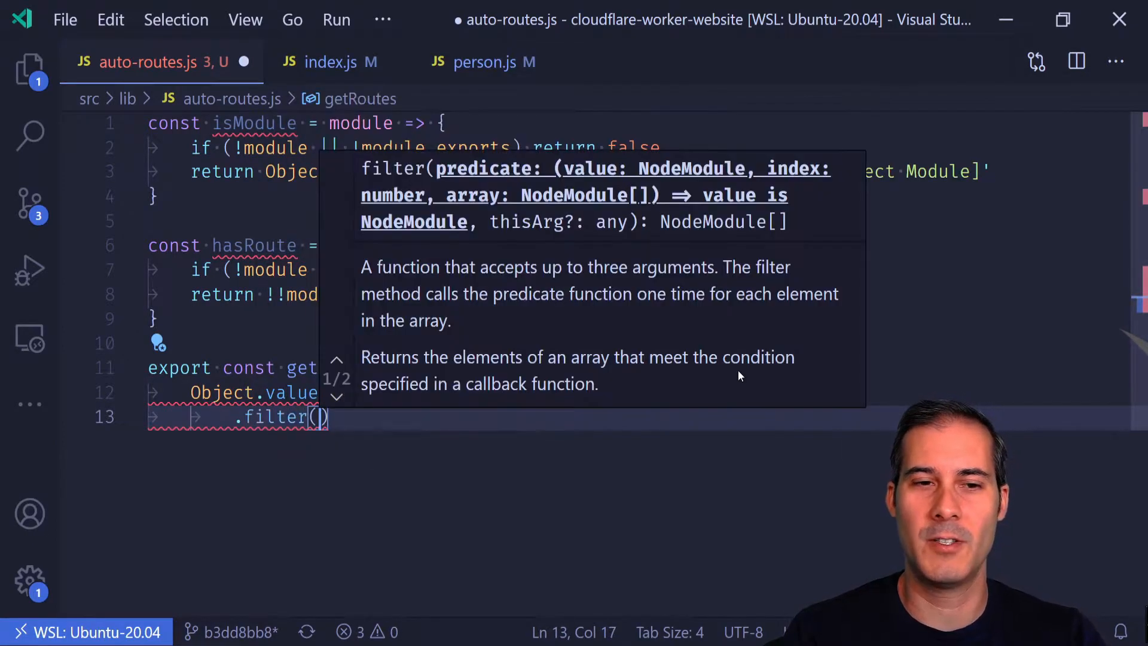
pyautogui.write('module =>')
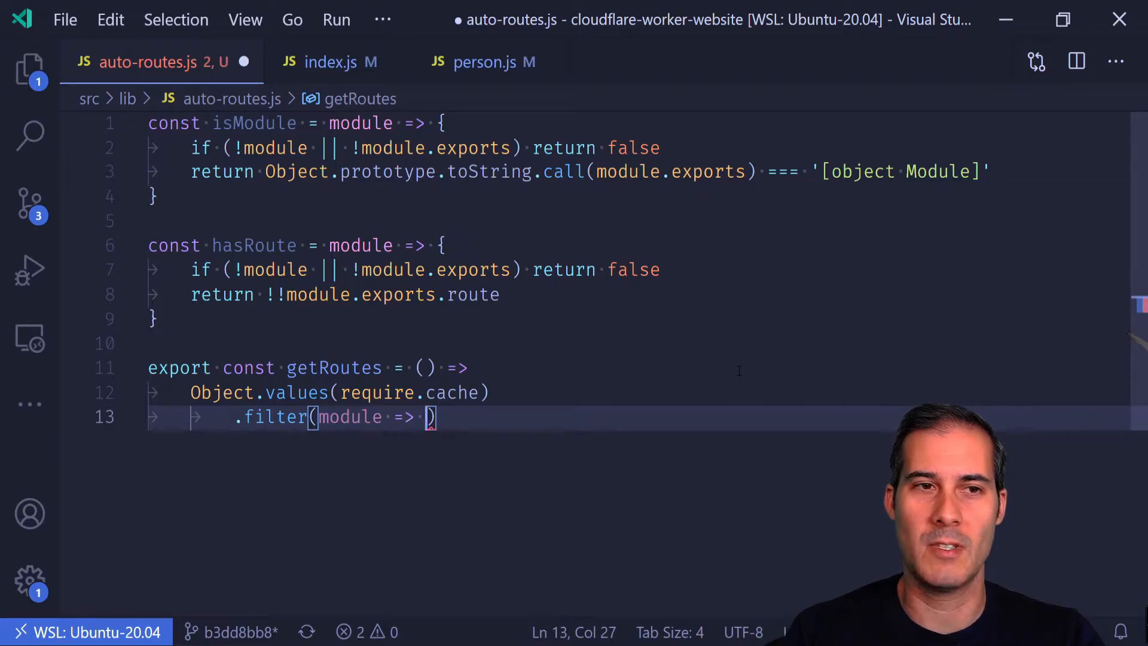
pyautogui.write('isModule(module)')
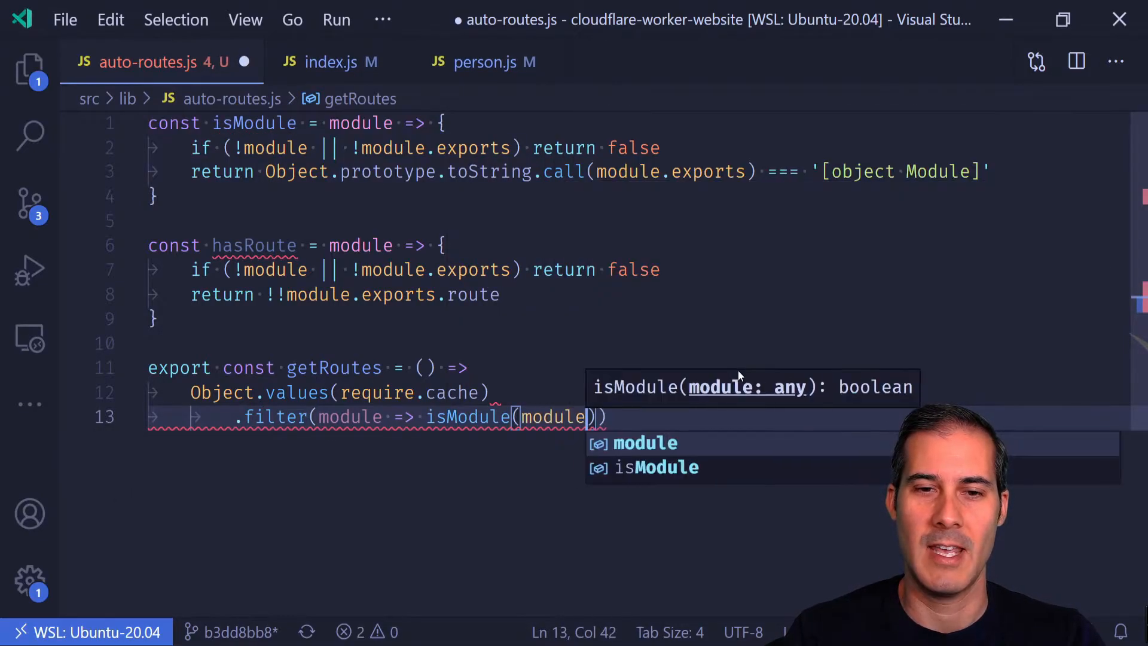
pyautogui.write('&')
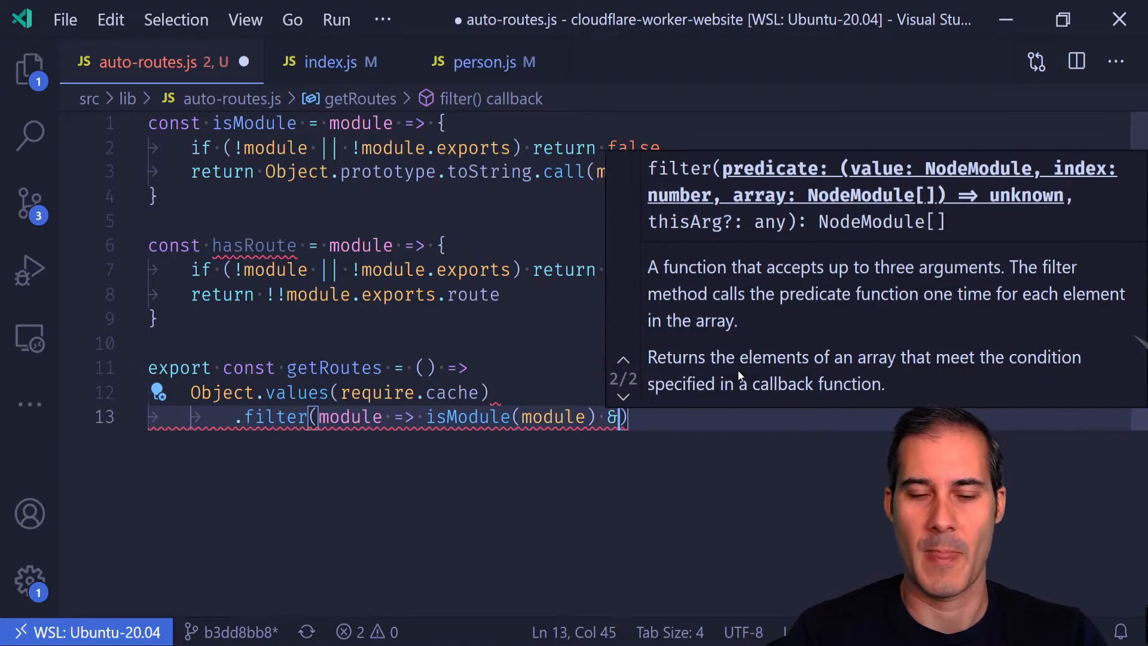
pyautogui.write('& hasRoute(module')
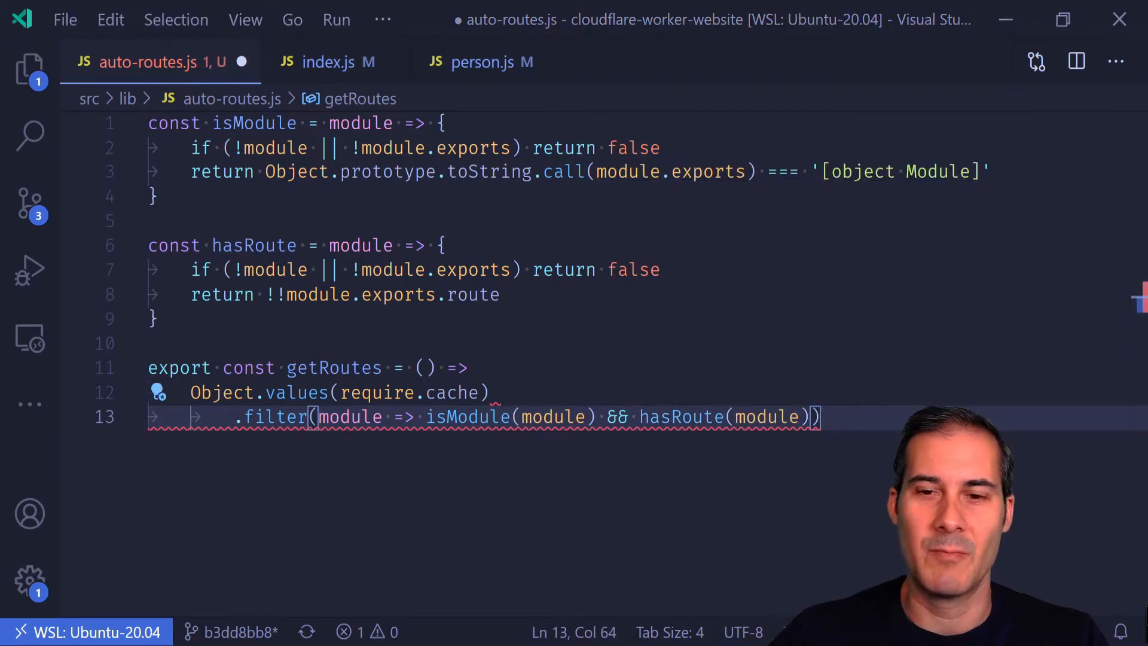
pyautogui.write('.fil')
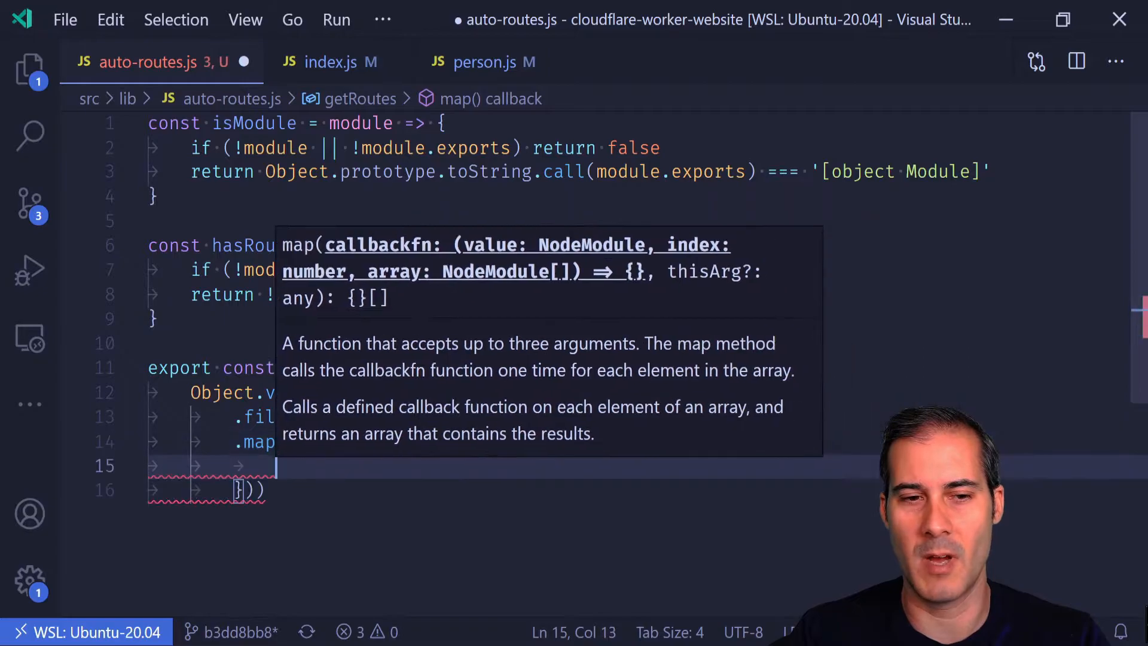
# Step: Map each module to route, method defaulting to 'get', and module
pyautogui.press('Enter')
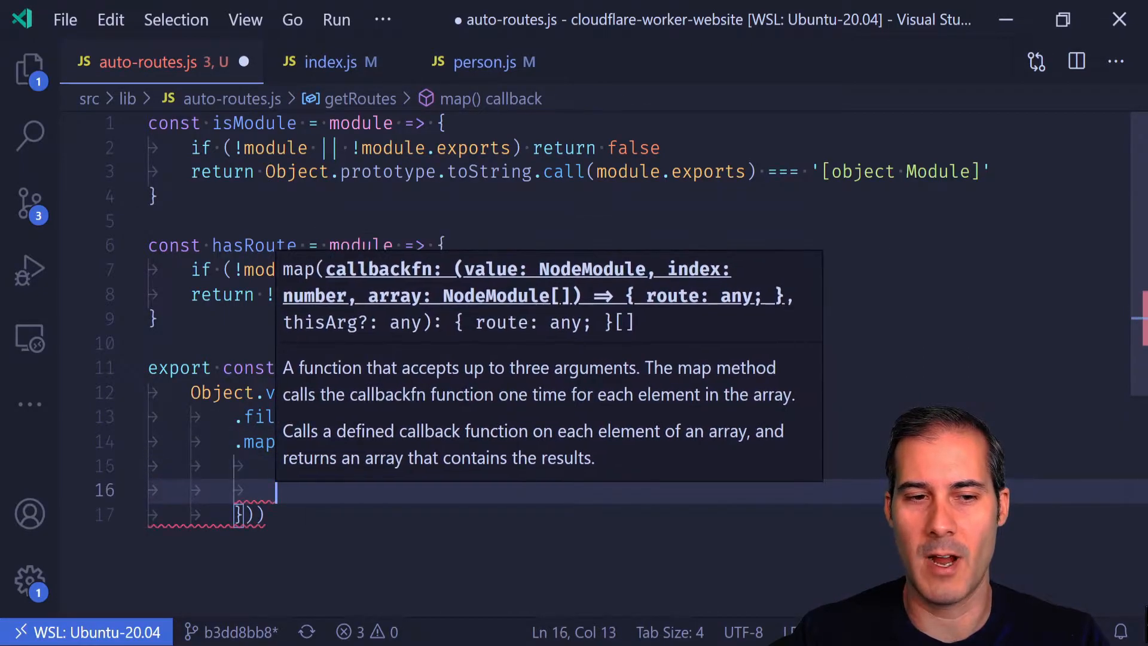
pyautogui.write('method,')
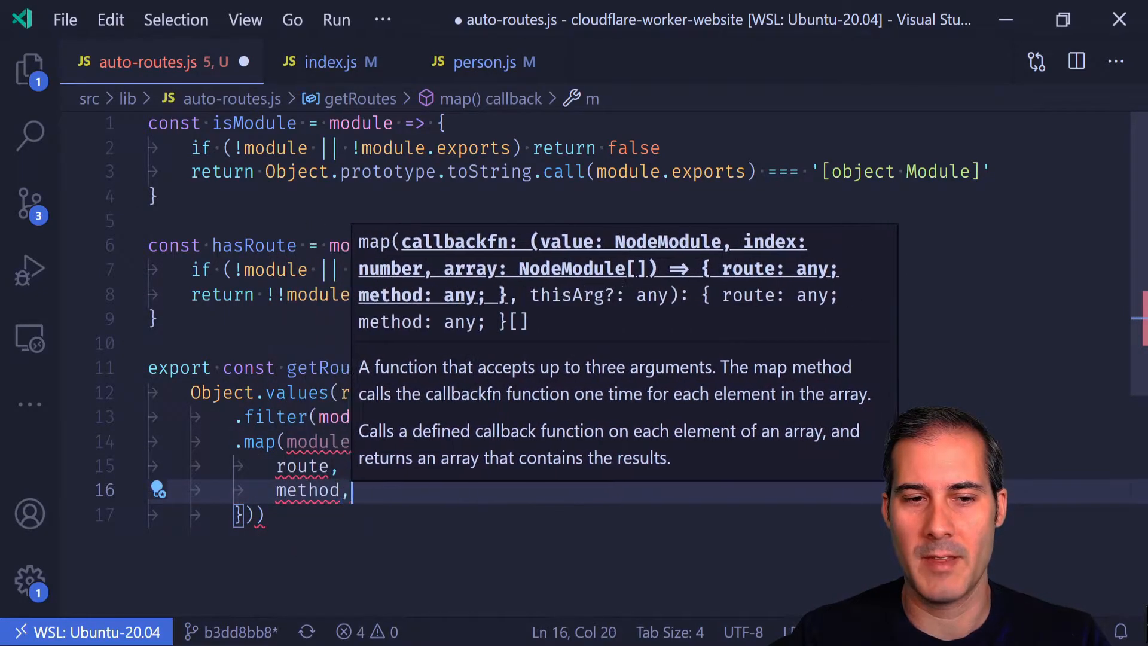
pyautogui.write('module')
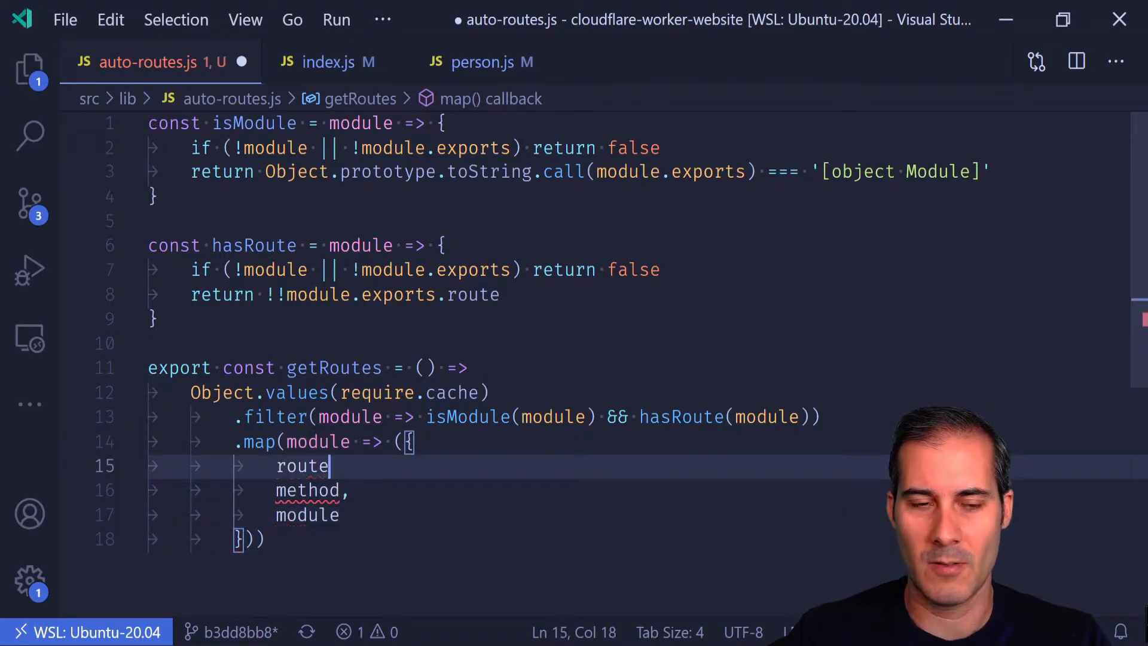
pyautogui.write(': module.exports.me')
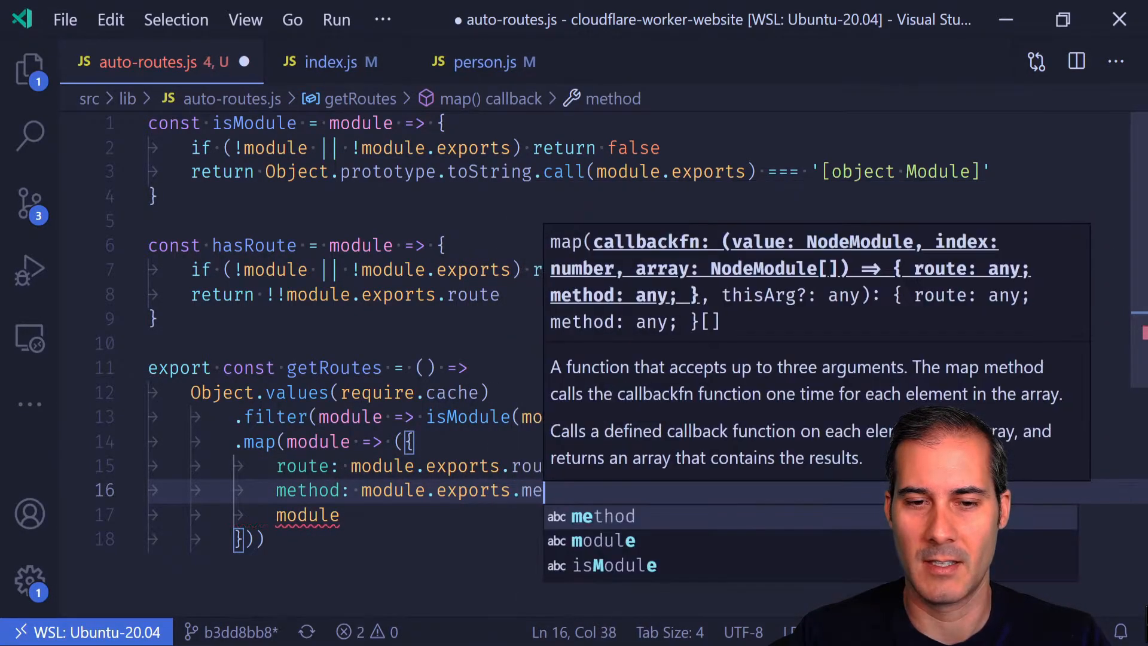
pyautogui.write('thod ||')
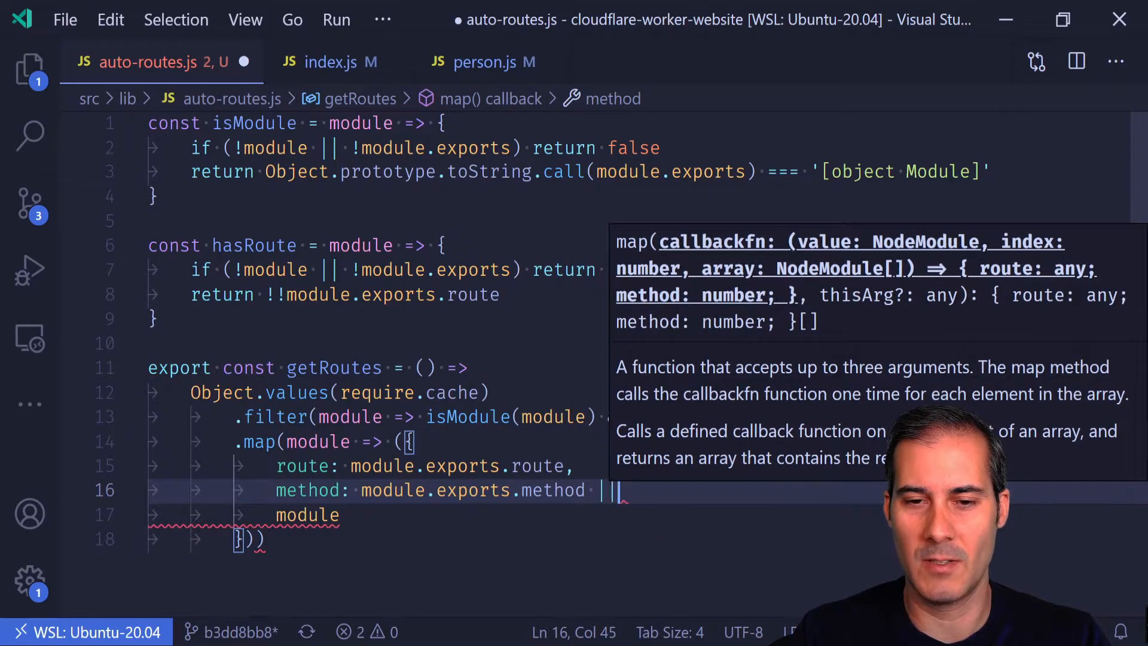
pyautogui.write("'get'")
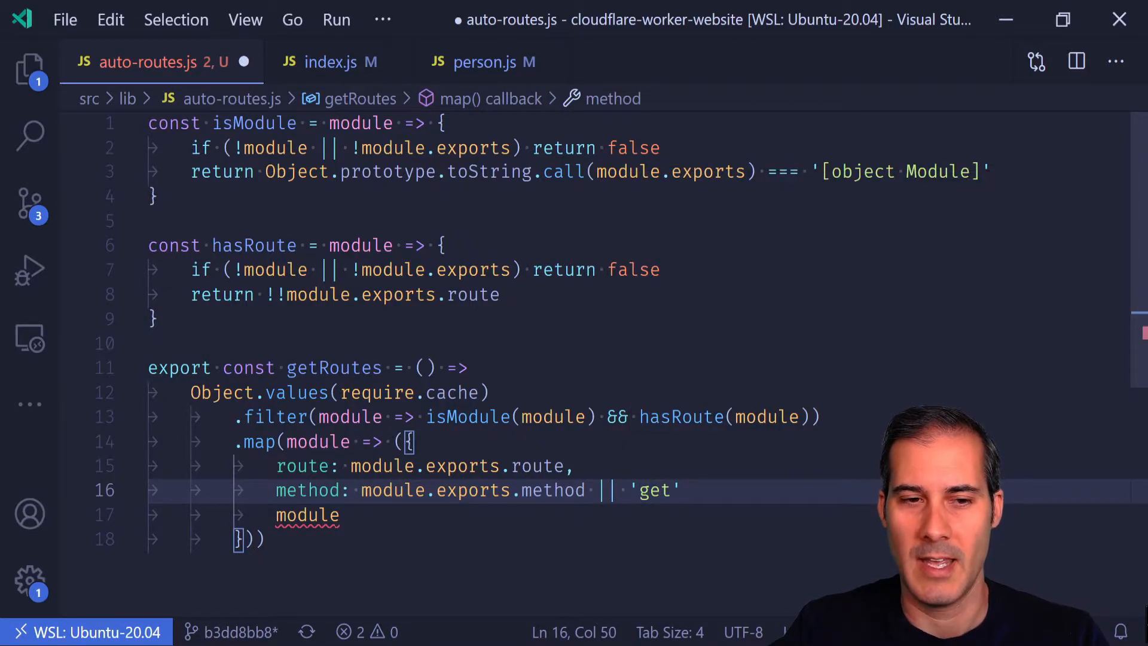
pyautogui.write(',')
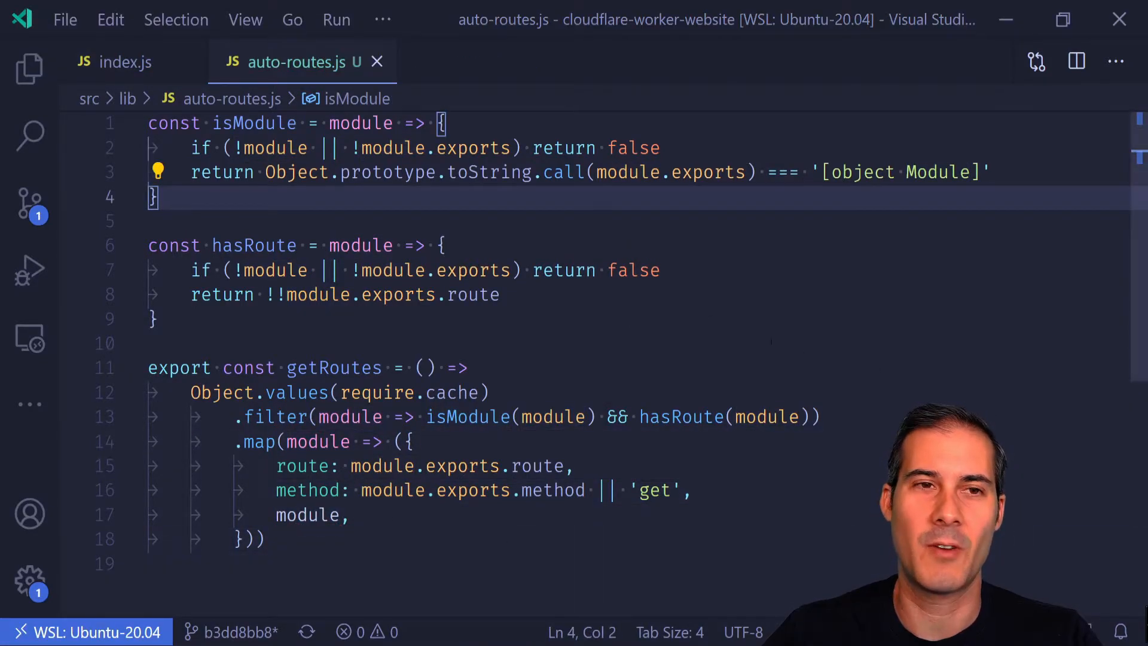
# Step: Check the index.js tab, then open webpack.config.js from the Explorer
pyautogui.click(117, 62)
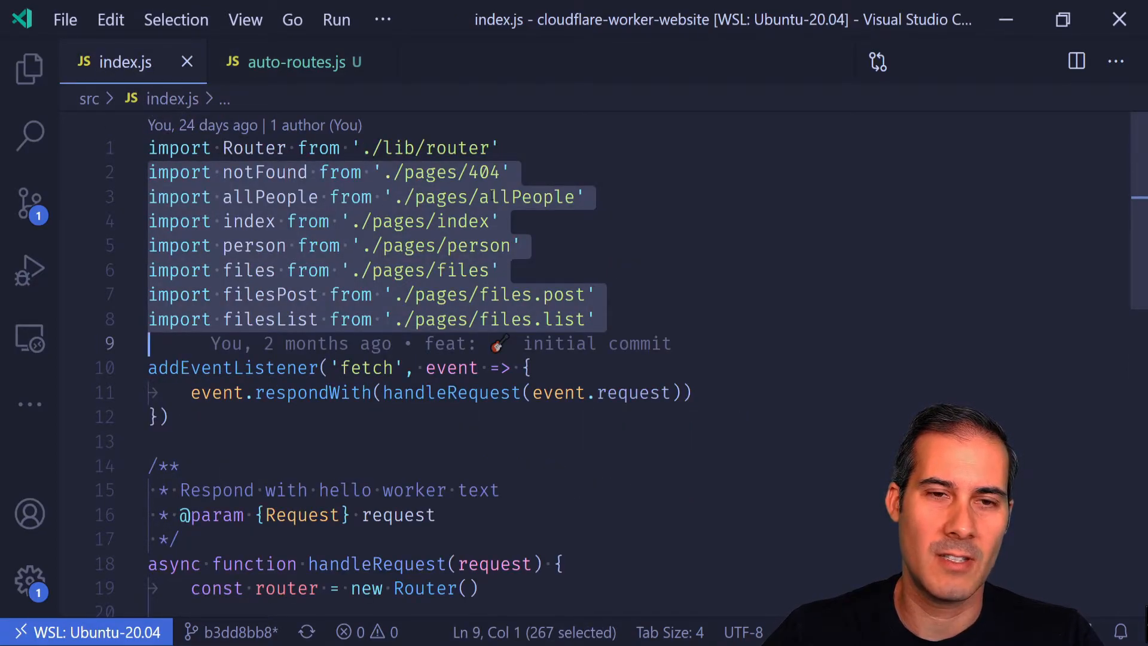
pyautogui.moveTo(416, 220)
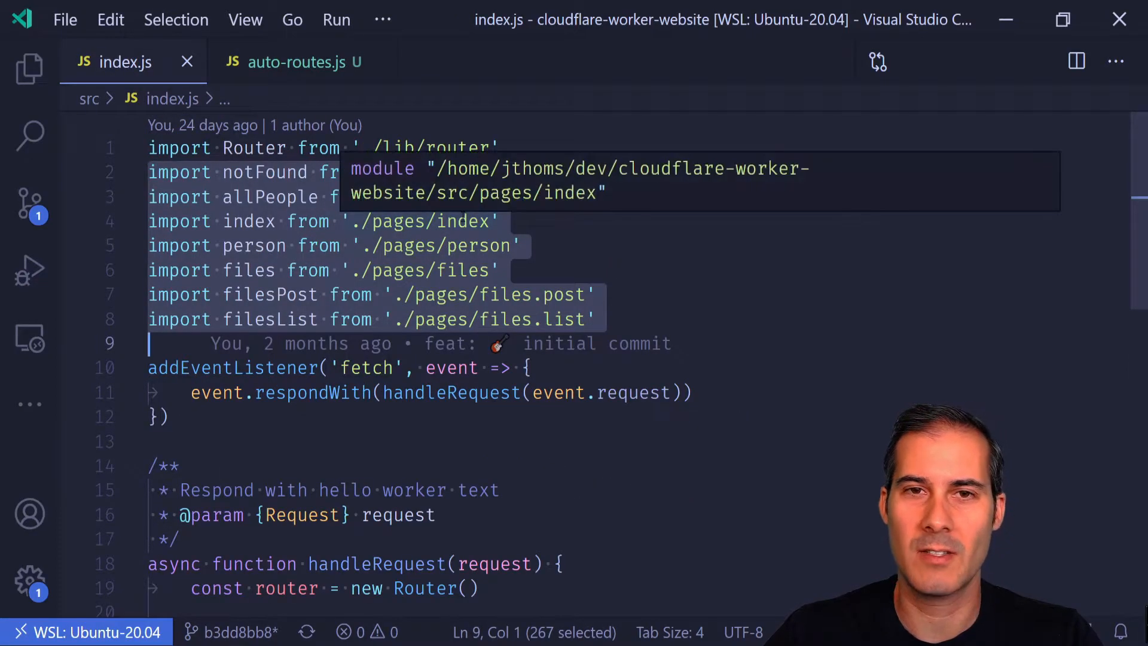
pyautogui.moveTo(682, 287)
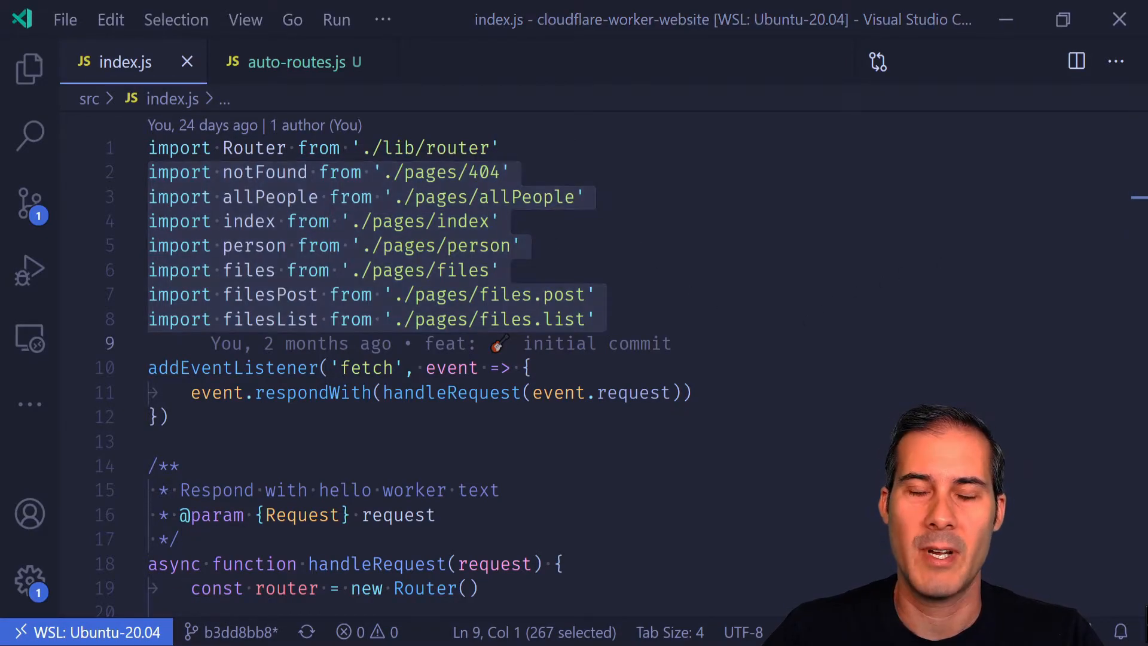
pyautogui.click(22, 69)
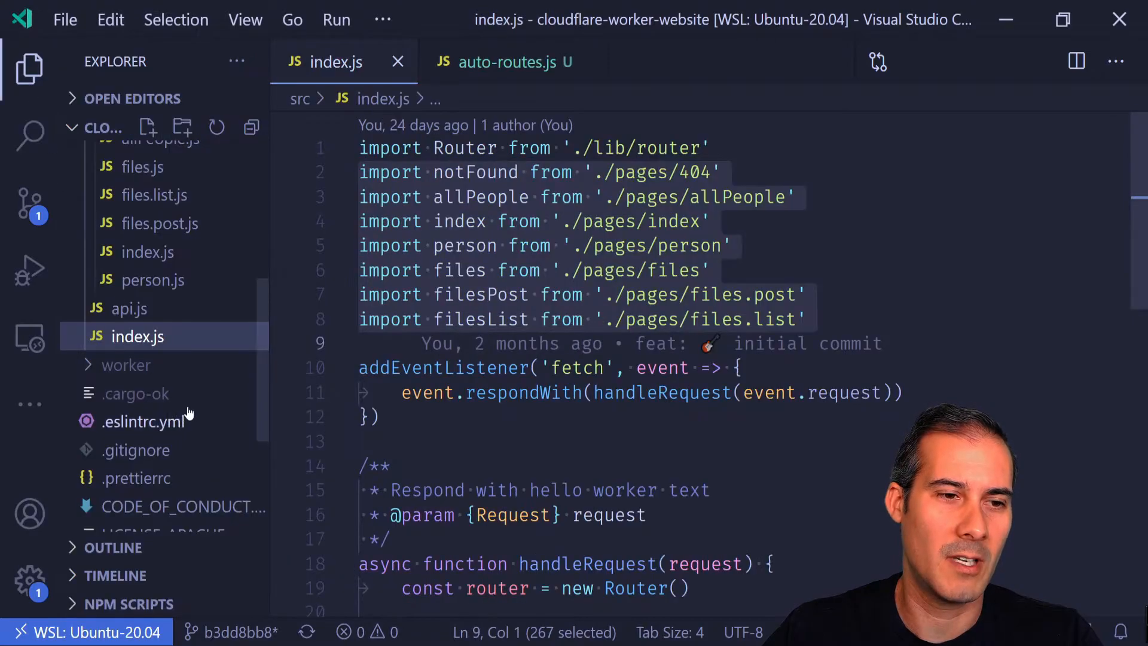
pyautogui.scroll(-3)
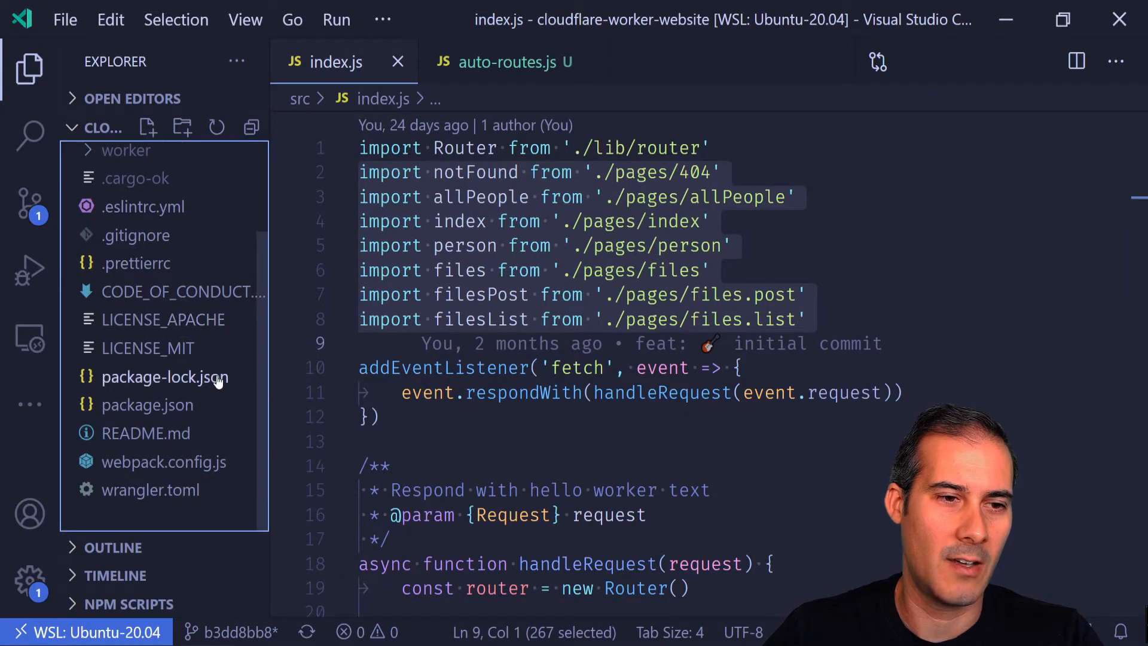
pyautogui.click(164, 461)
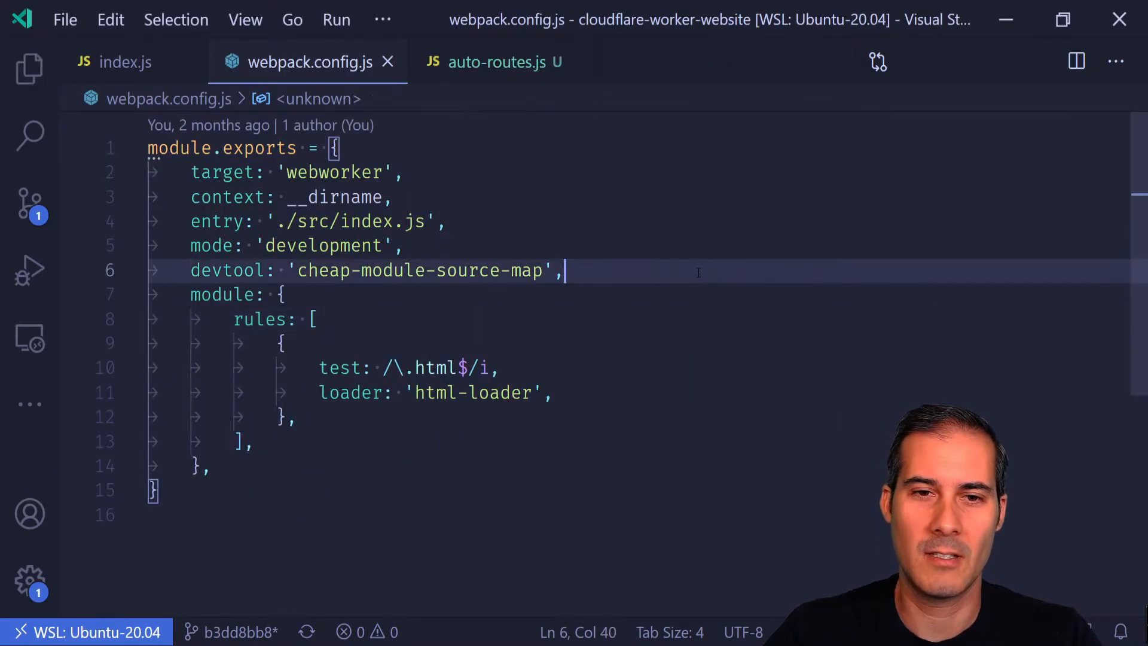
# Step: Run 'npm i -d glob' to install glob as a dev dependency
pyautogui.write('npm i')
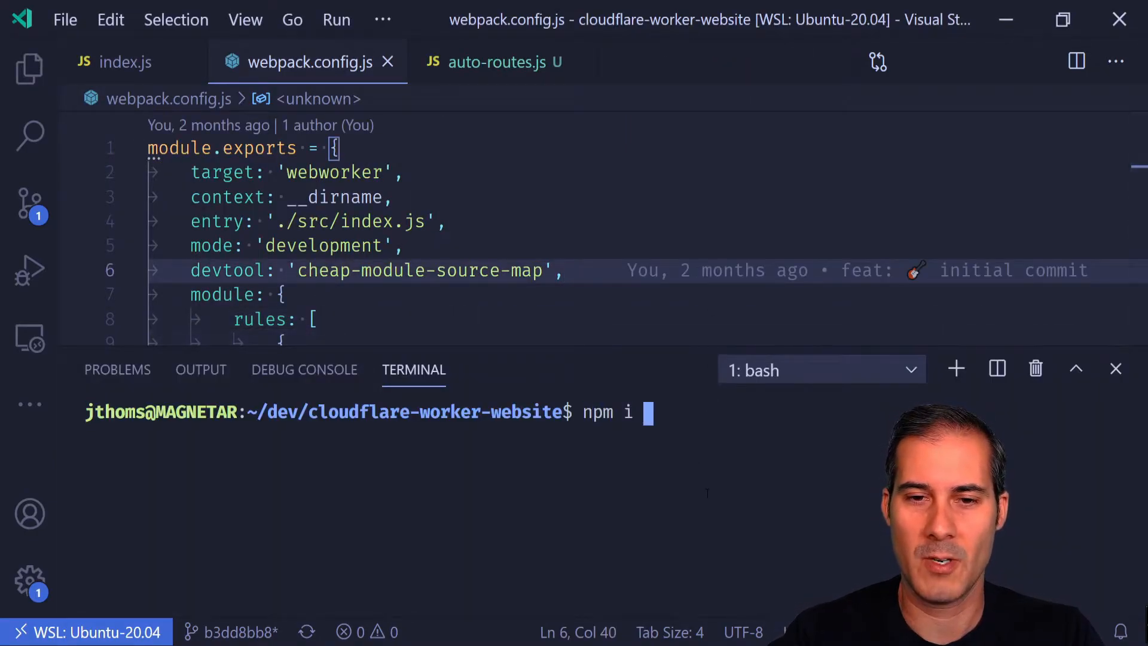
pyautogui.write('-d gl')
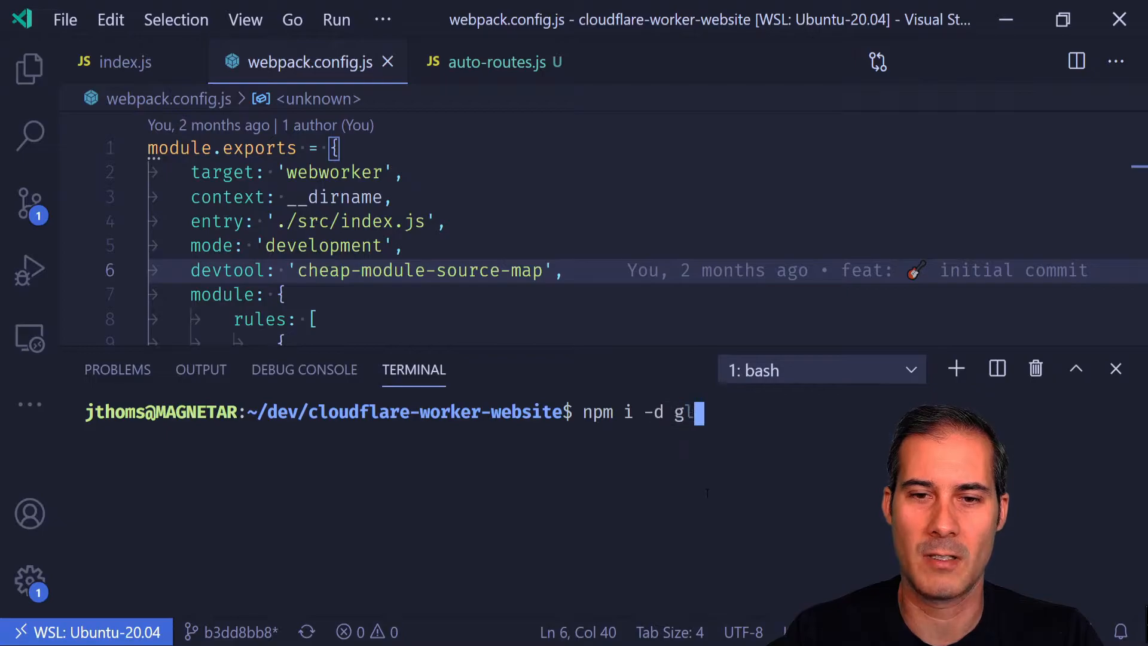
pyautogui.press('Enter')
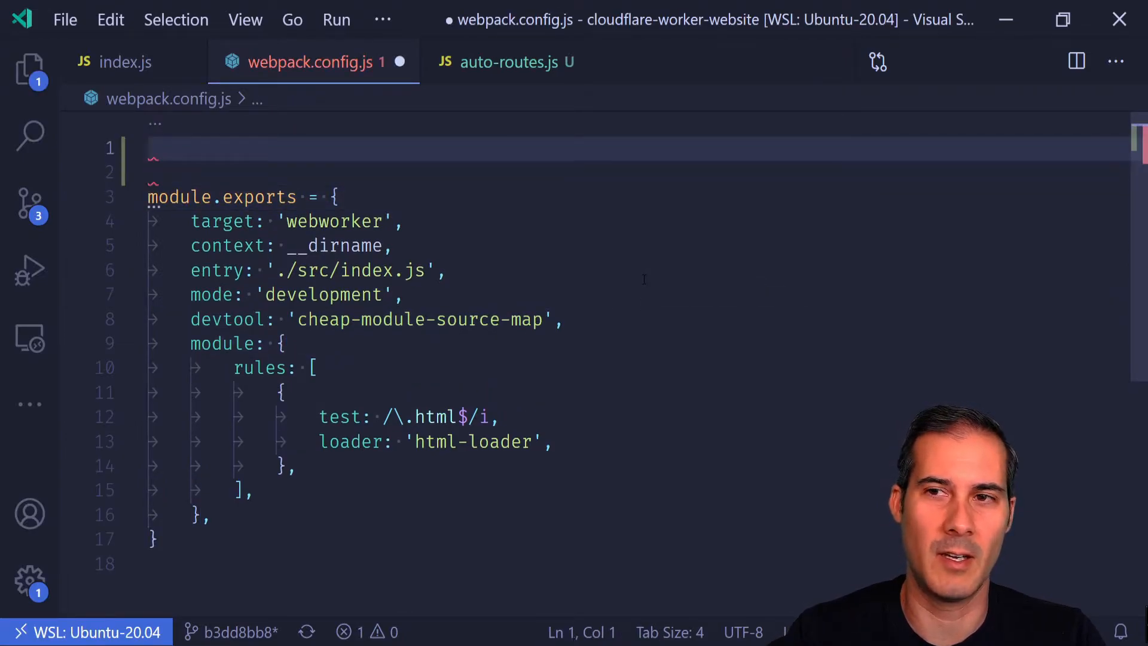
# Step: Require glob at the top of webpack.config.js
pyautogui.write('const')
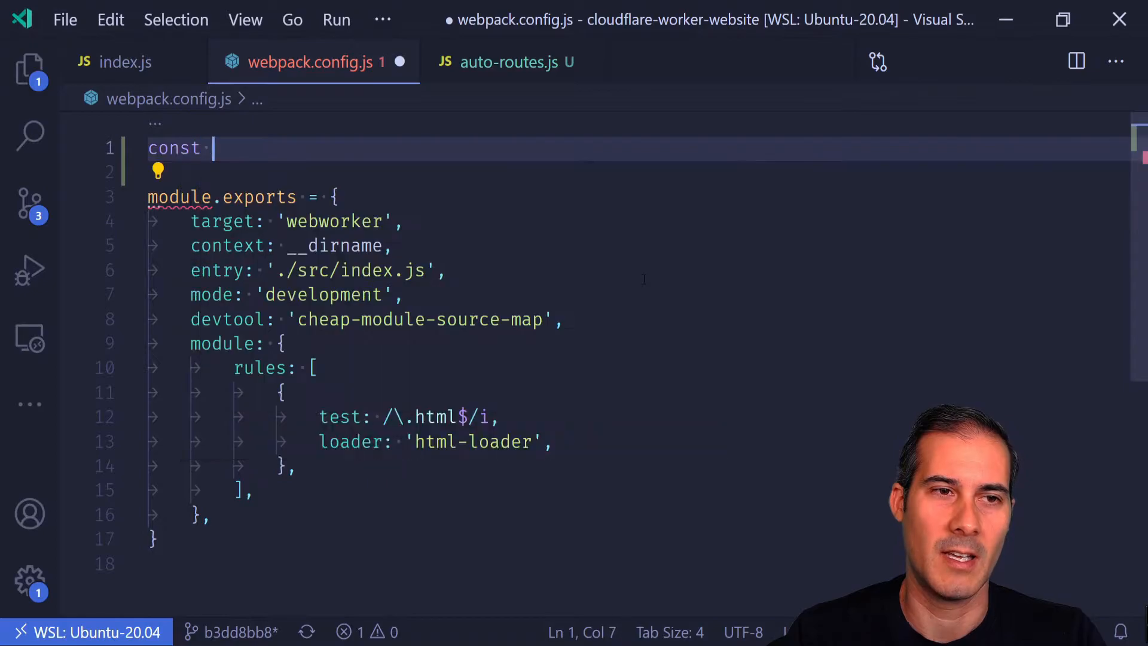
pyautogui.write("glob = require('')")
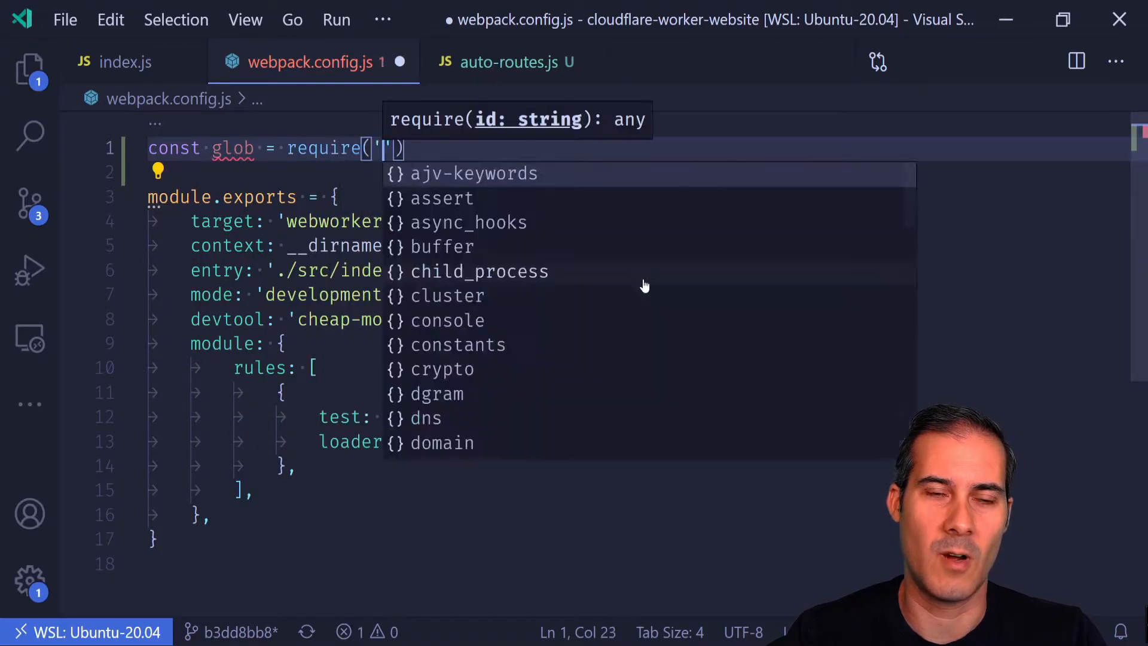
pyautogui.write('glob')
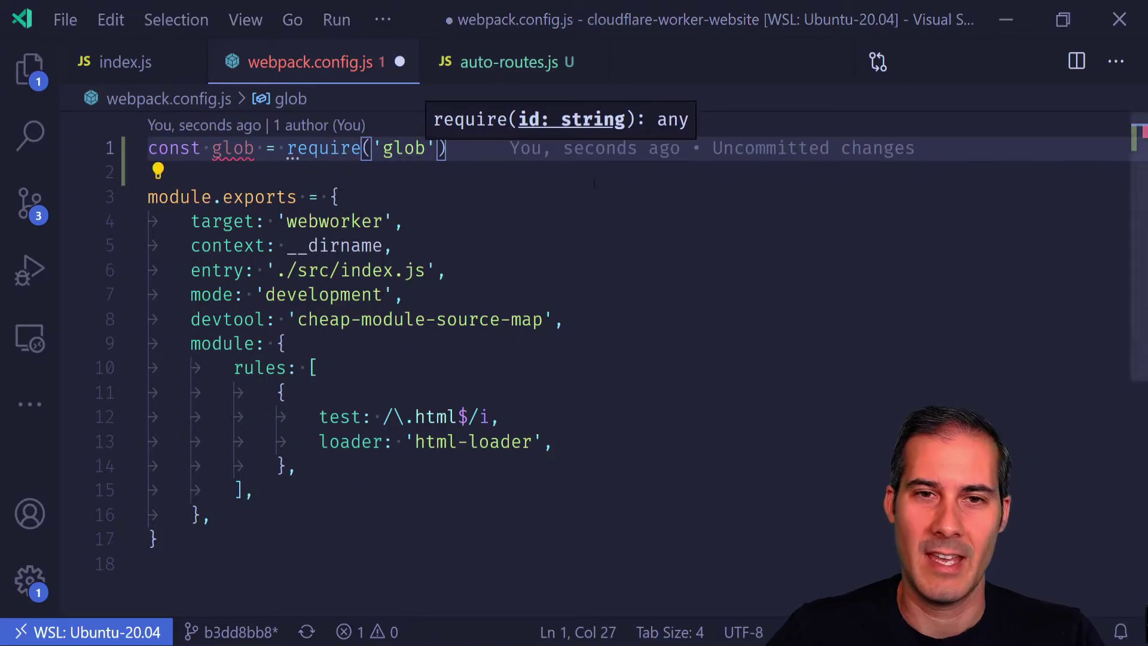
# Step: Define files as glob.sync('./src/pages/**/*.js')
pyautogui.write('const')
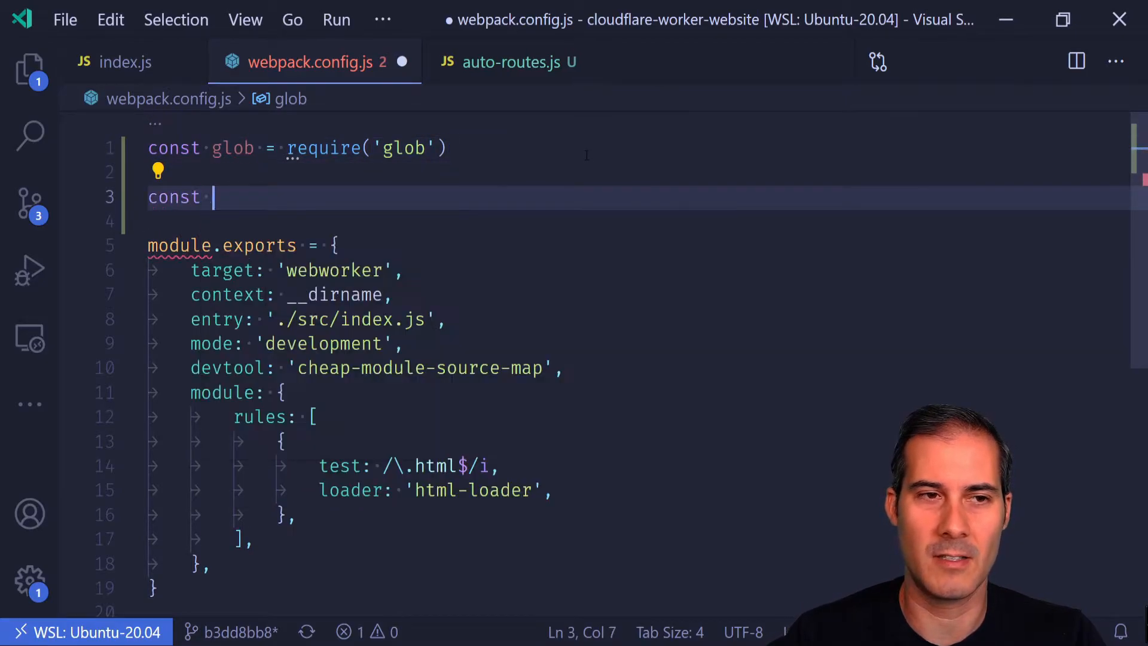
pyautogui.write('files = glob.')
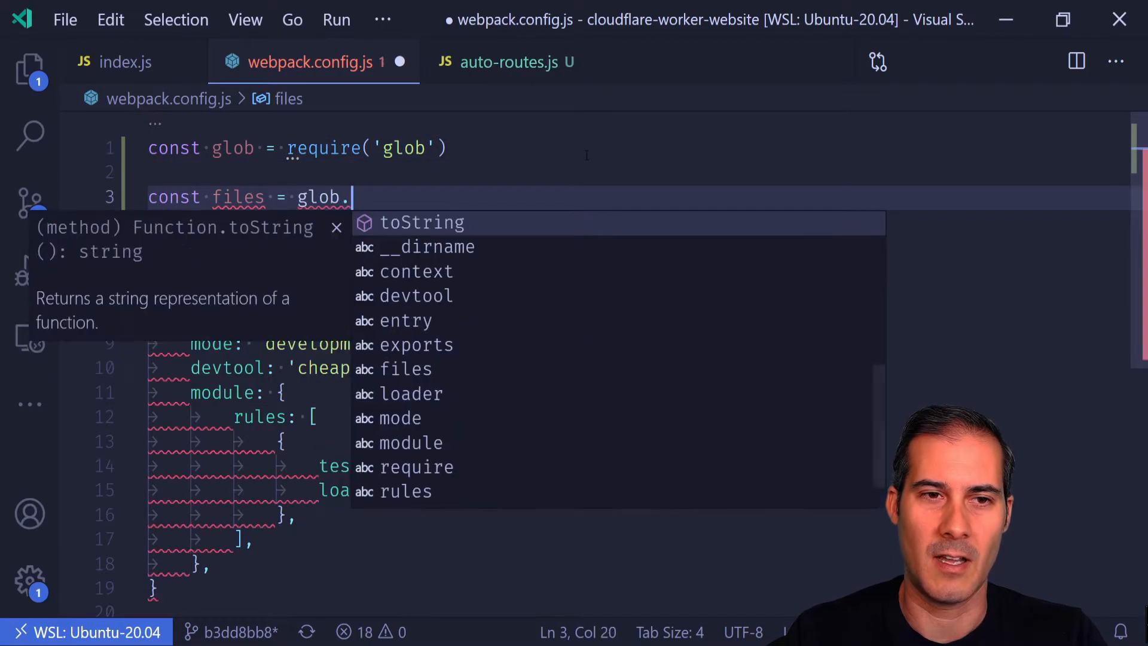
pyautogui.write('sync')
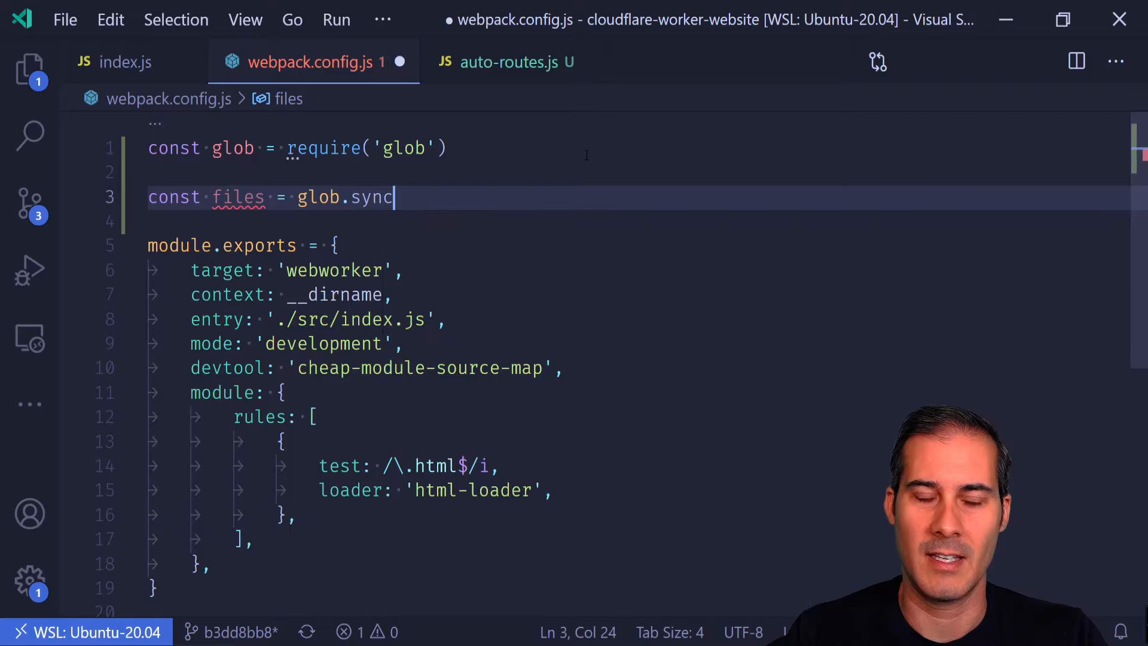
pyautogui.write('(')
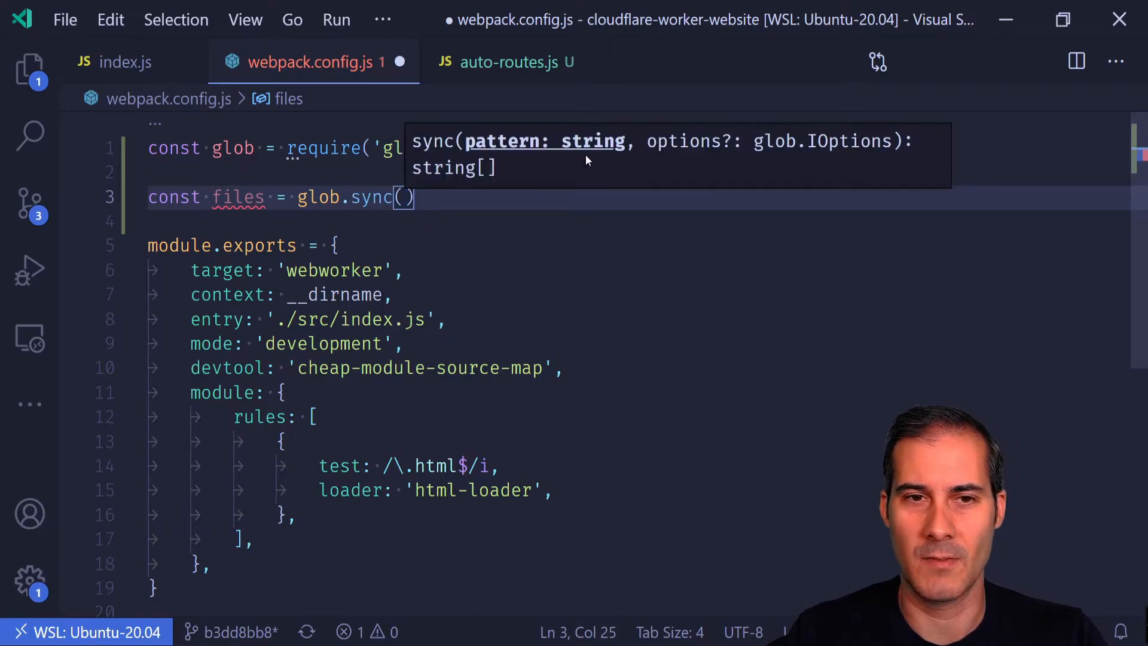
pyautogui.write("'./src/'")
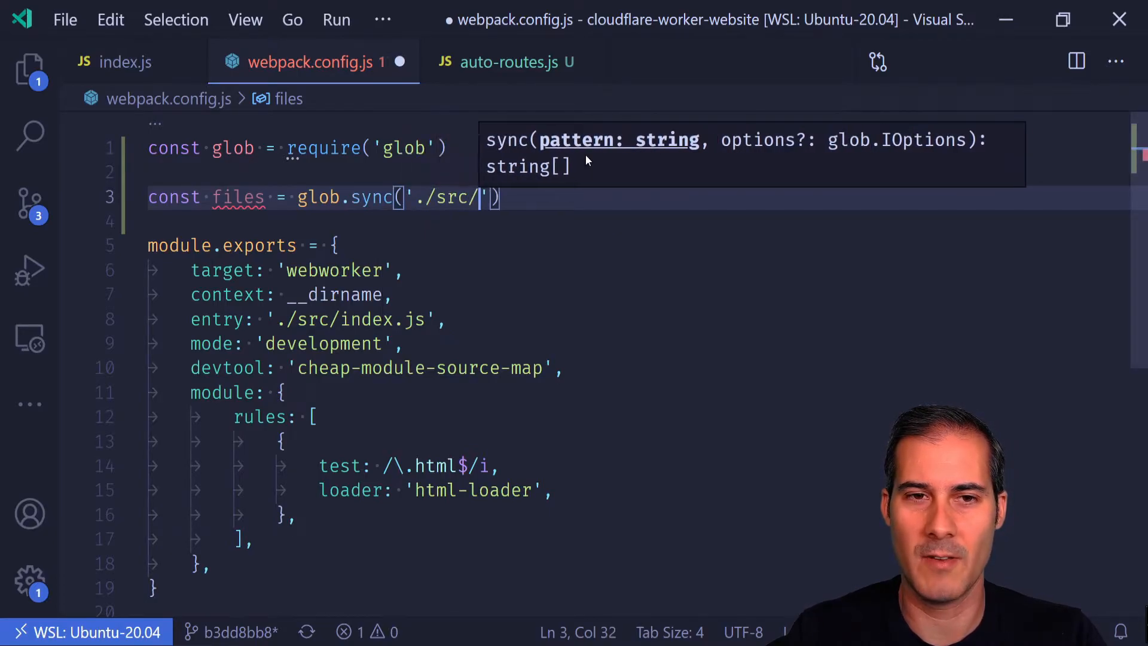
pyautogui.write('pages/*(')
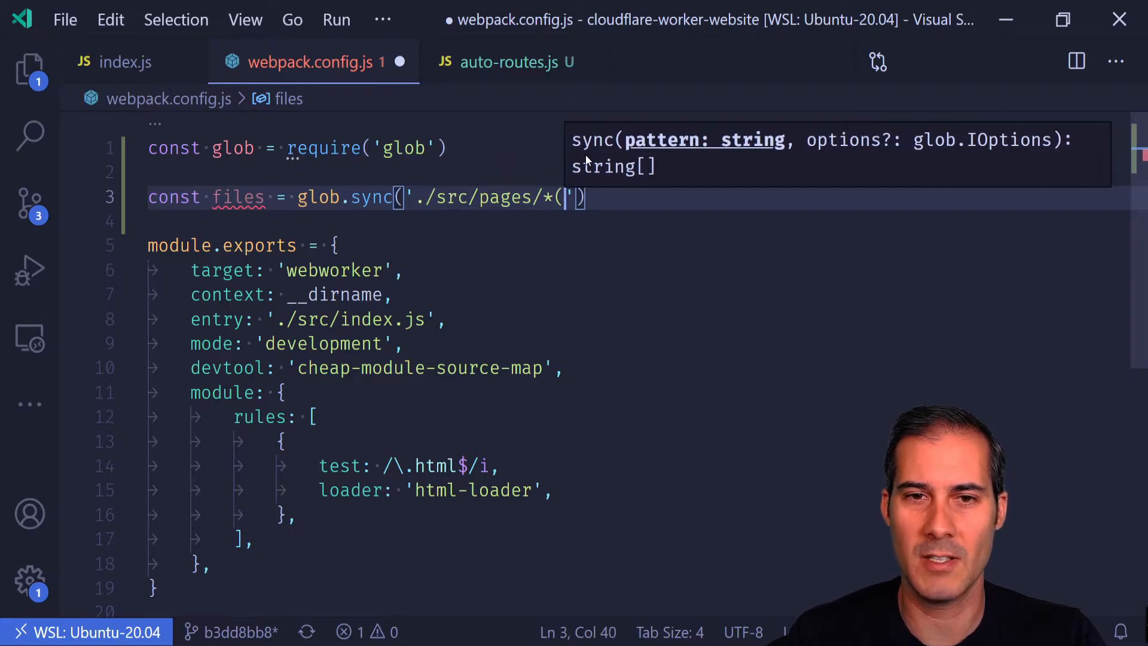
pyautogui.write('*/')
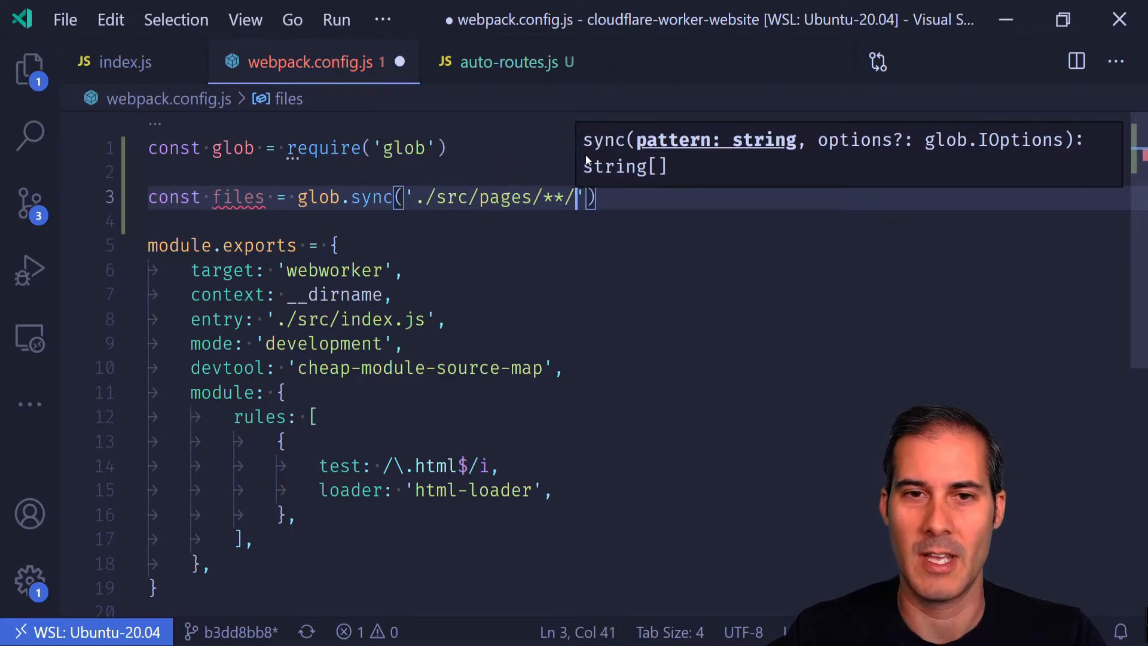
pyautogui.write('*.')
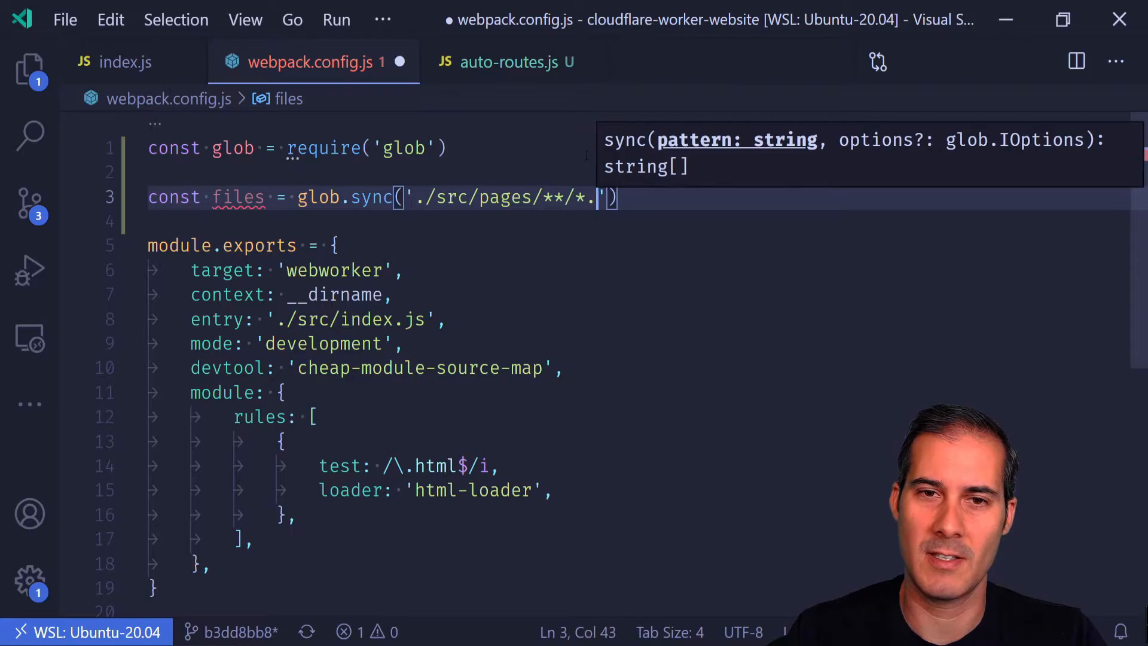
pyautogui.write('js')
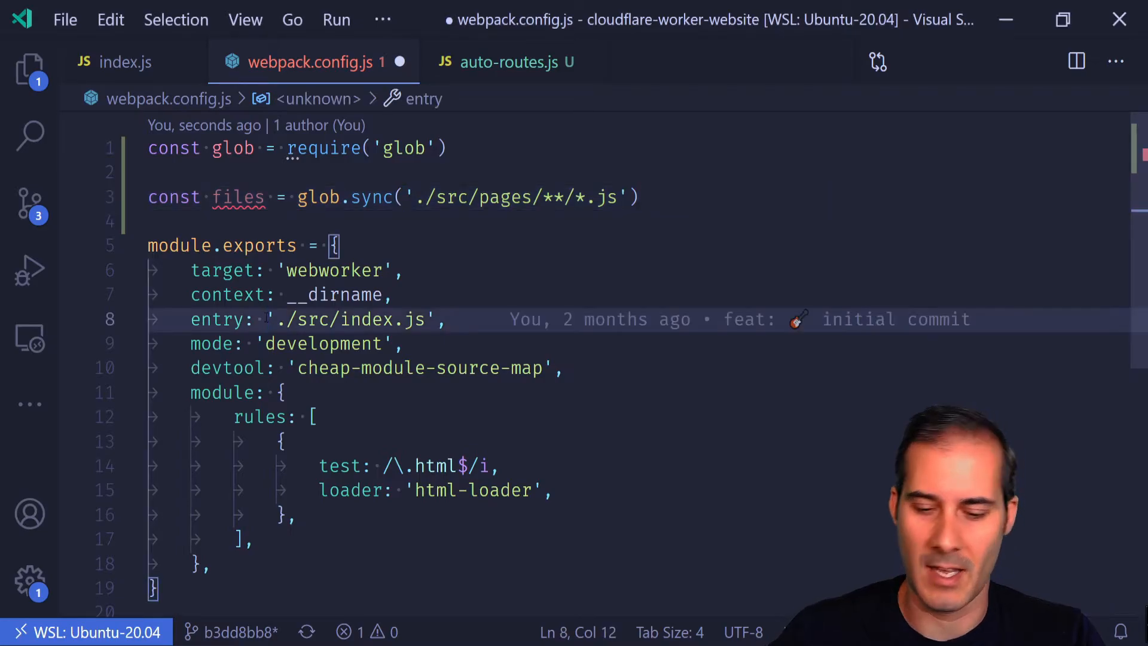
# Step: Set the webpack entry to files.concat(['./src/index.js']) with a trailing comma
pyautogui.write('files.concat([')
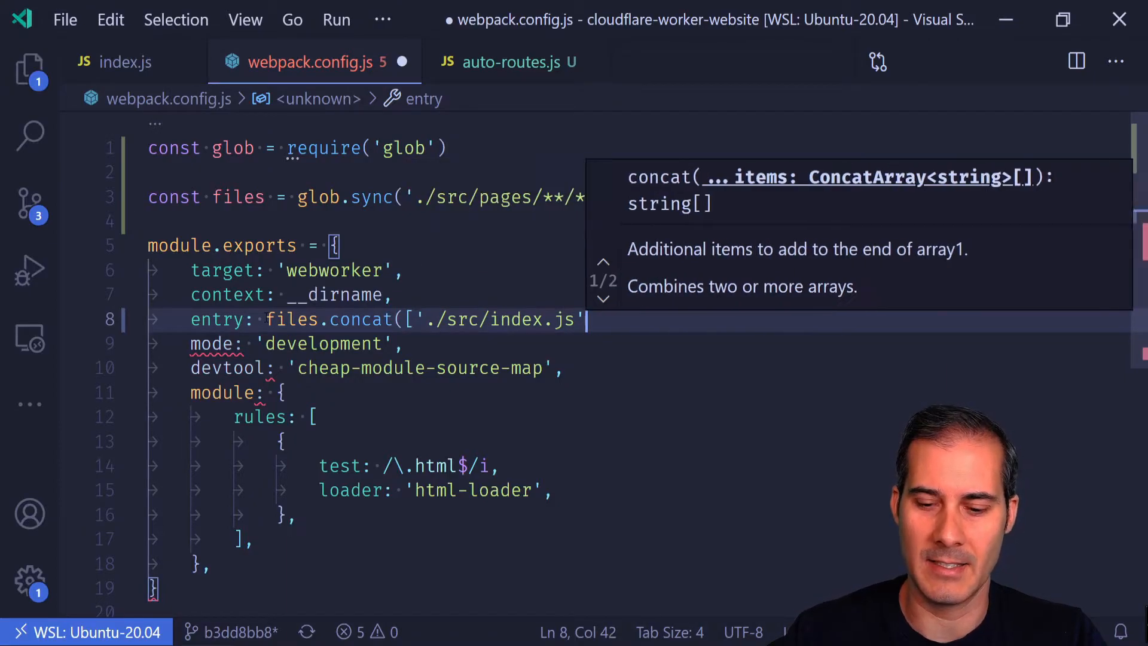
pyautogui.write('])')
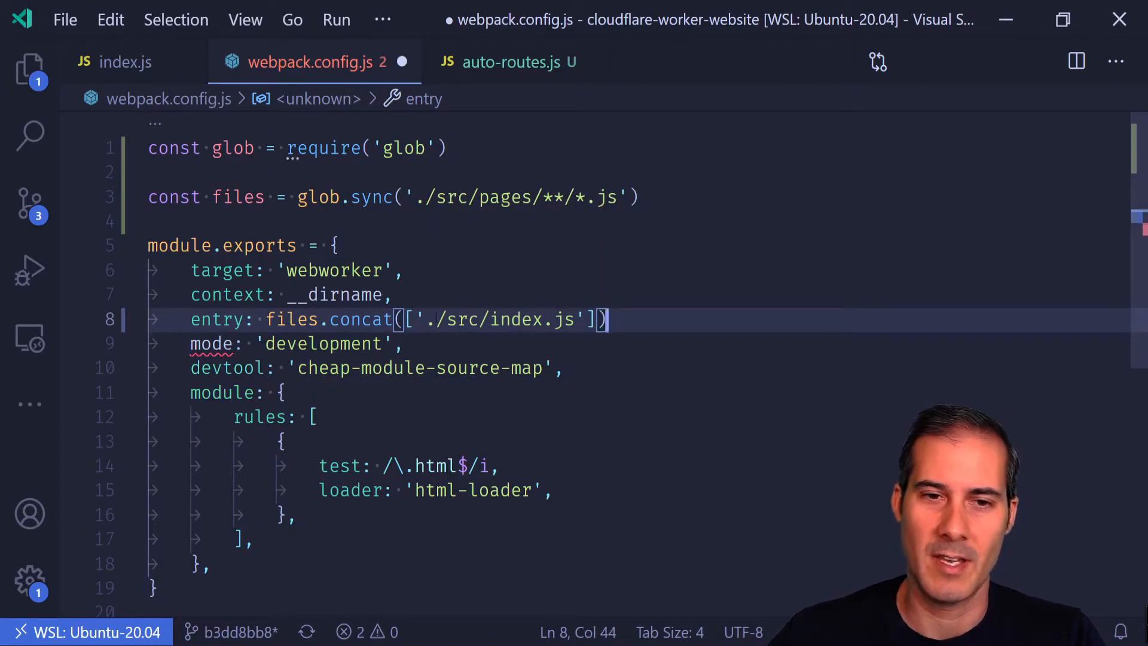
pyautogui.write(',')
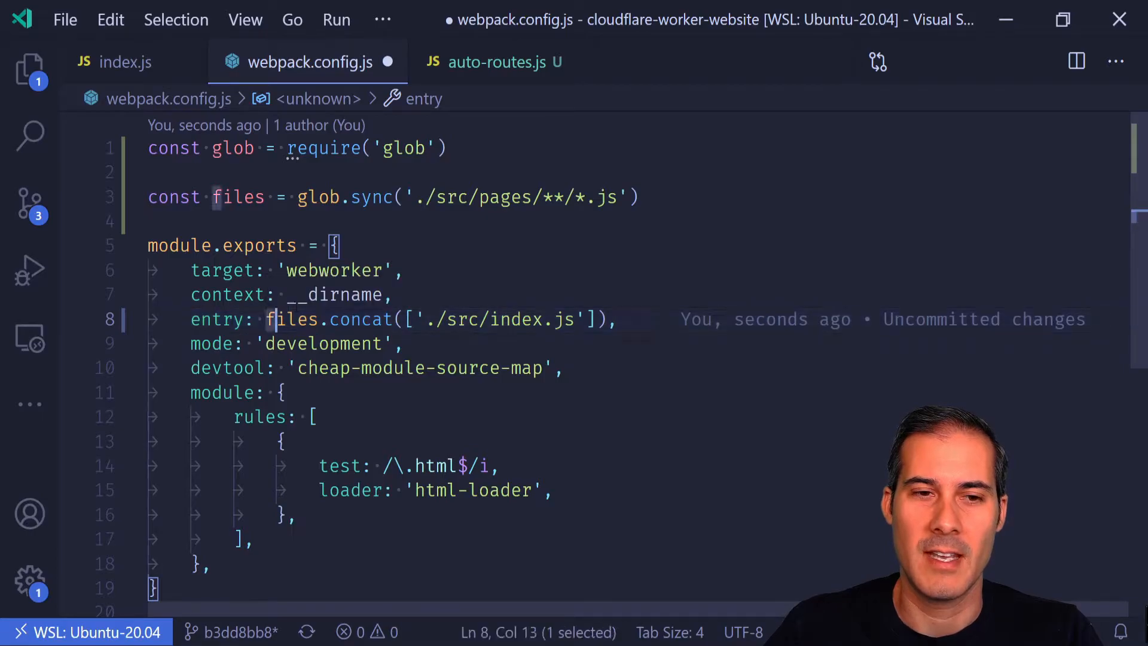
pyautogui.click(629, 319)
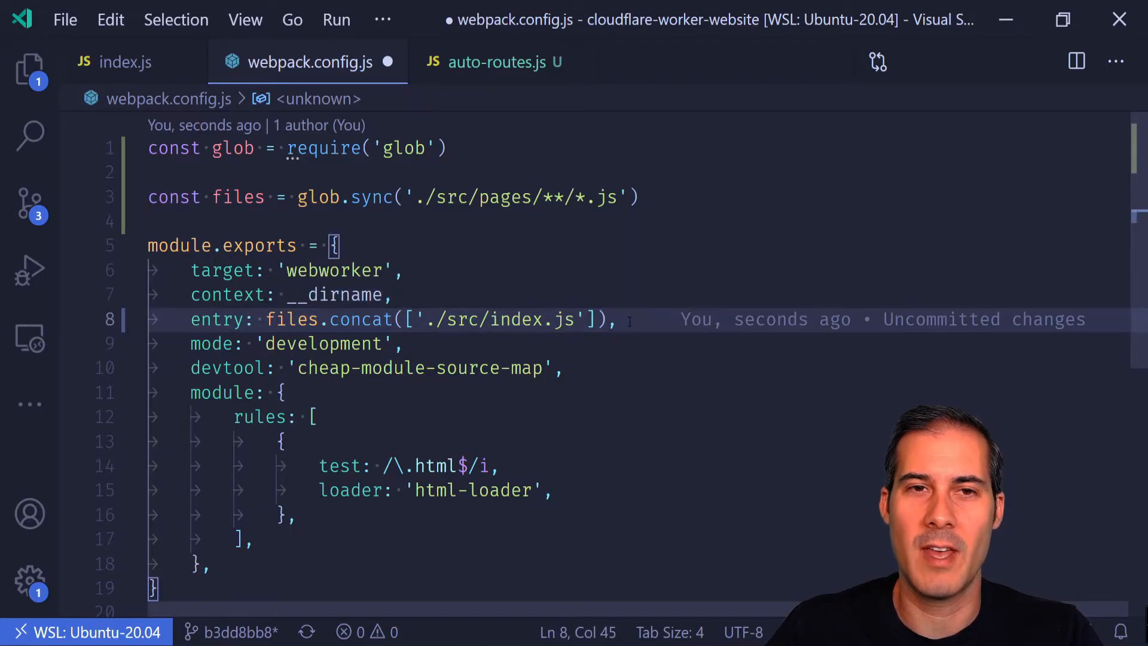
pyautogui.click(126, 62)
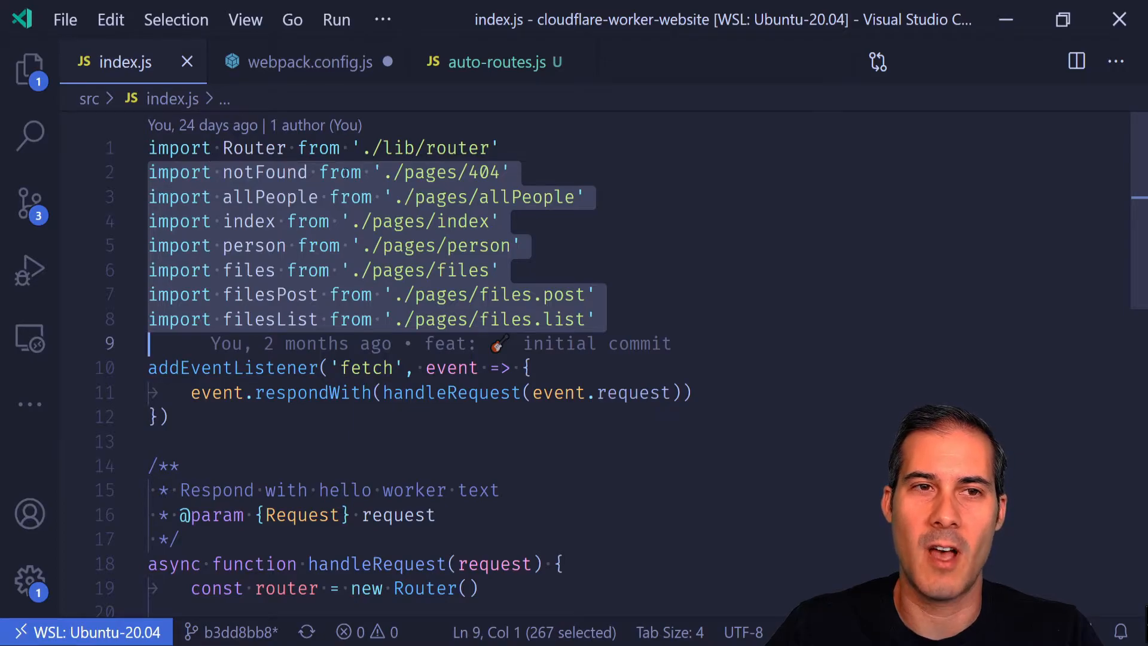
pyautogui.moveTo(332, 65)
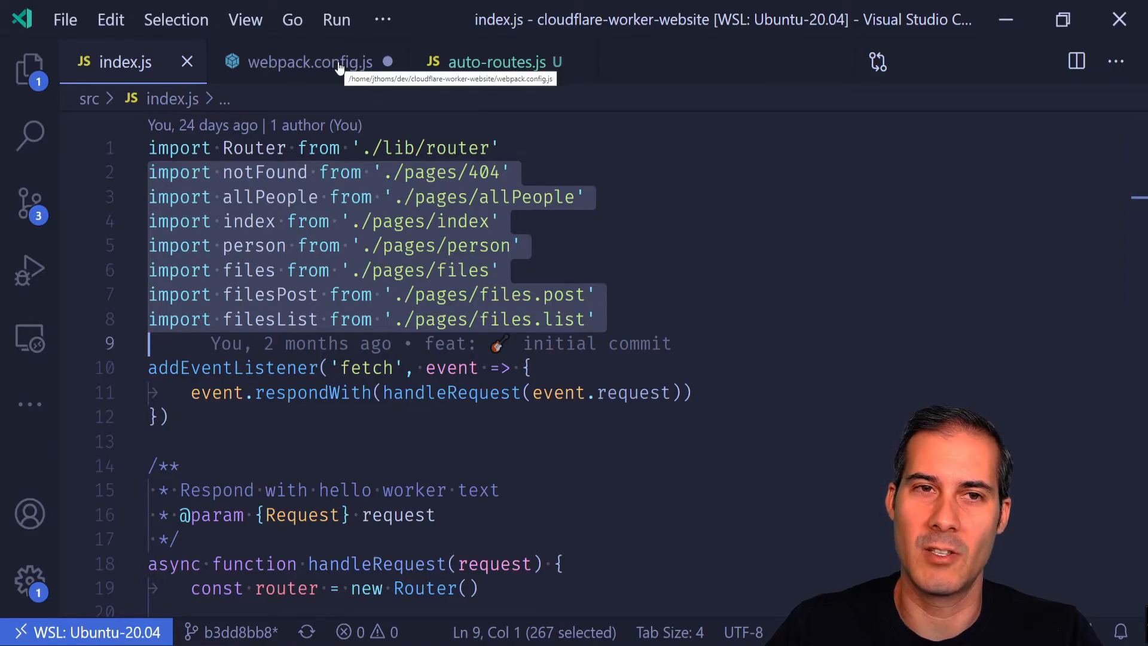
# Step: Save webpack.config.js, inspect require.cache in auto-routes.js, then close that tab
pyautogui.click(493, 62)
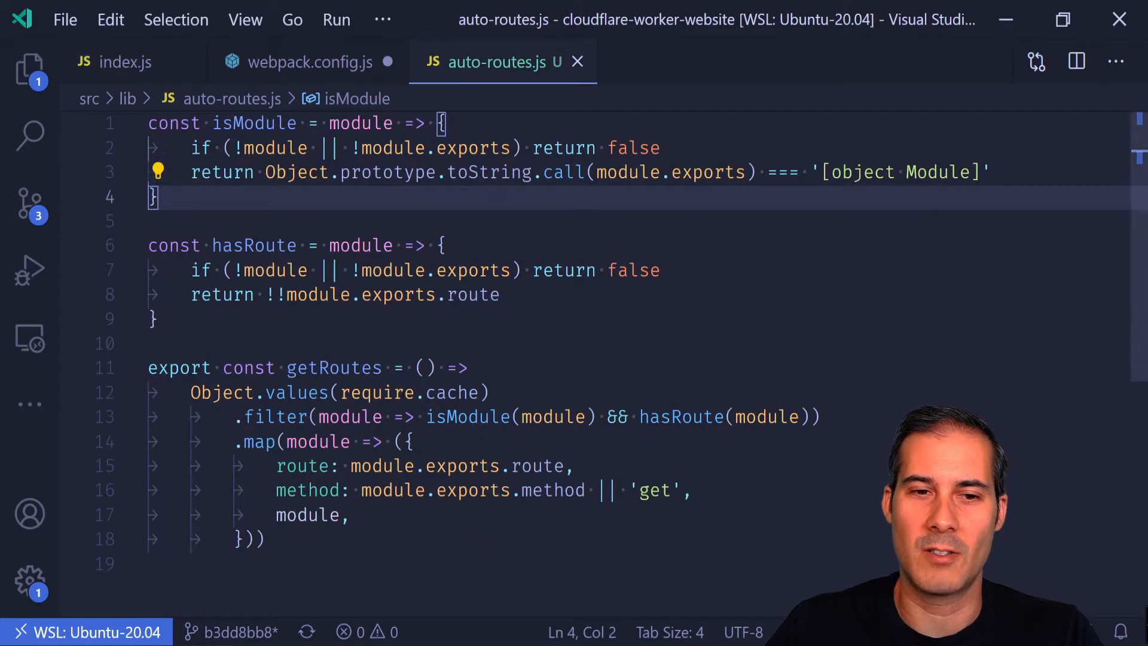
pyautogui.doubleClick(410, 393)
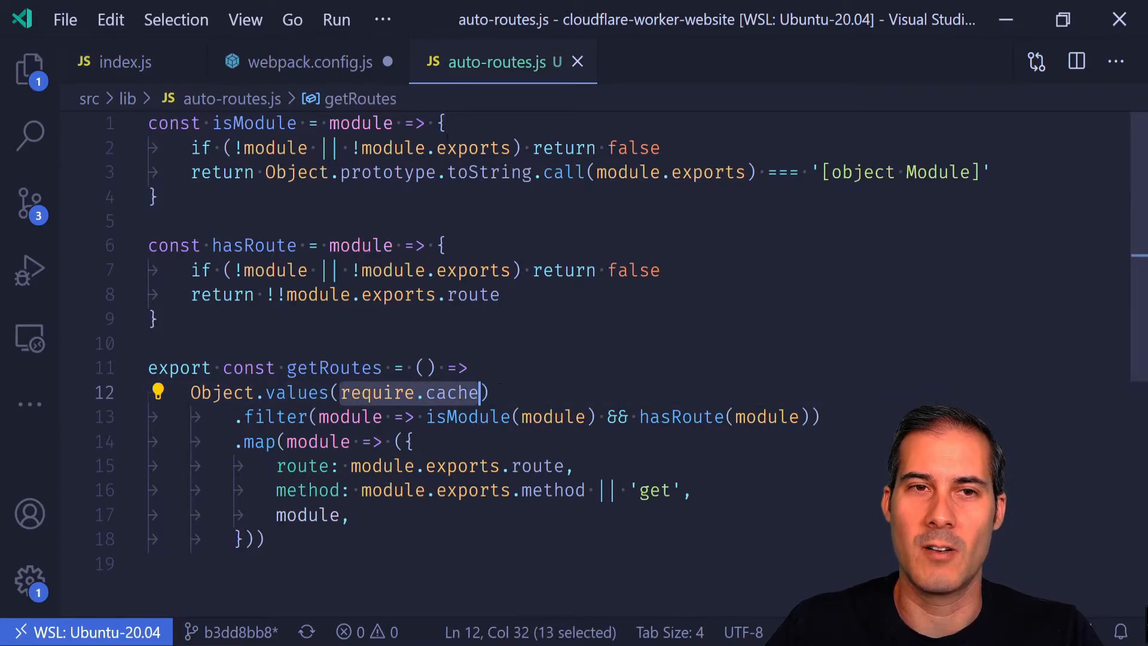
pyautogui.click(309, 62)
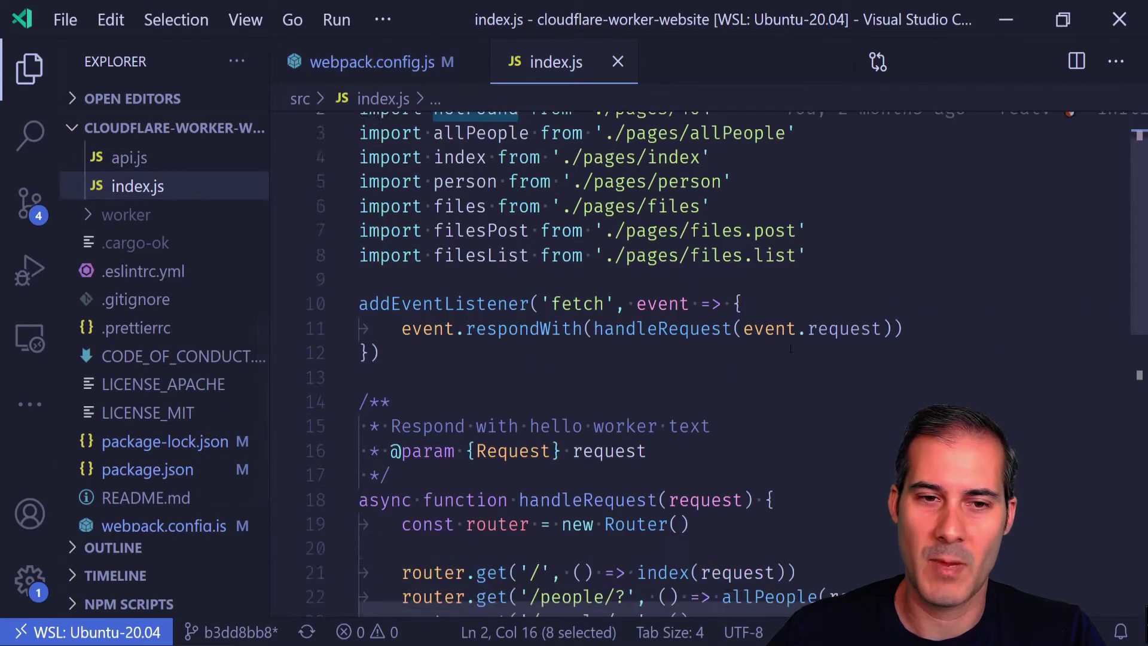
# Step: Move the router.get('/people/?') allPeople route line out of index.js
pyautogui.scroll(-3)
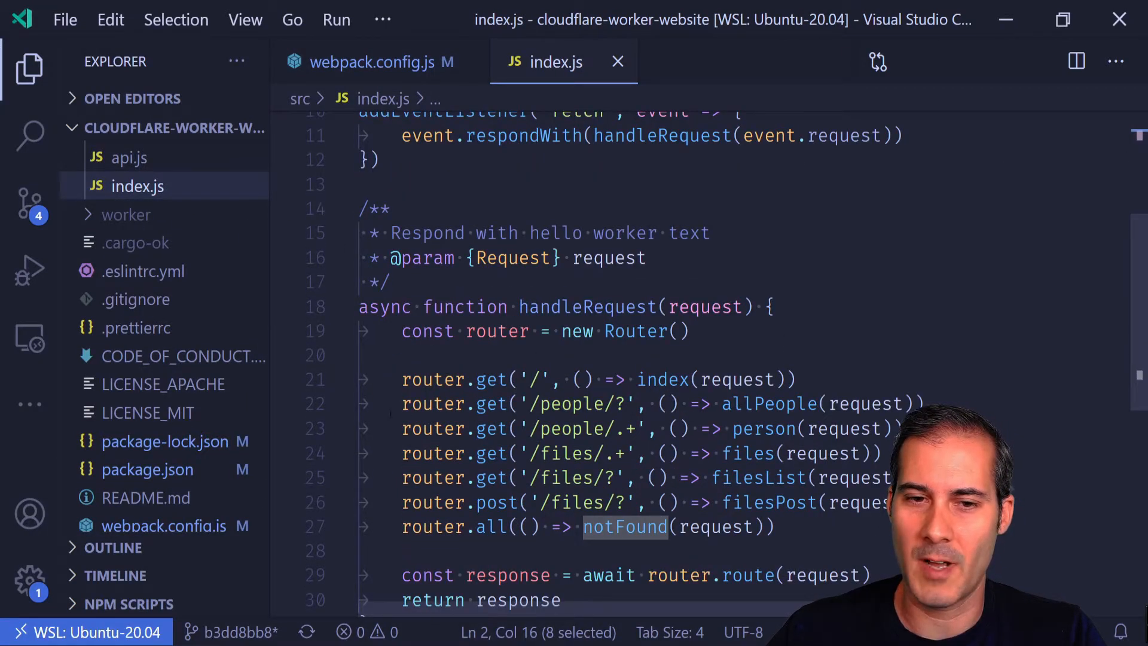
pyautogui.click(516, 478)
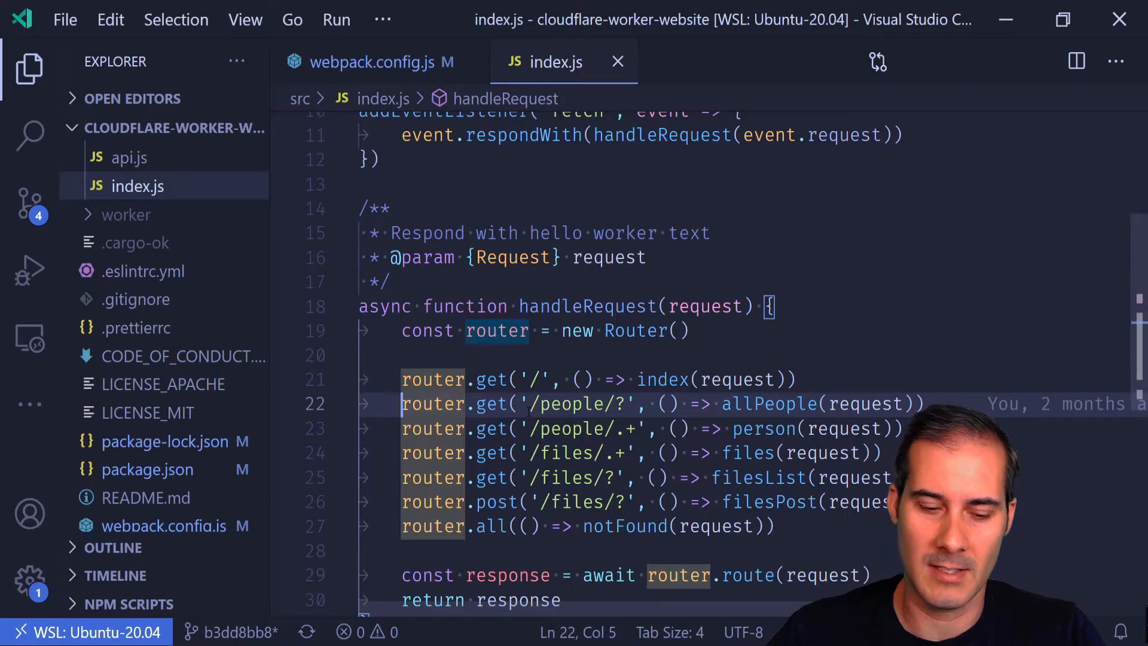
pyautogui.moveTo(748, 452)
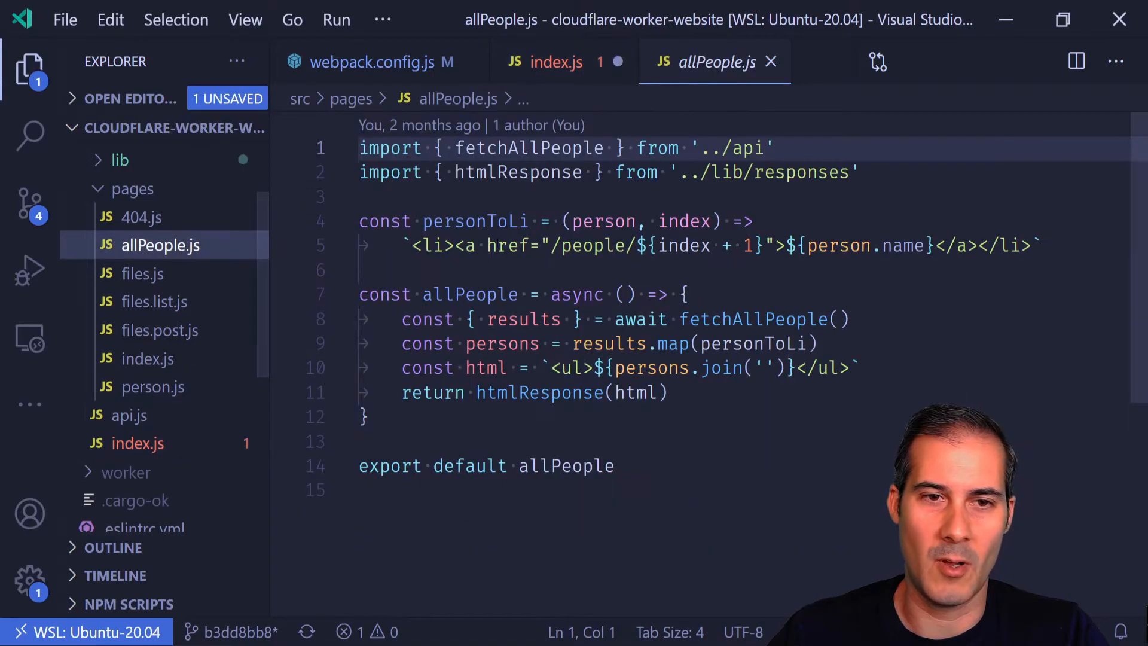
pyautogui.write("router.get('/people/?', () => allPeople(request))")
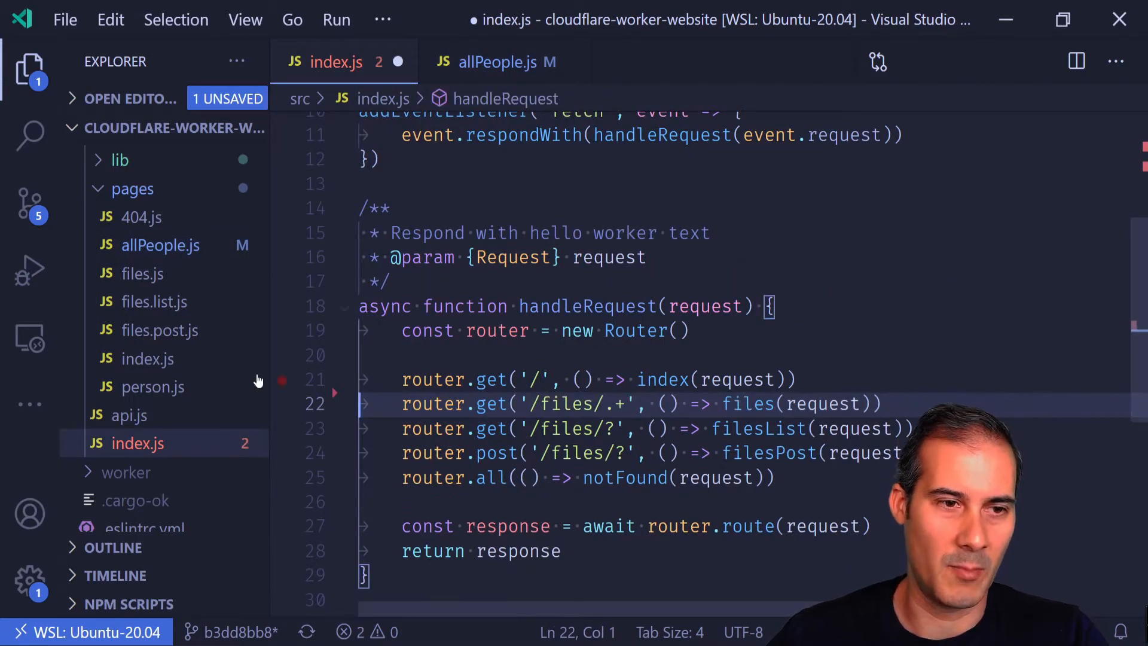
# Step: Paste the remaining route lines into person.js, files.js, files.list.js and files.post.js
pyautogui.click(153, 387)
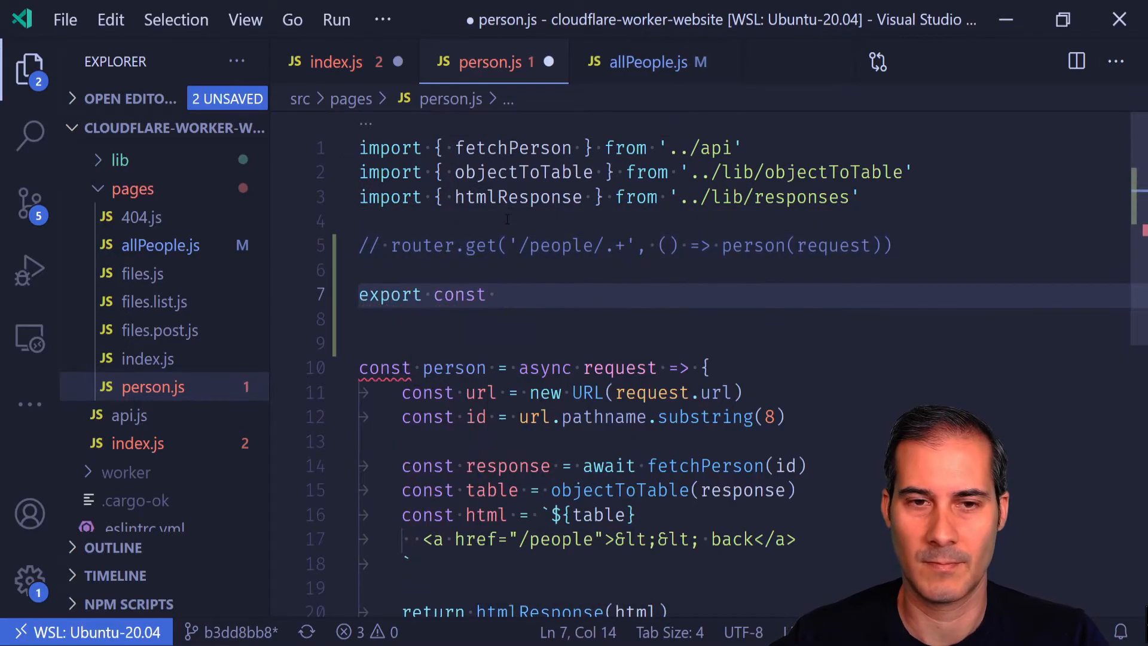
pyautogui.click(336, 61)
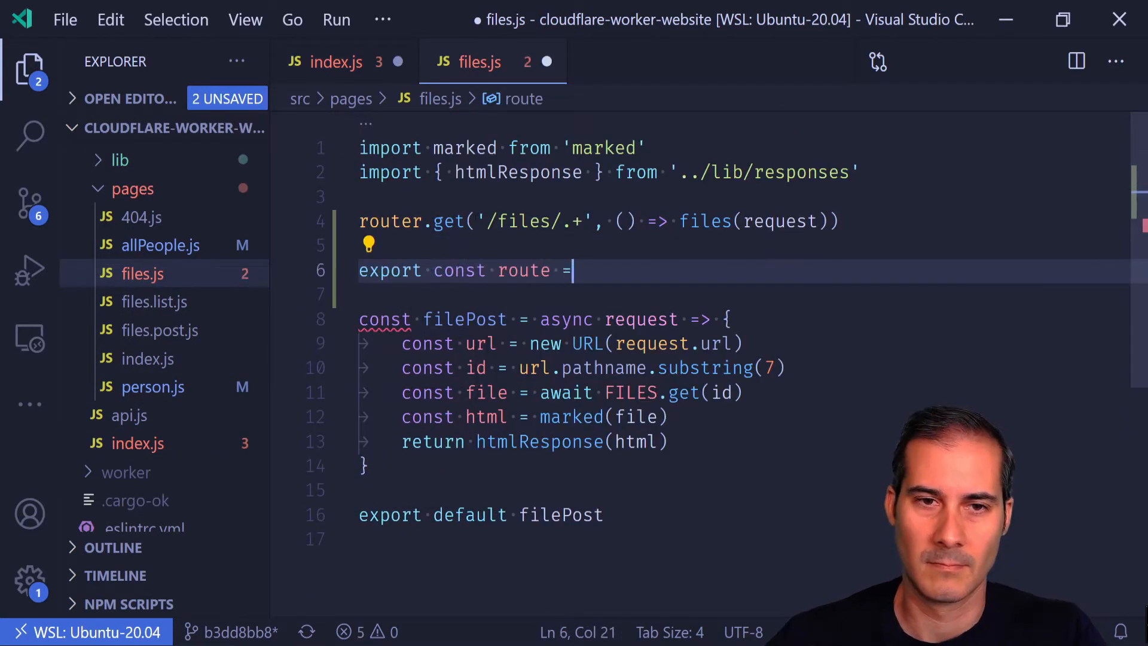
pyautogui.click(153, 302)
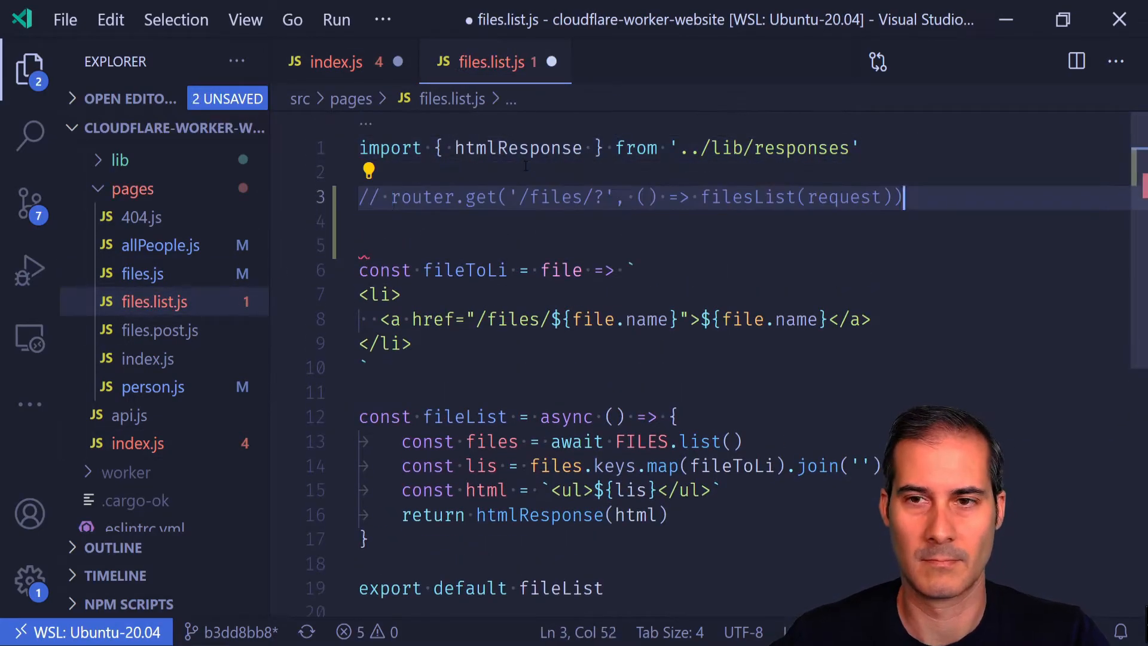
pyautogui.click(138, 443)
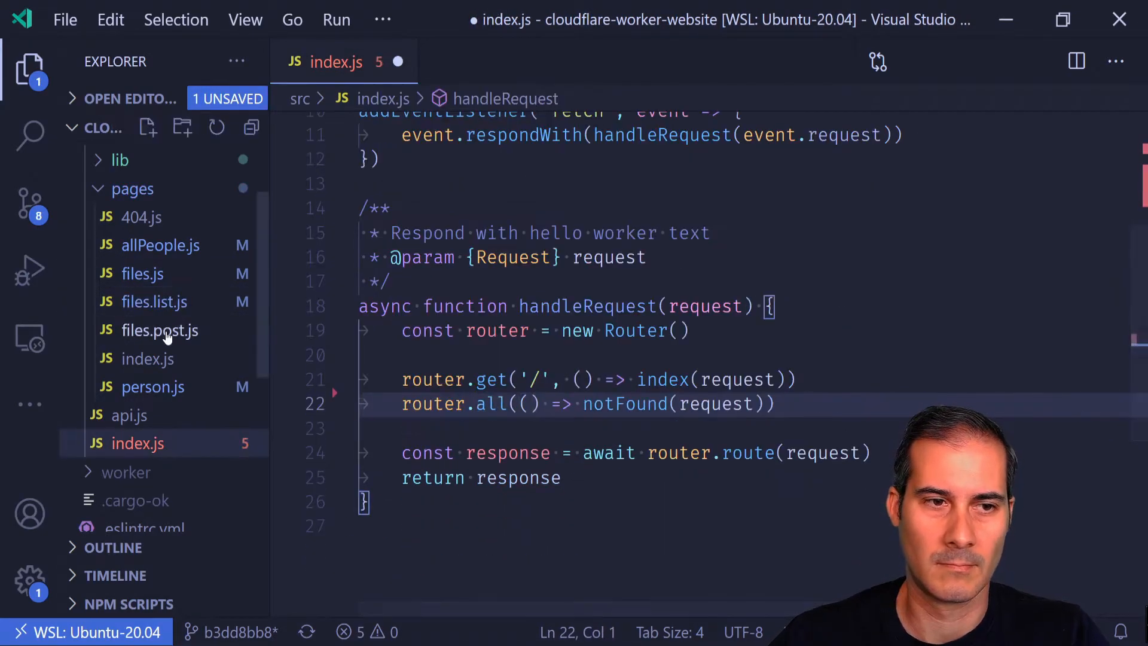
pyautogui.click(159, 330)
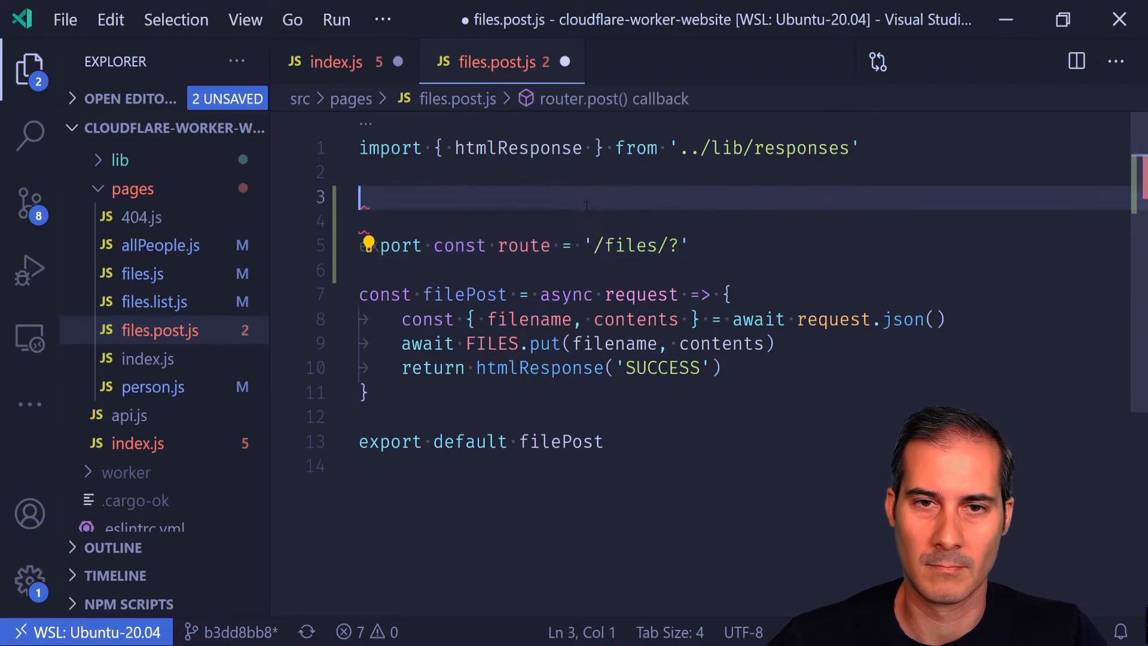
pyautogui.click(147, 359)
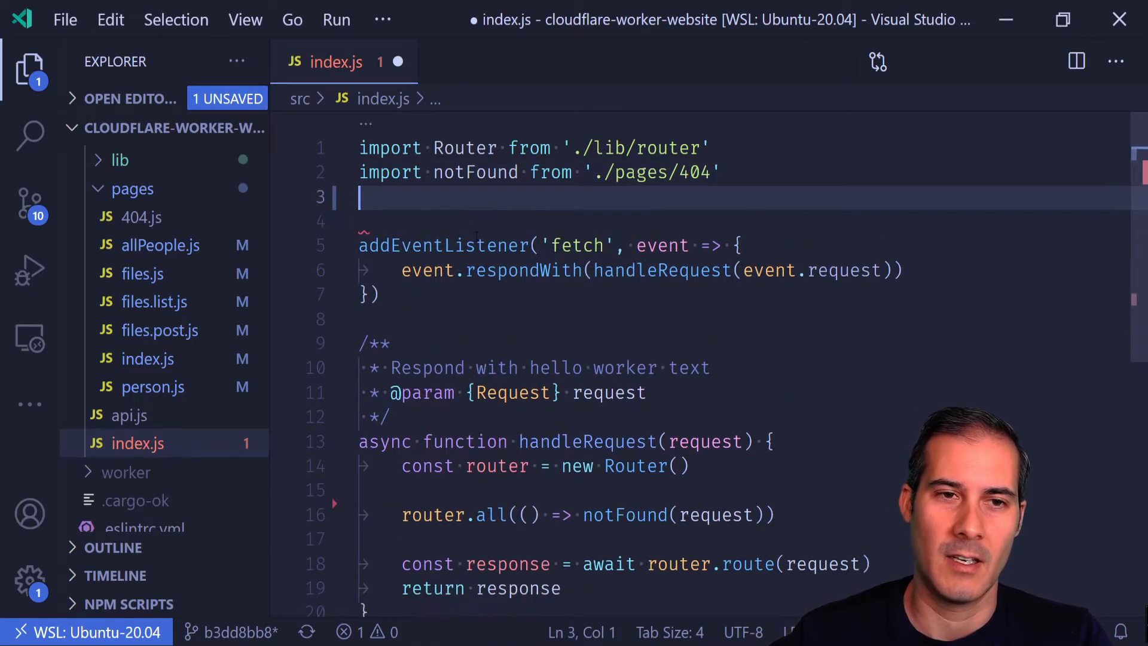
# Step: Import getRoutes from ./lib, add const routes = getRoutes(), and keep router.all notFound as catch-all
pyautogui.write('import { } from "module";')
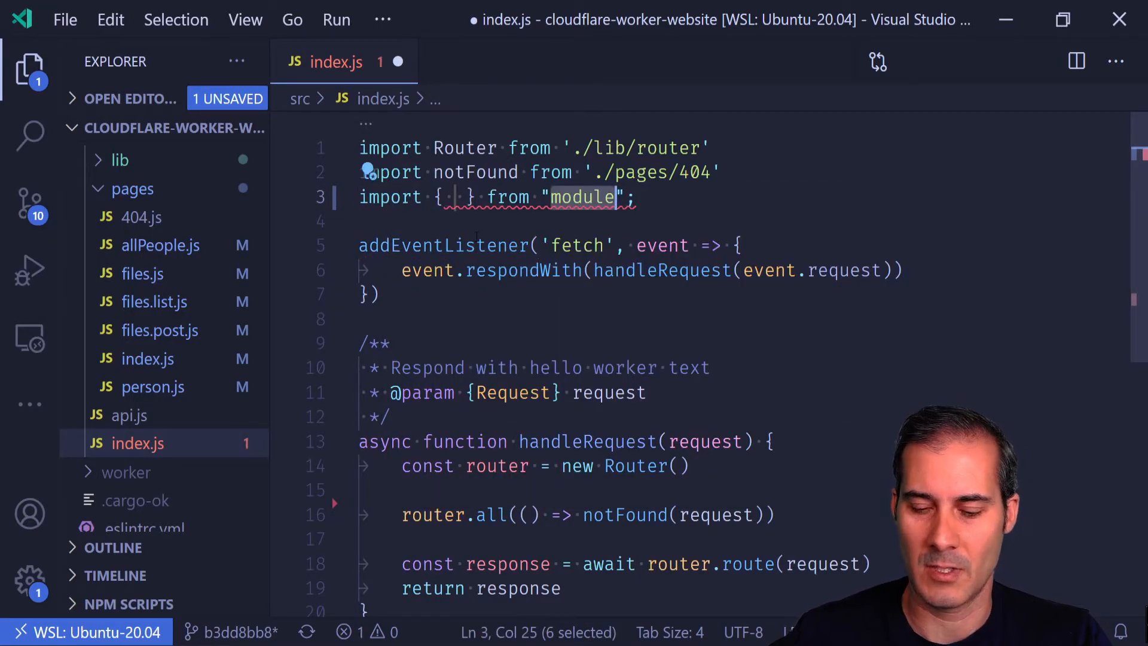
pyautogui.write('./lib/auto-routes')
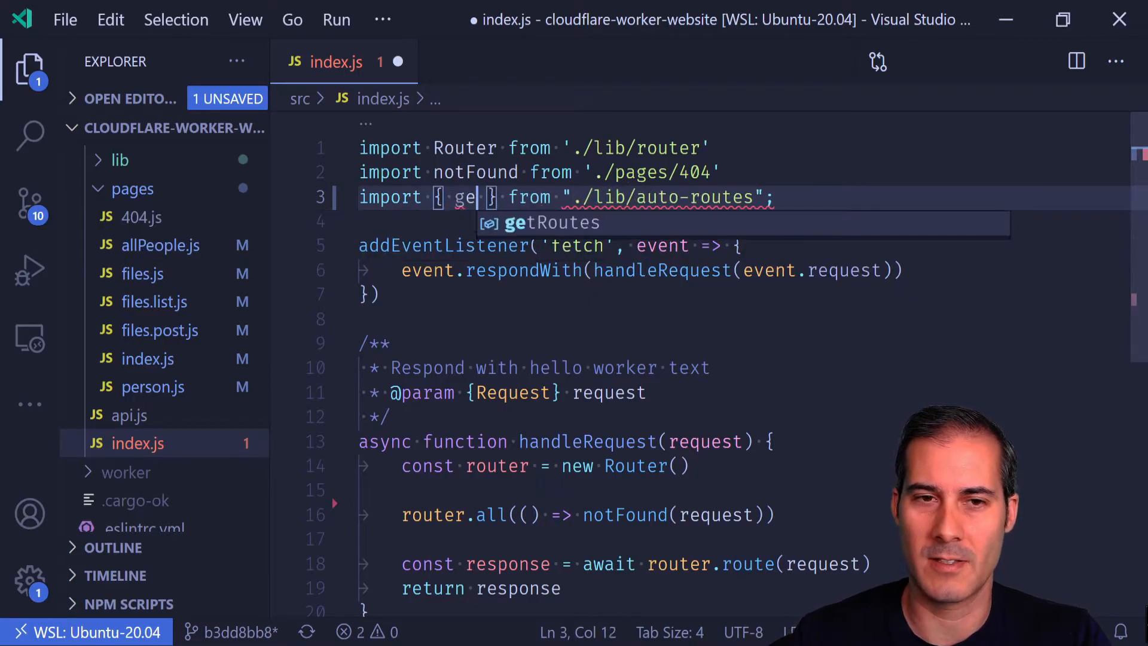
pyautogui.press('Tab')
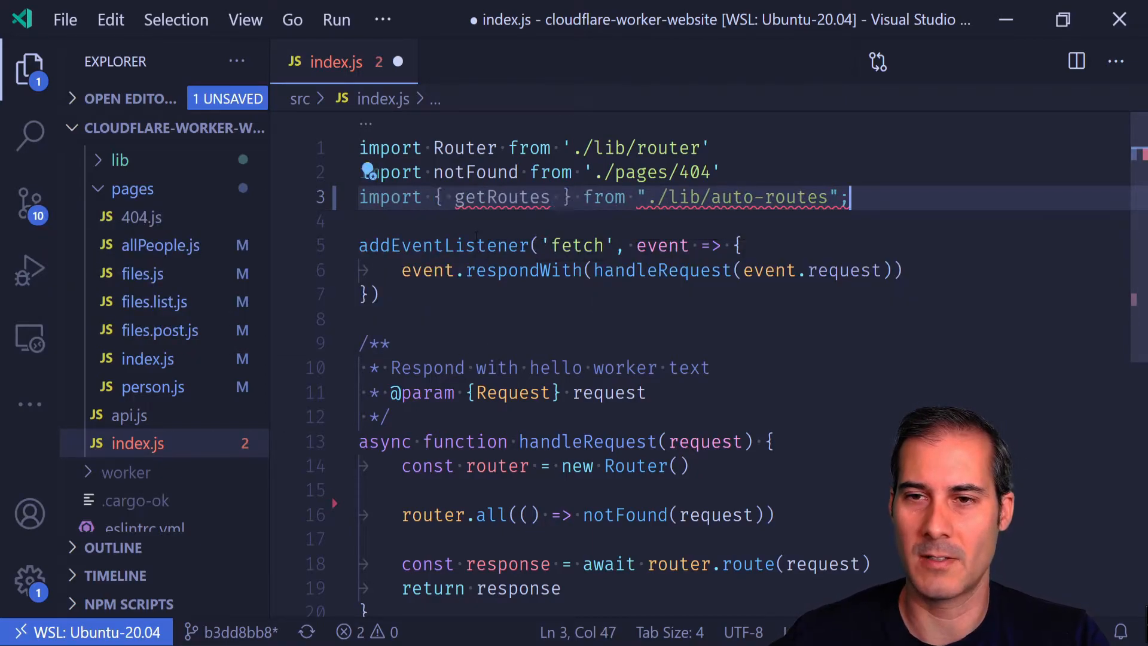
pyautogui.write('const r')
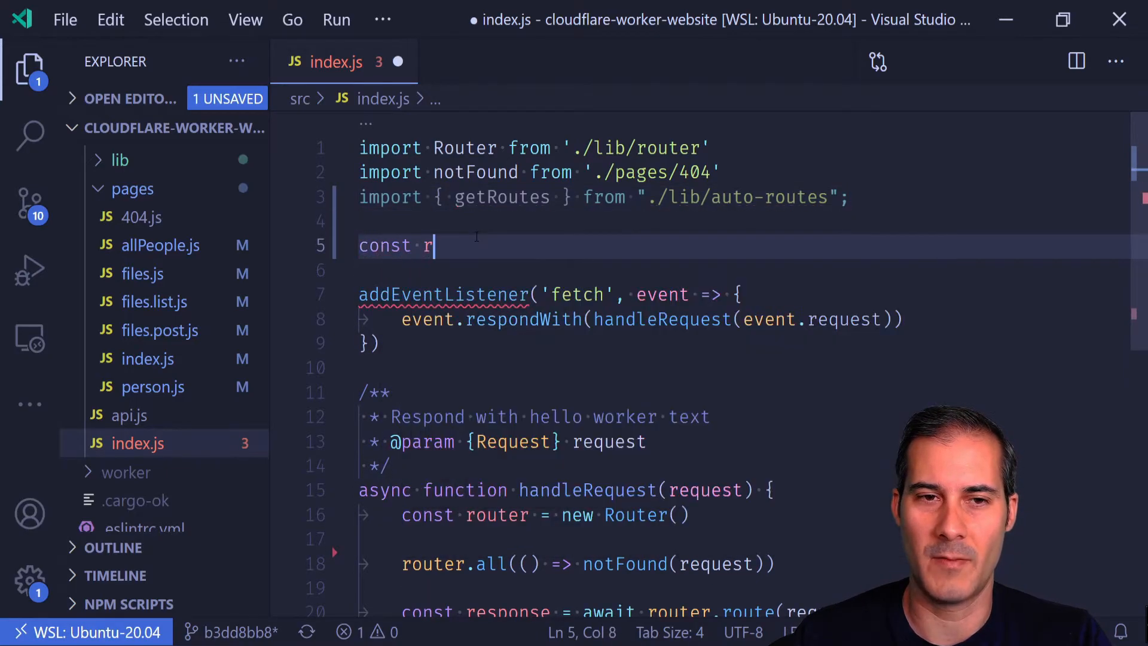
pyautogui.write('outes')
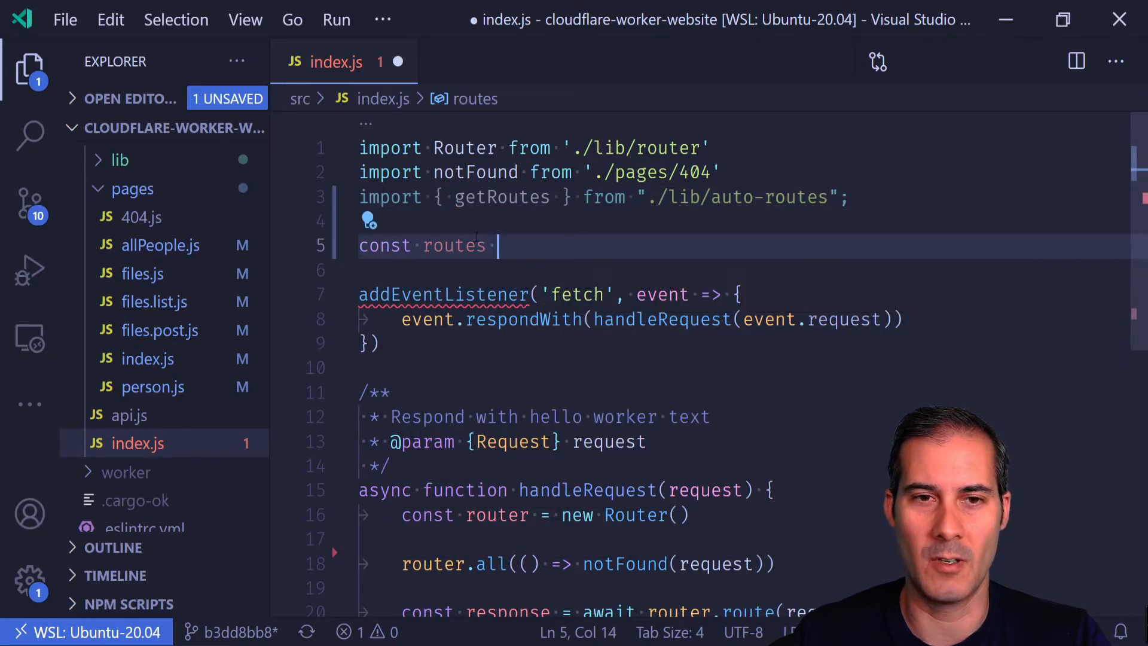
pyautogui.write('= getRoutes()')
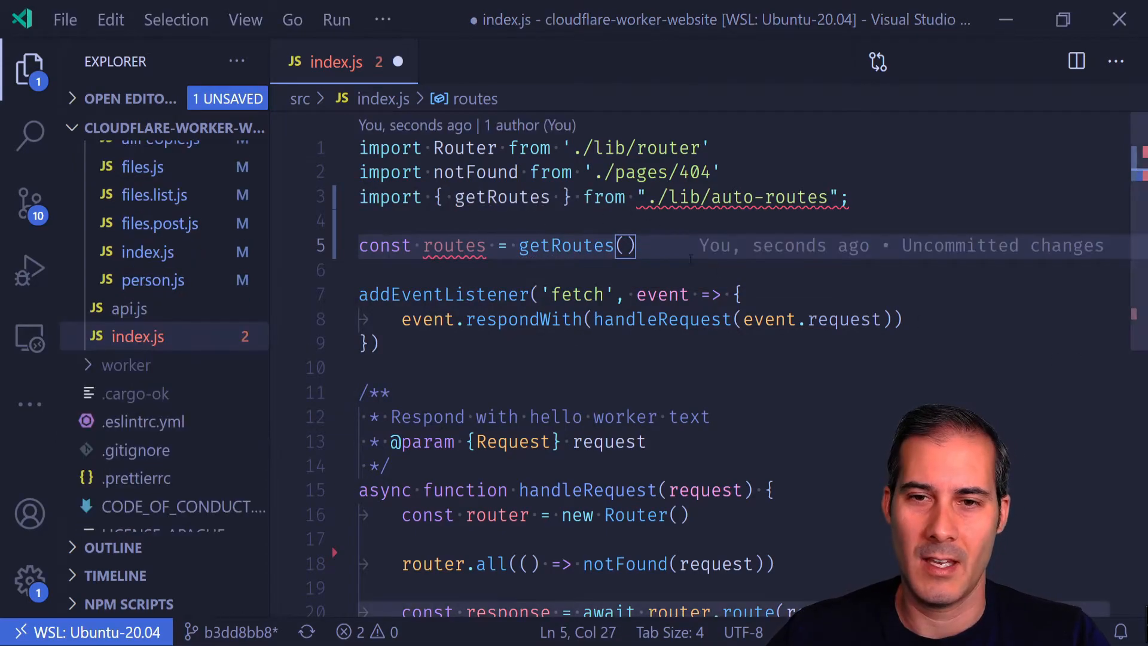
pyautogui.scroll(-3)
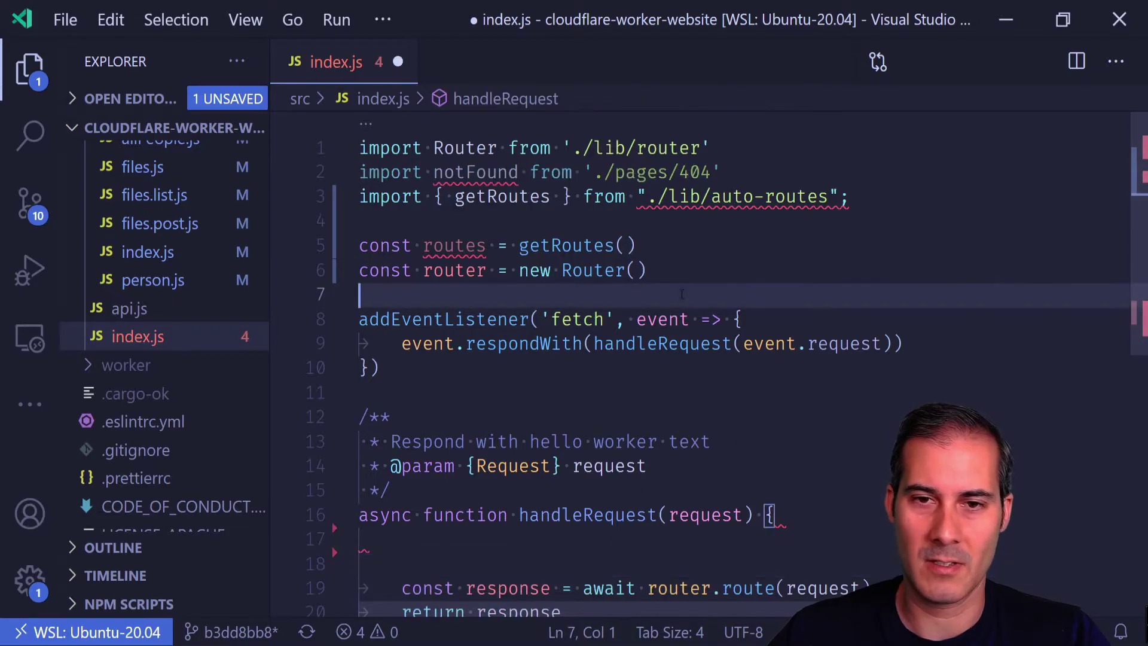
pyautogui.write('router.all(() => notFound(request))')
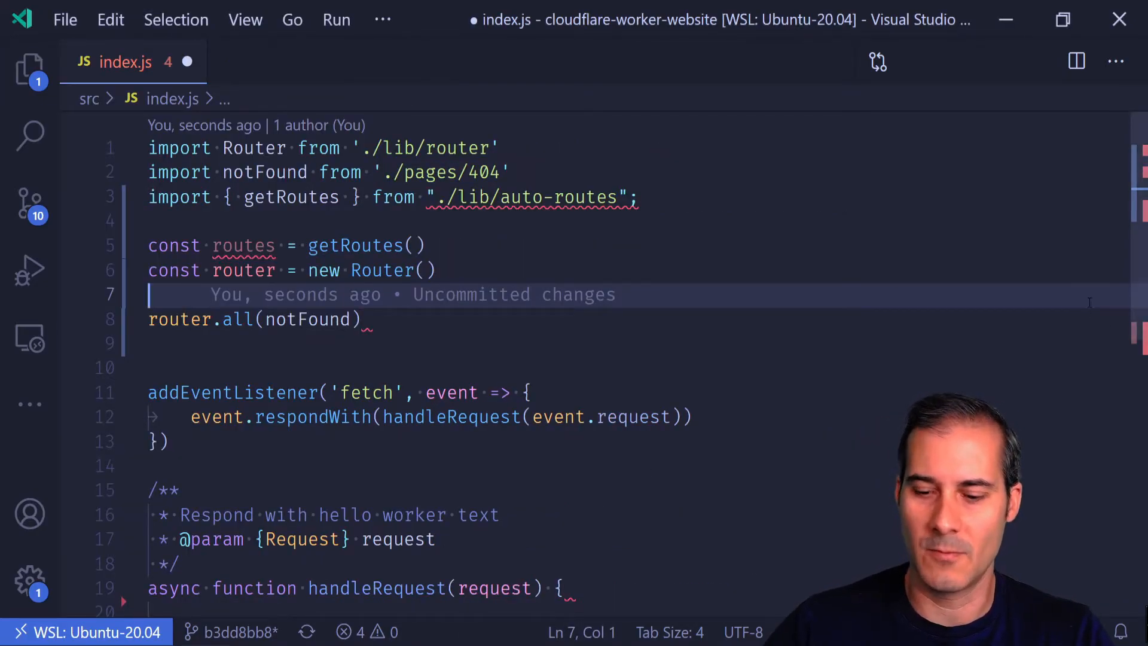
# Step: Add routes.forEach(({ route, method, module }) => router[method](route, module)) before the catch-all
pyautogui.write('routes.forEach(({')
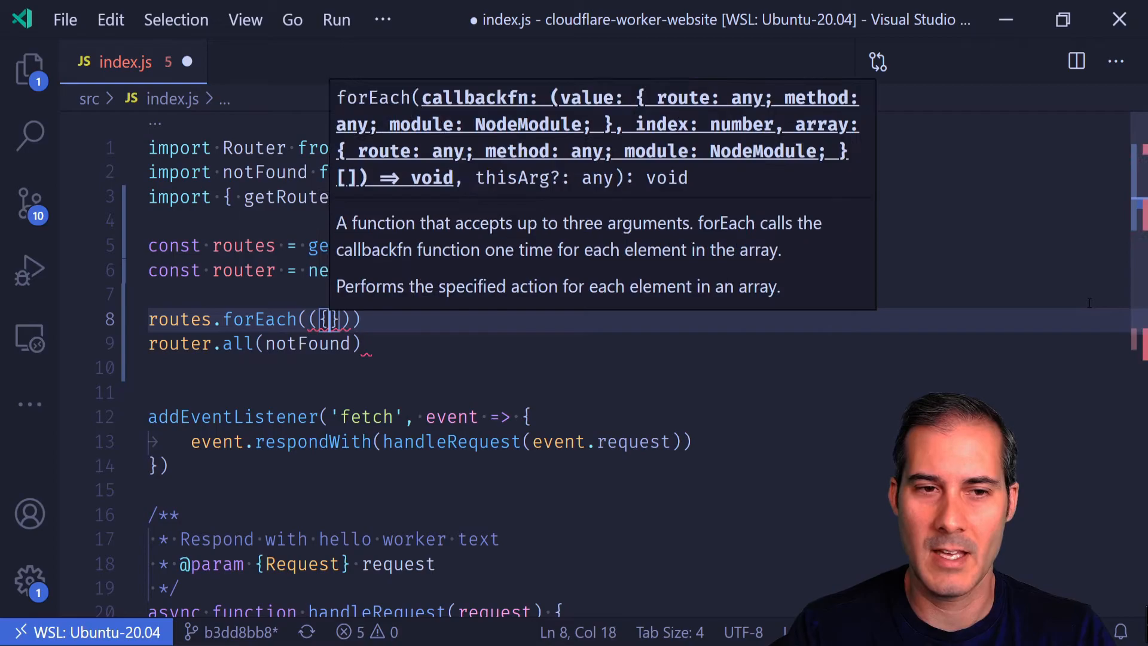
pyautogui.click(31, 64)
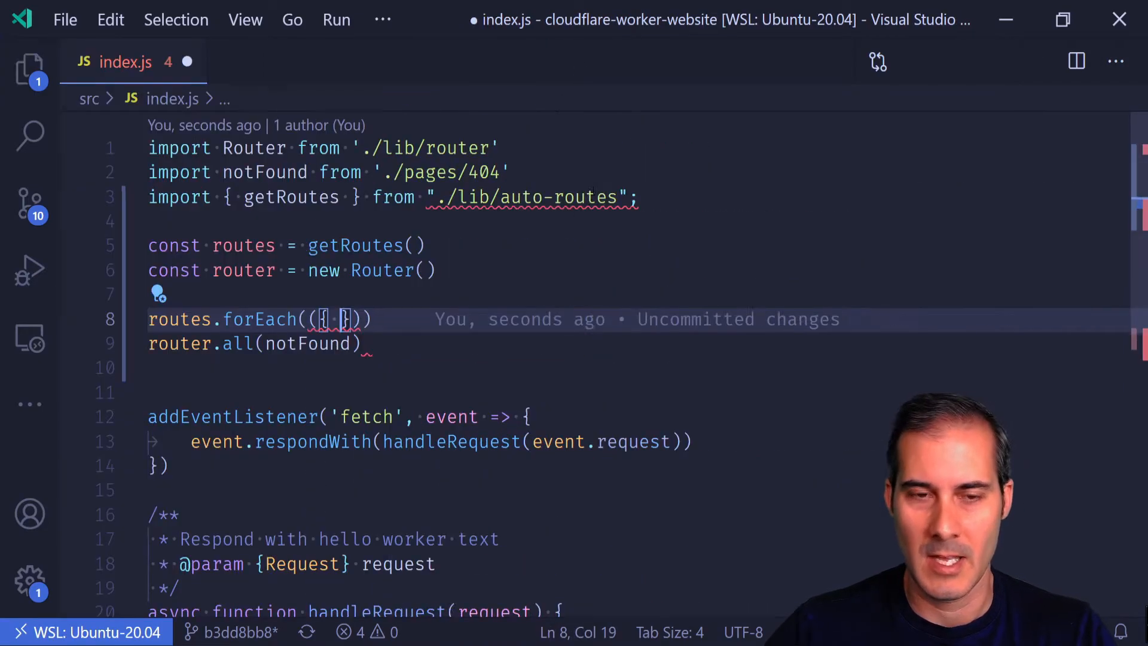
pyautogui.write('r')
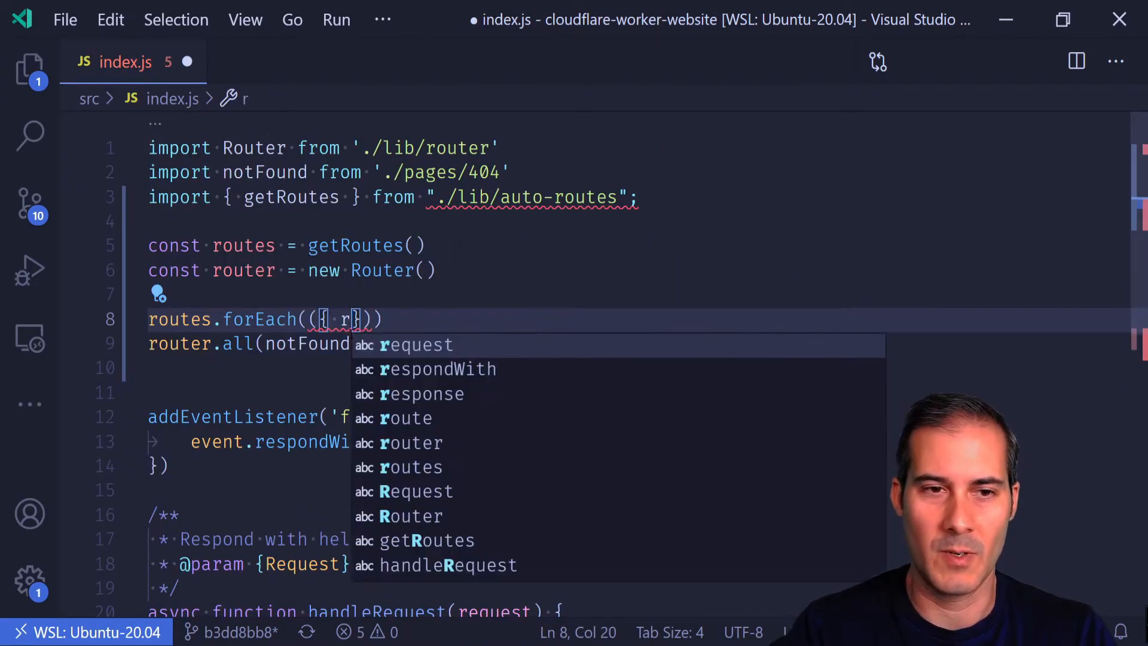
pyautogui.write('oute, method,')
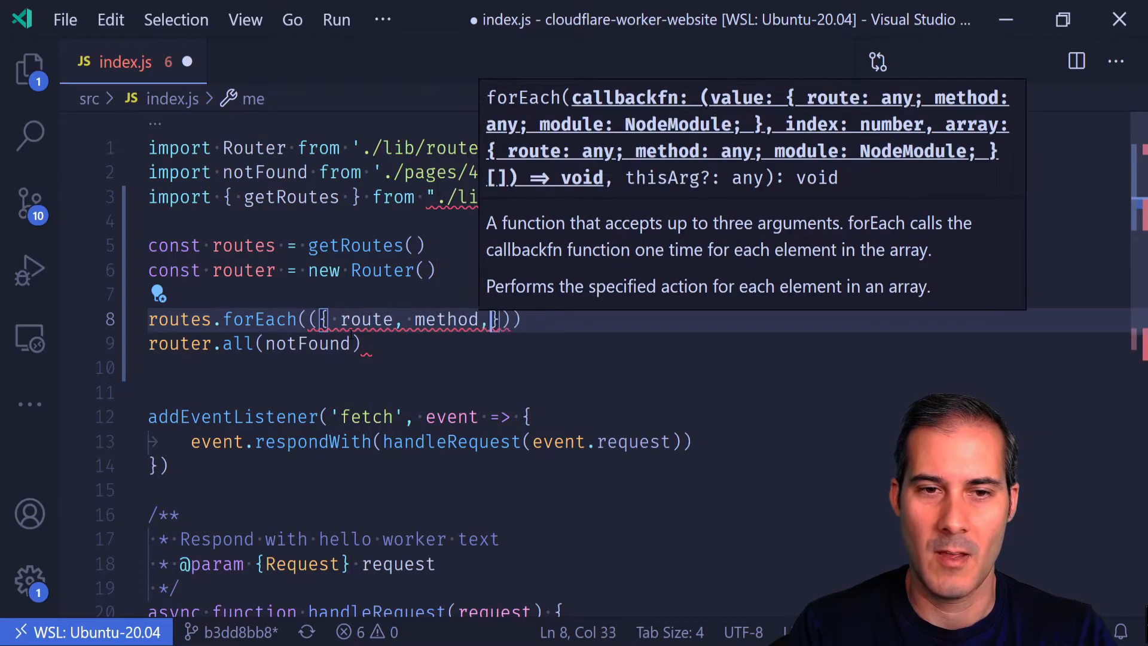
pyautogui.write('module')
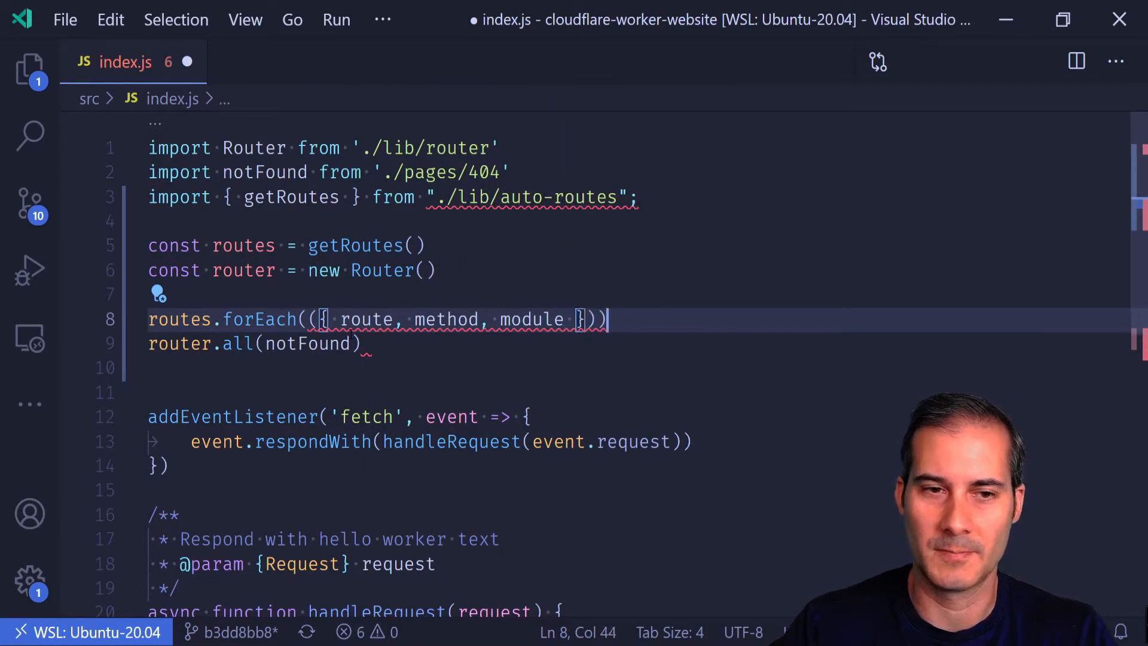
pyautogui.write('=>')
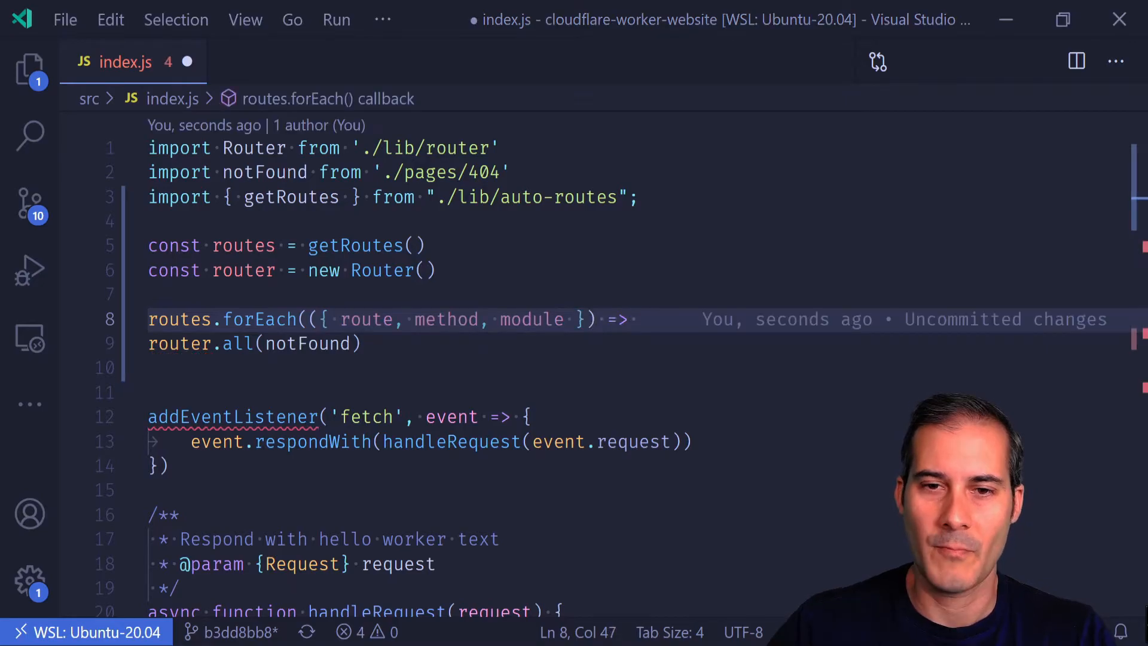
pyautogui.write('r')
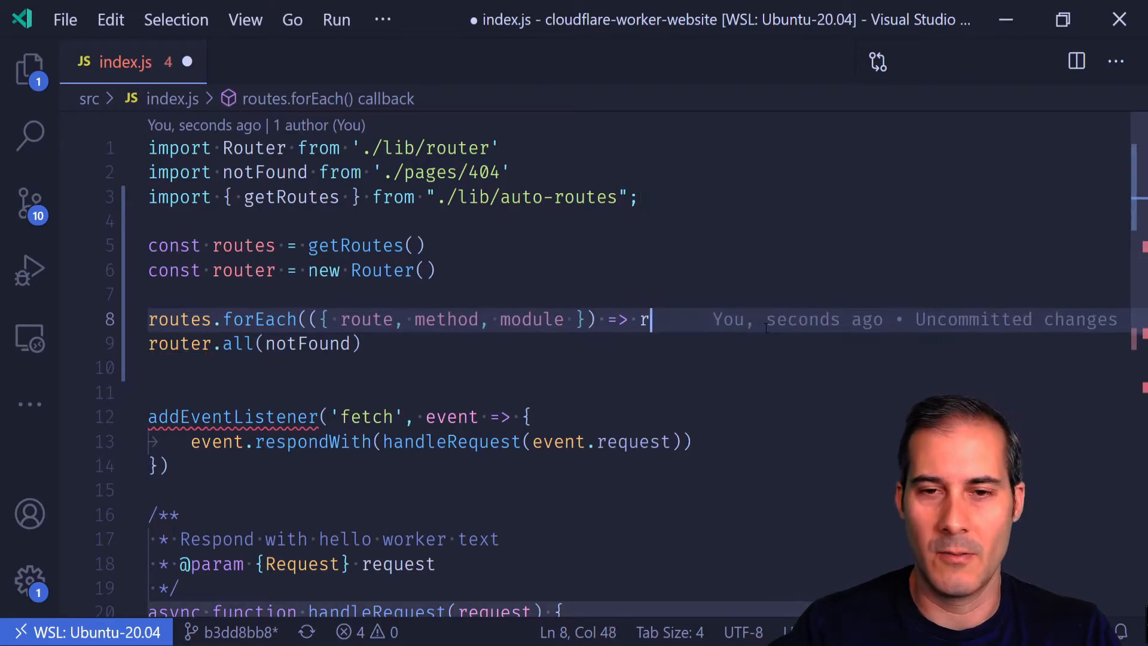
pyautogui.write('outer[]')
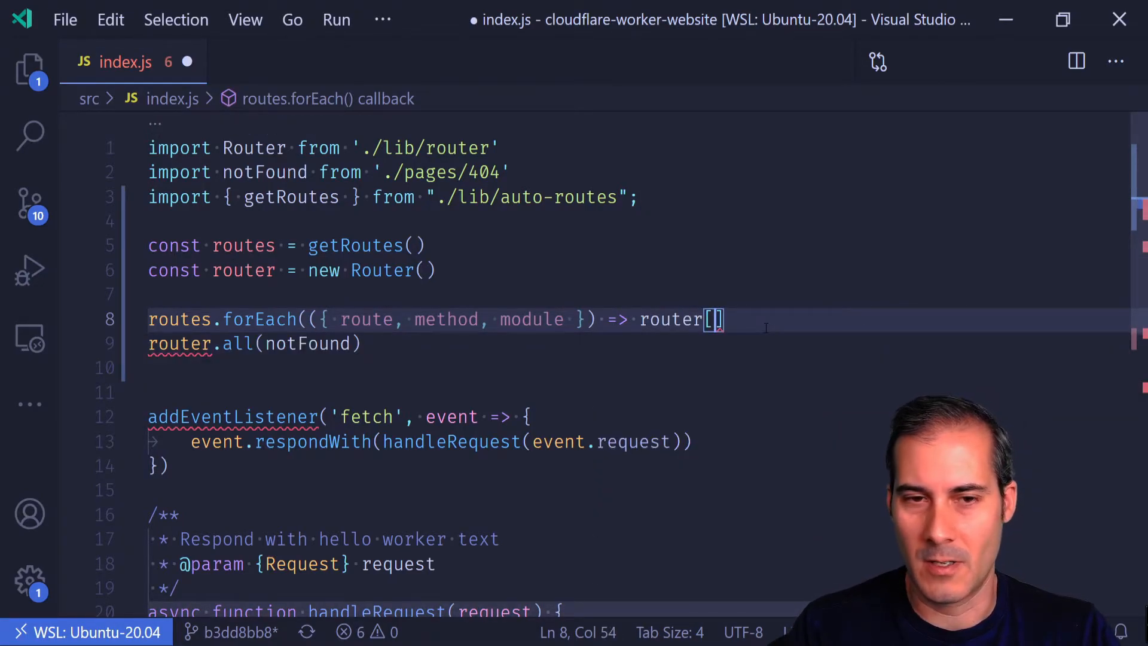
pyautogui.write('method')
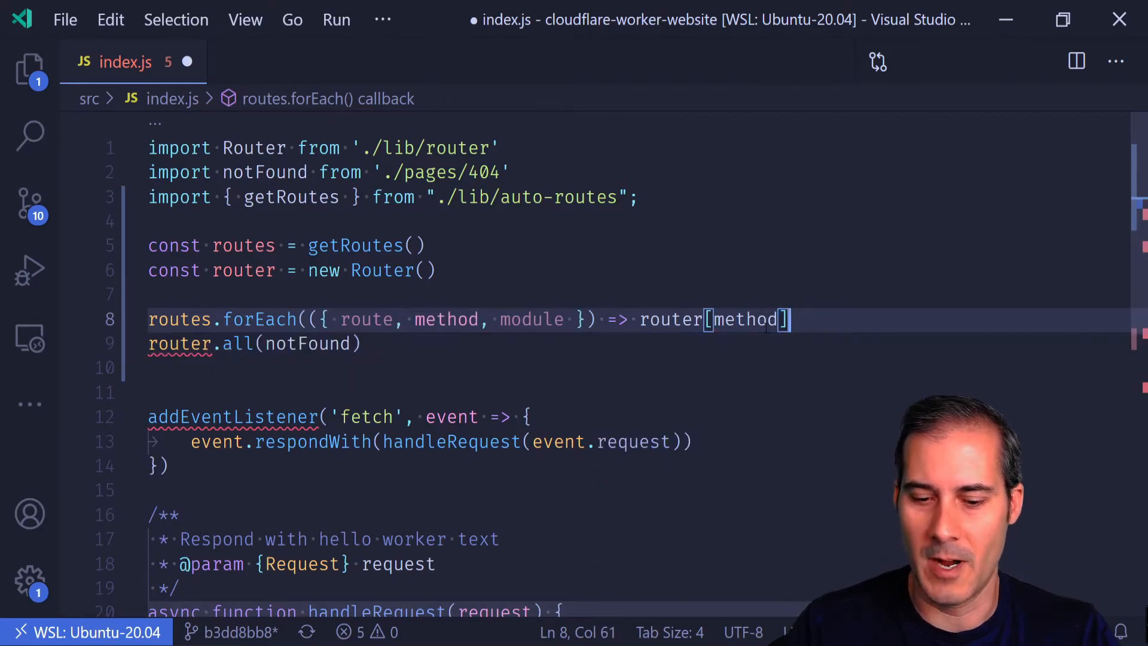
pyautogui.write('(r')
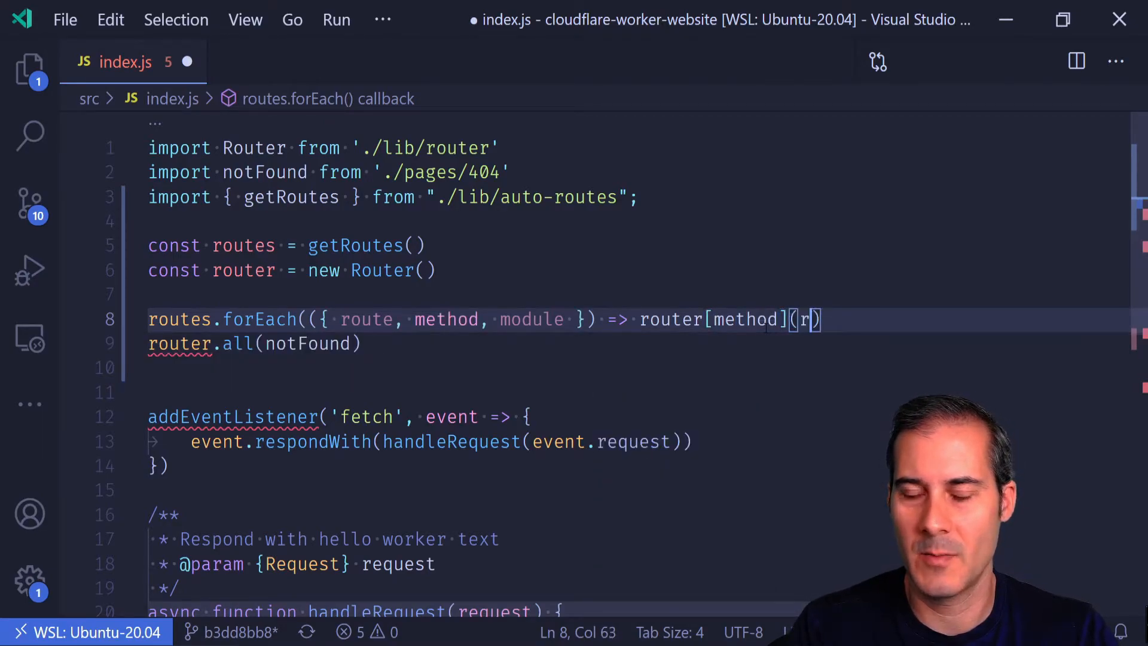
pyautogui.write('oute, module')
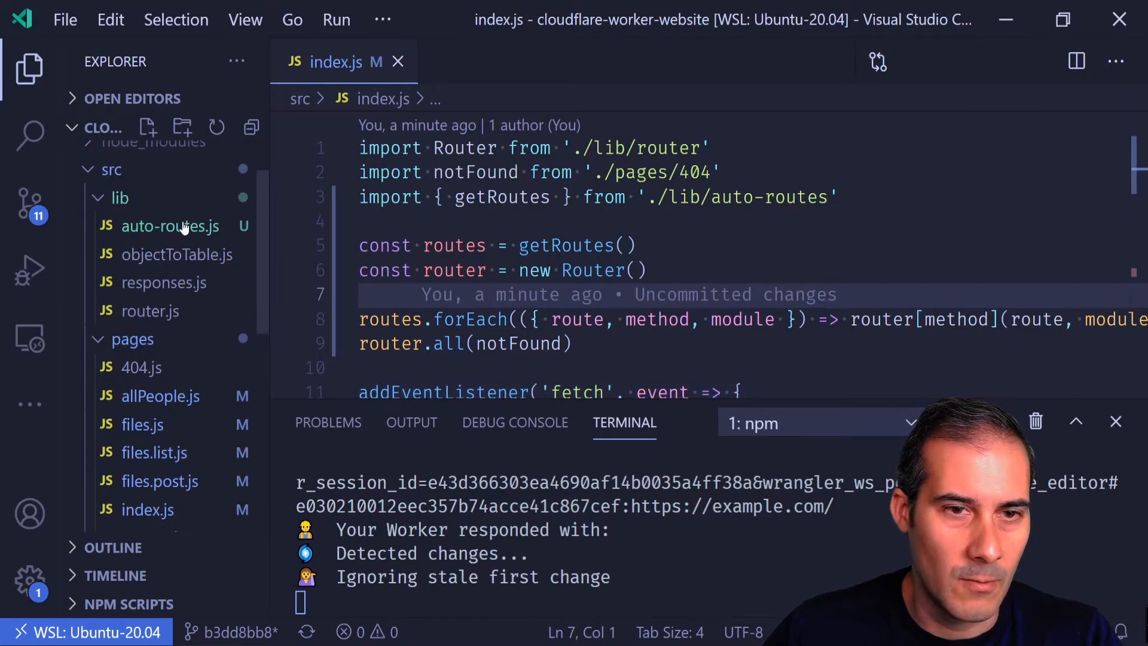
# Step: Open auto-routes.js and select its module entry after the route.handler error
pyautogui.click(170, 226)
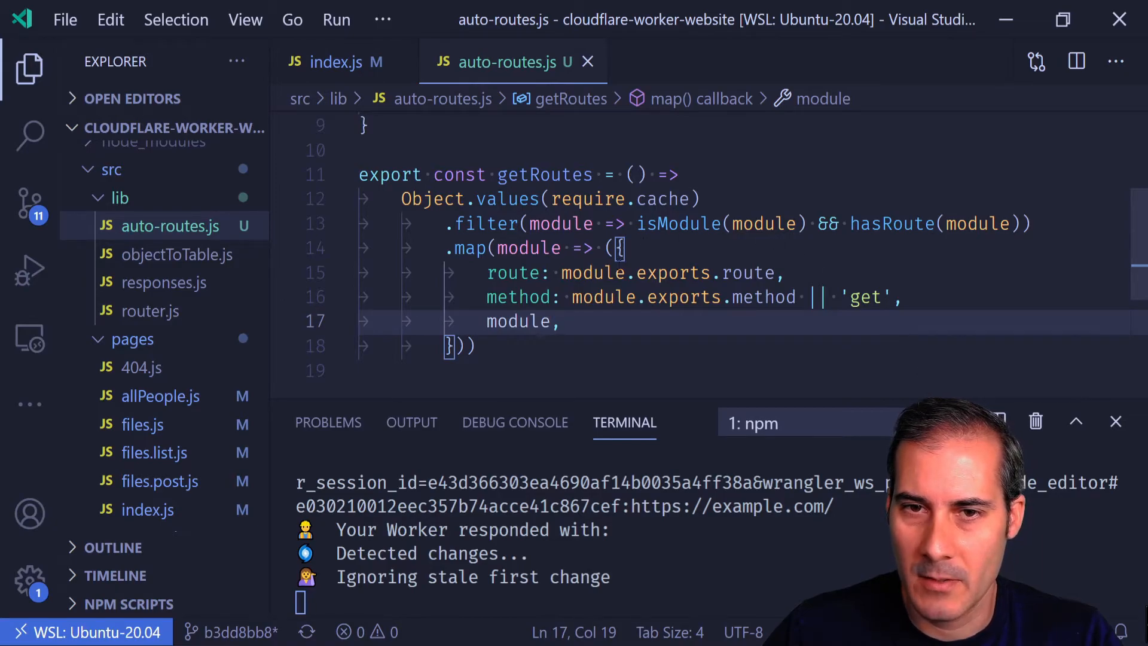
pyautogui.doubleClick(516, 321)
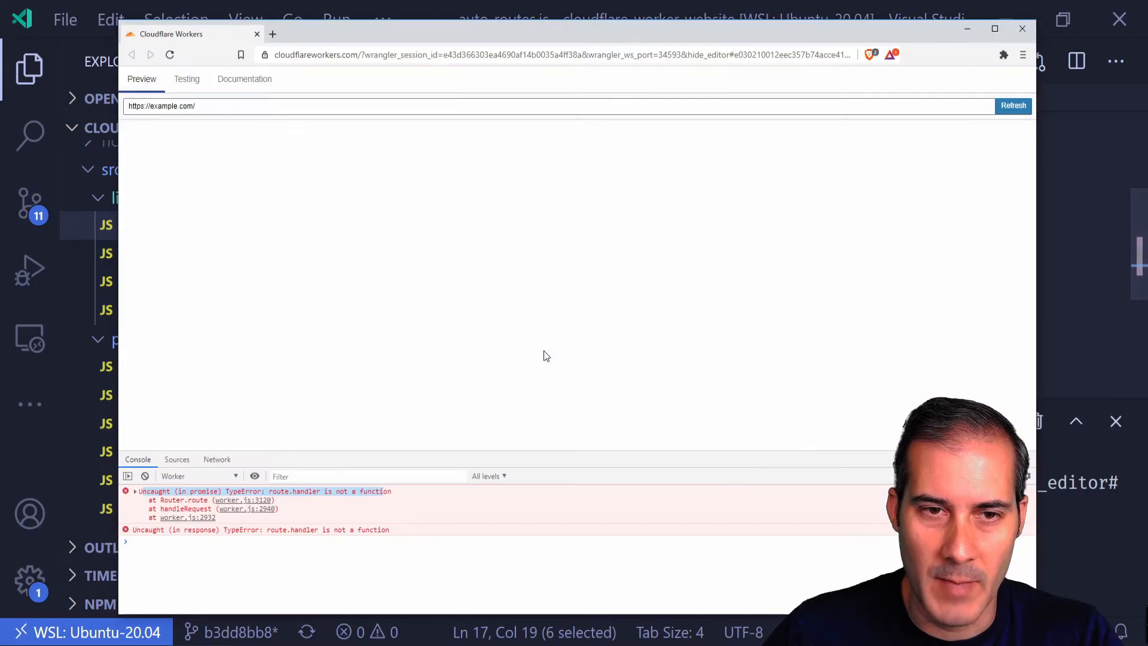
pyautogui.moveTo(385, 505)
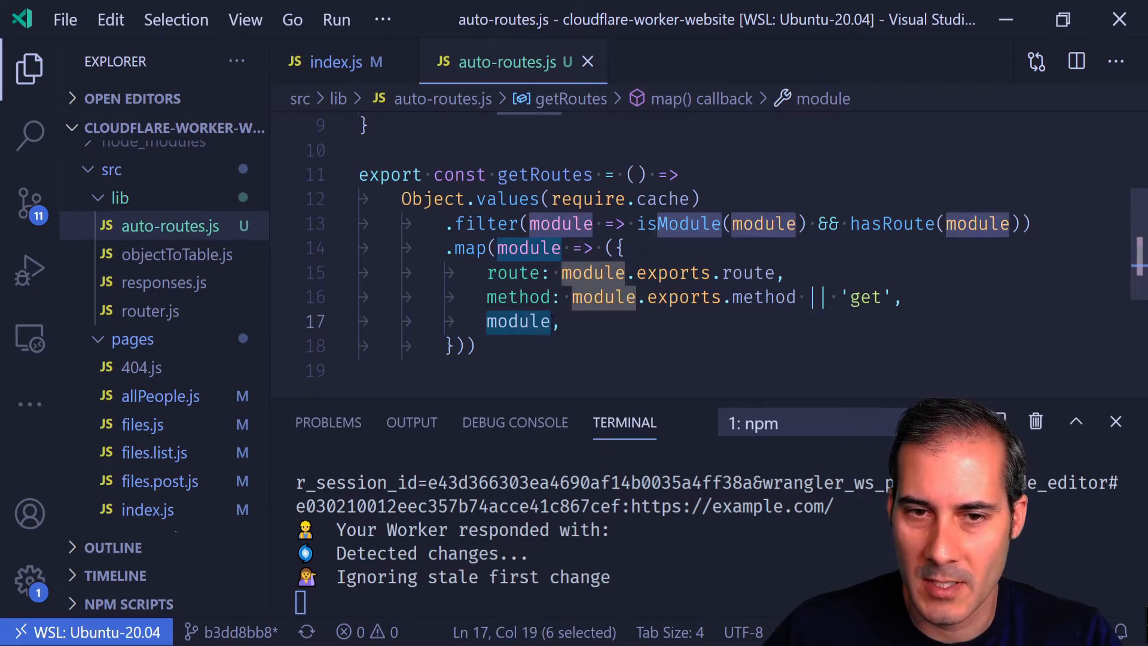
# Step: Change the route's module value to module.exports.default
pyautogui.write('module: m')
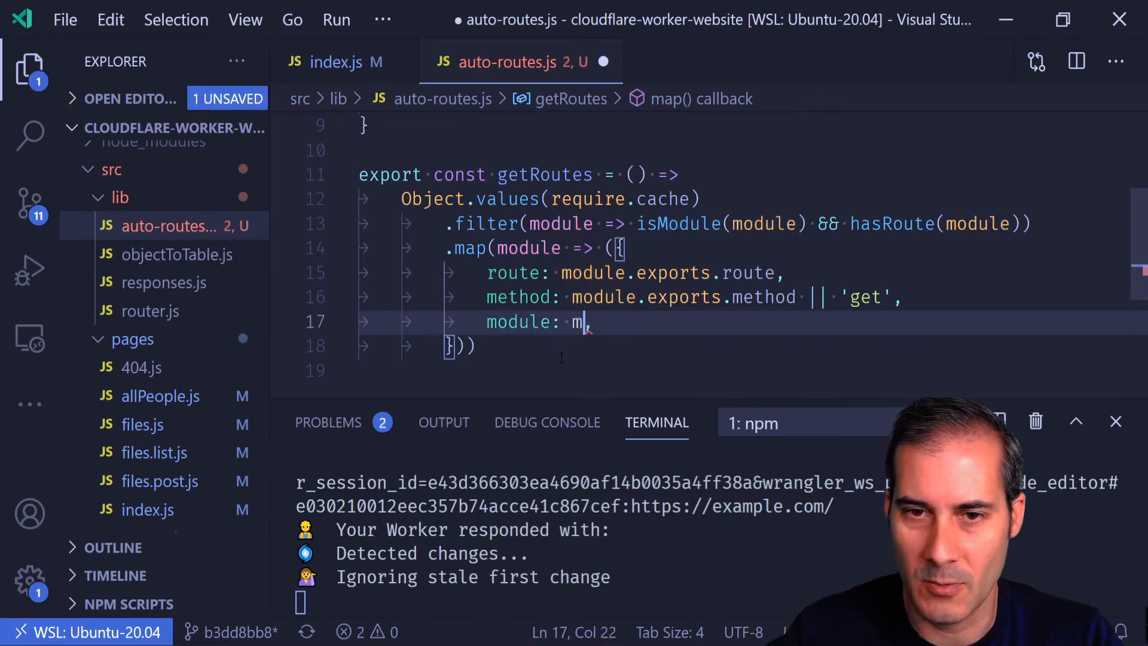
pyautogui.write('odule.exports')
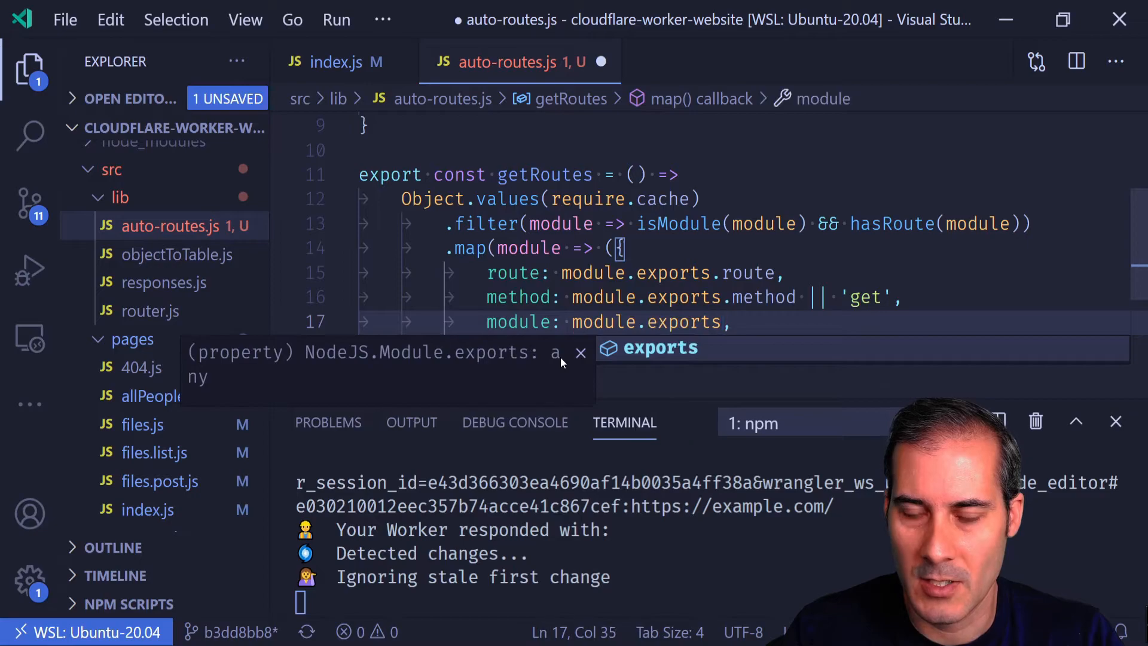
pyautogui.write('.default')
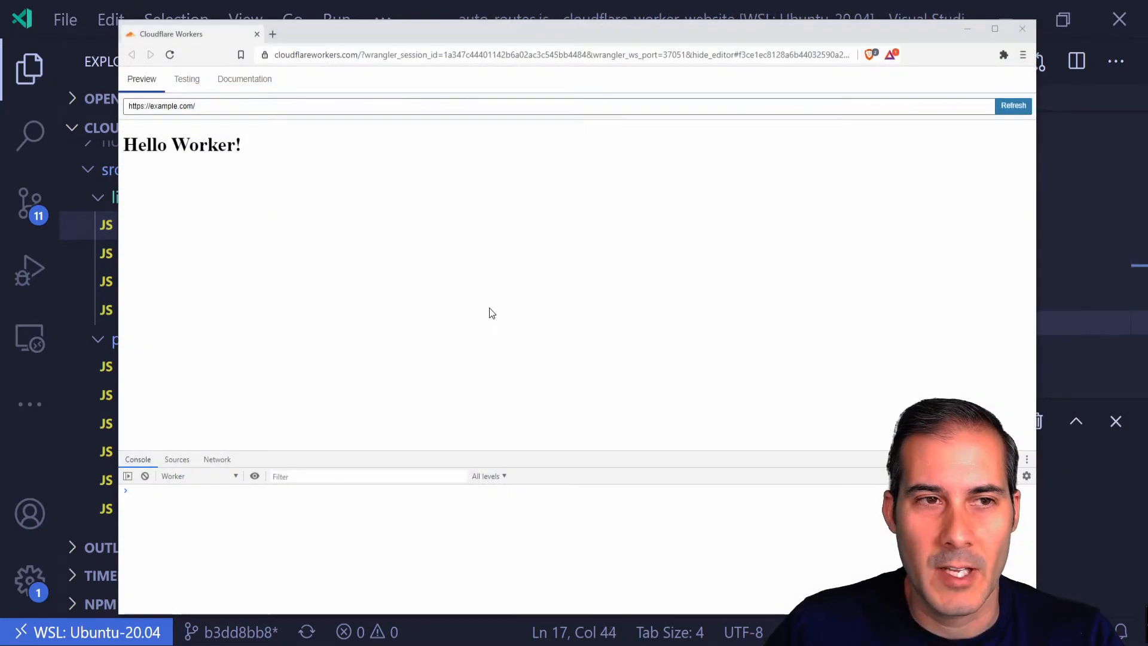
# Step: Load example.com/people in the Workers preview
pyautogui.click(204, 105)
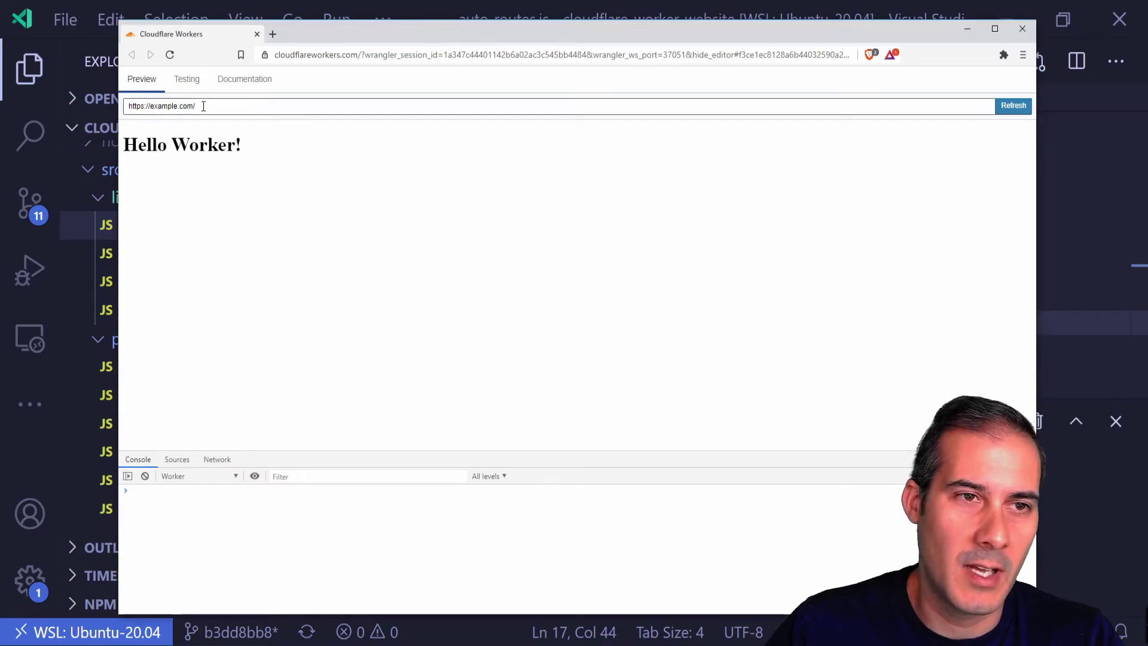
pyautogui.write('p')
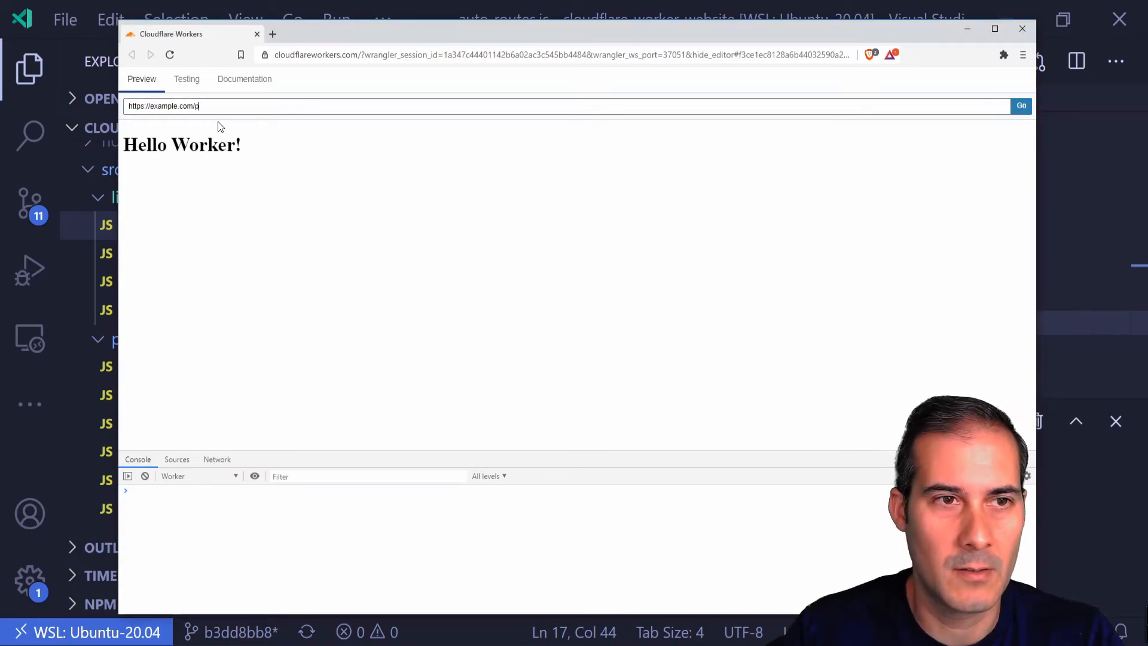
pyautogui.write('eople')
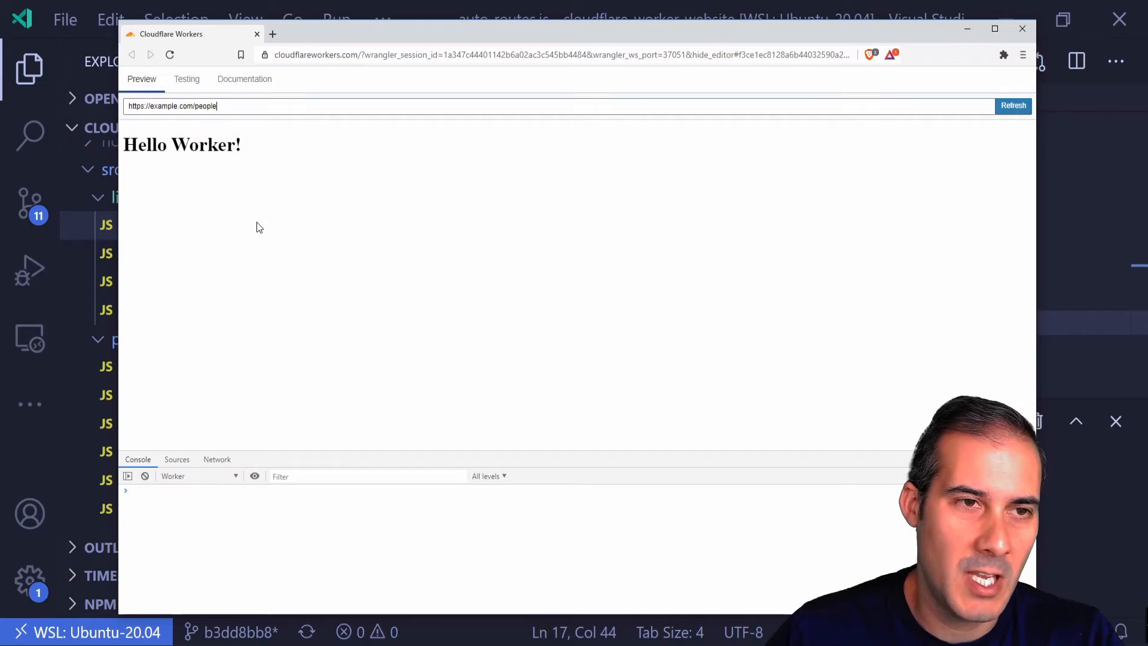
pyautogui.click(1014, 105)
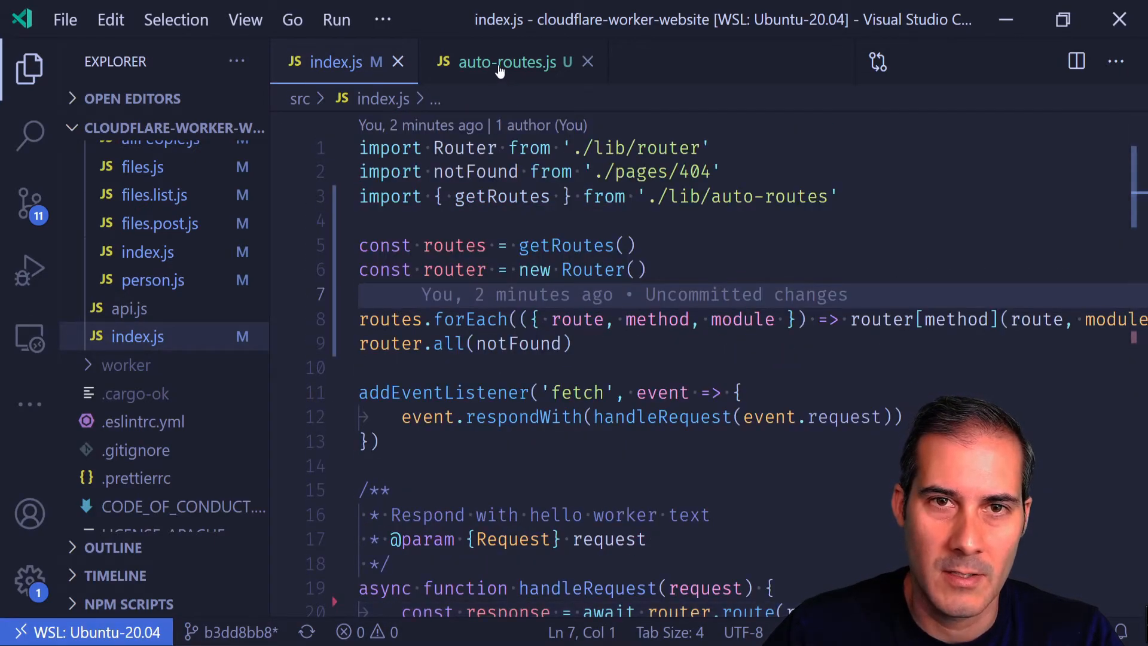
# Step: Close auto-routes.js and open src/pages/person.js
pyautogui.click(587, 62)
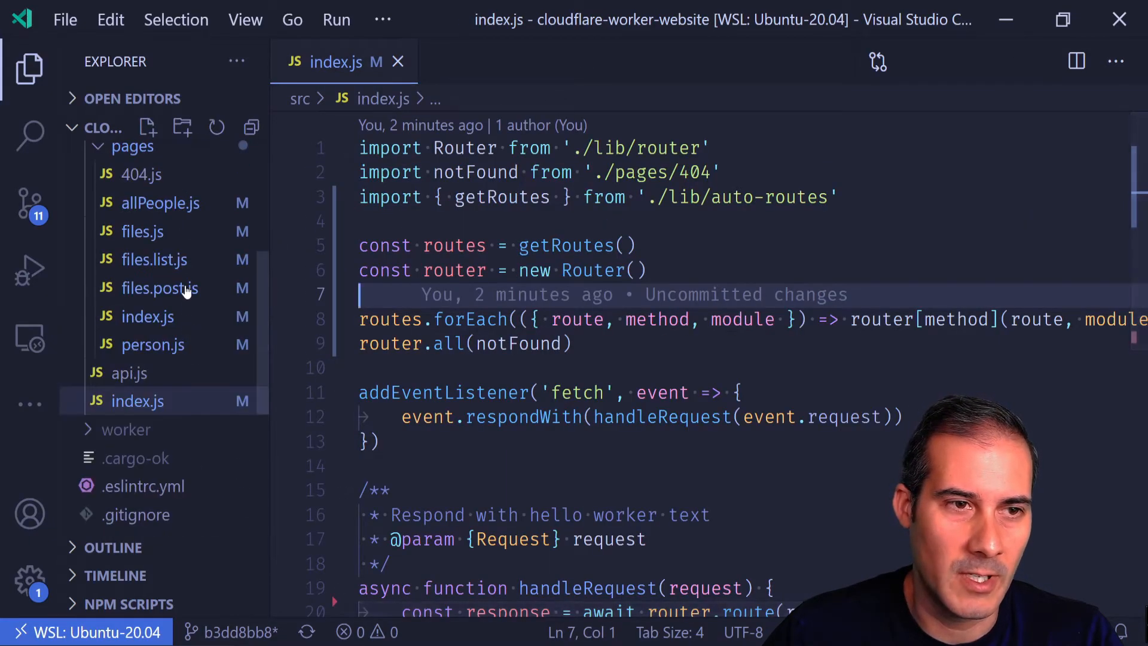
pyautogui.click(153, 345)
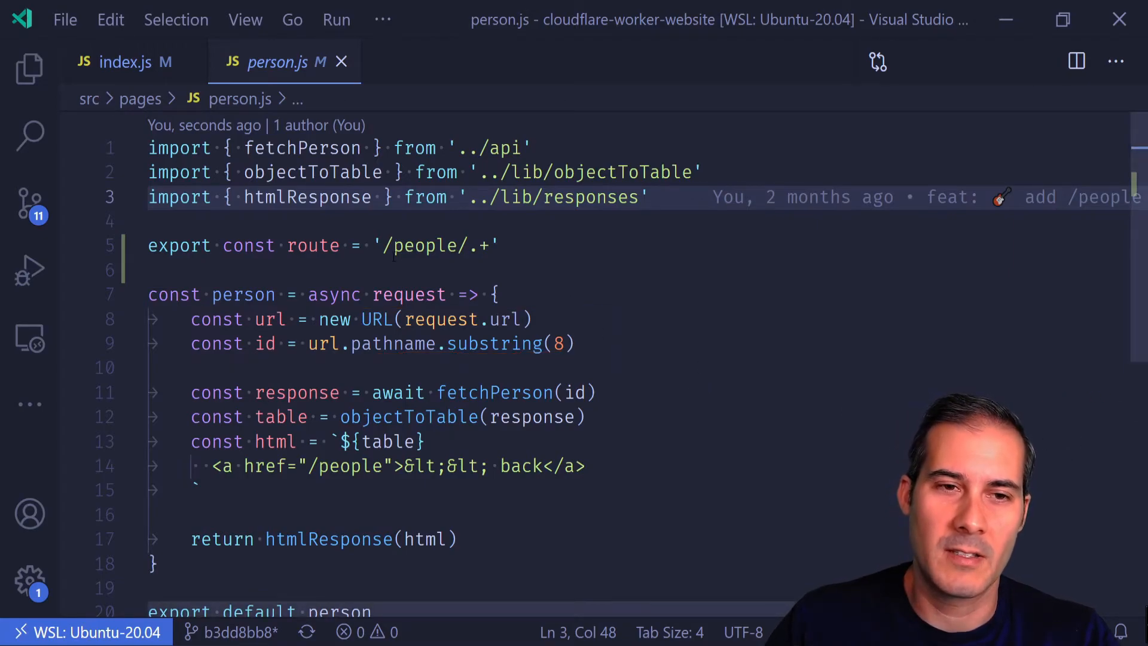
# Step: Begin rewriting person.js's route pattern as '/people/(?<id>.+)'
pyautogui.click(466, 246)
pyautogui.write('(')
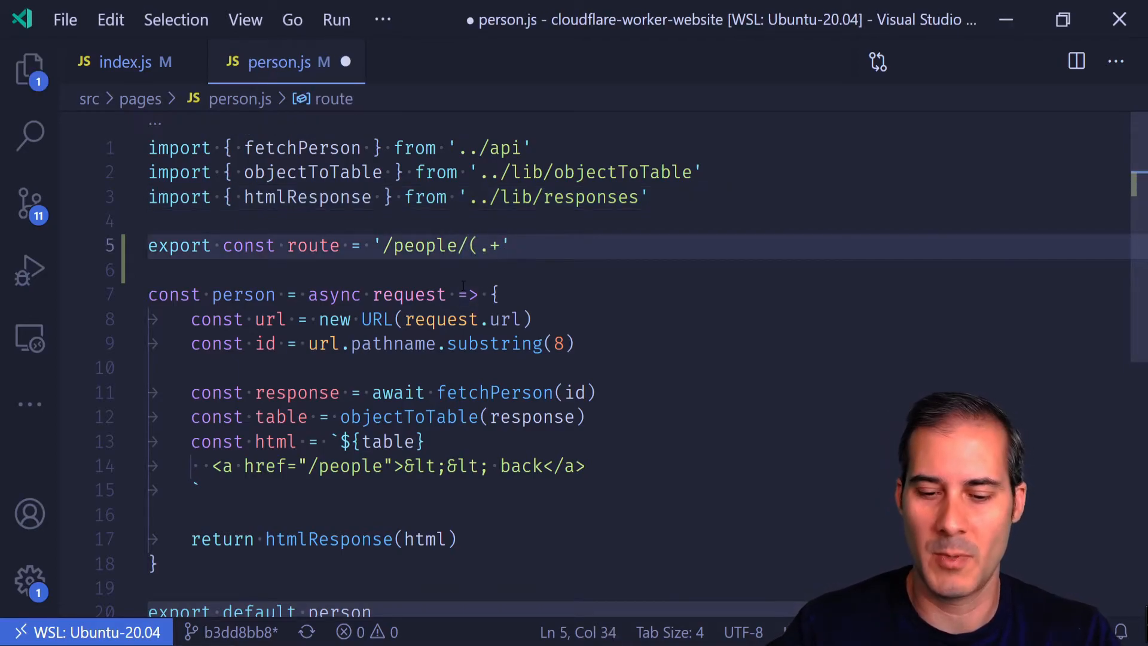
pyautogui.write(')')
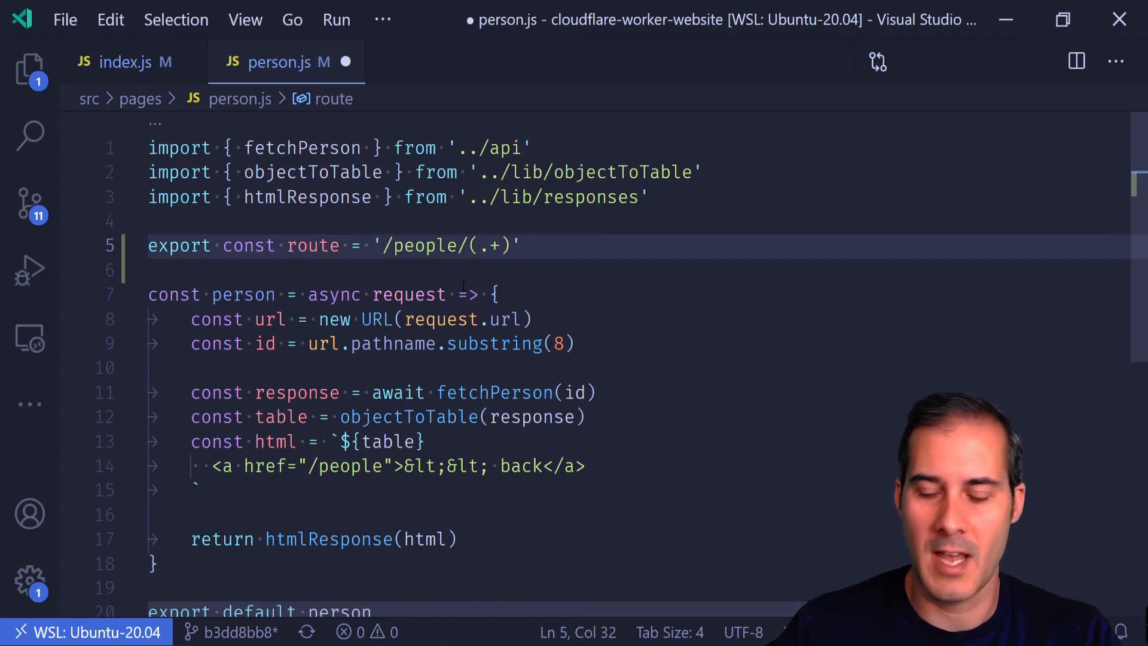
pyautogui.write('?<')
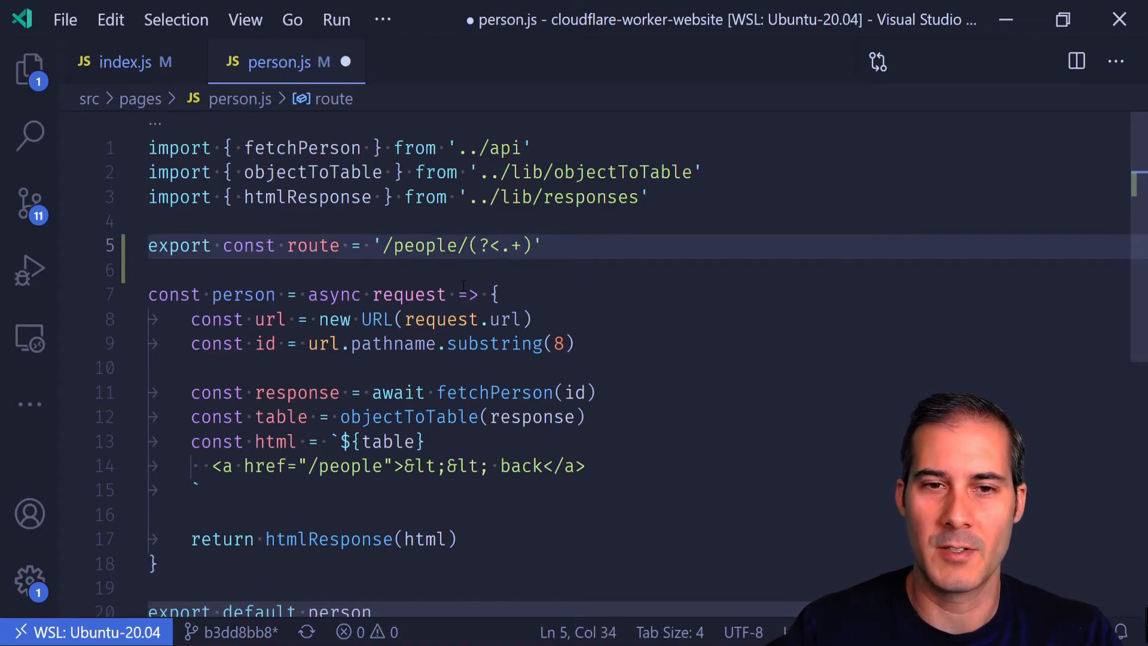
pyautogui.write('id>')
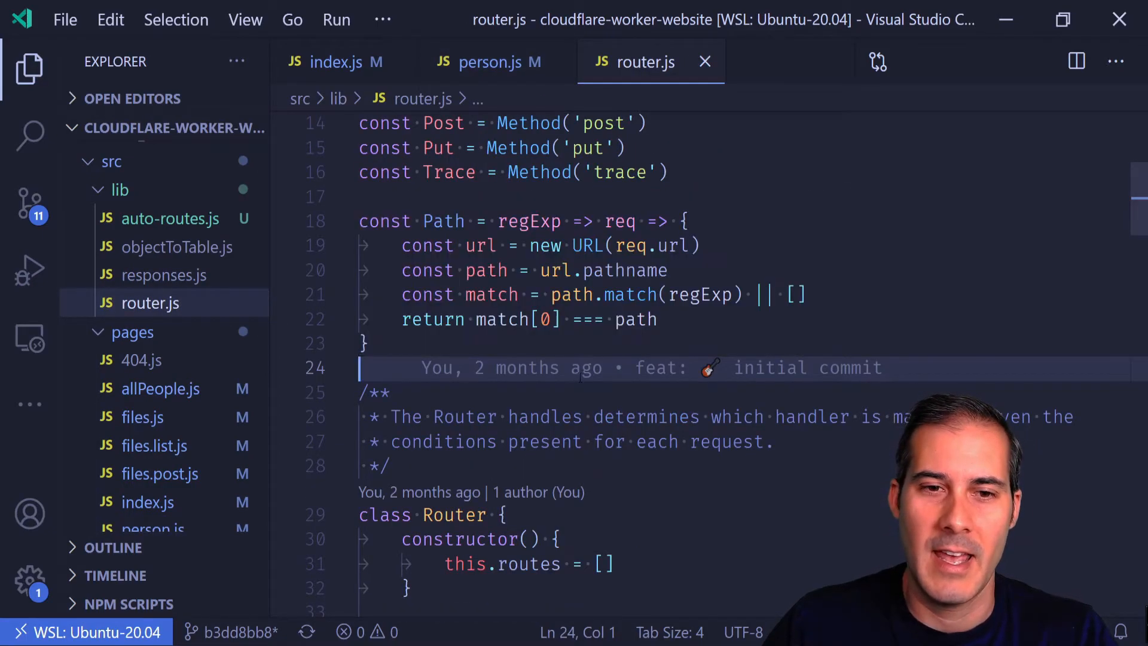
# Step: In Path, add req.param = match && match.groups ? match.groups : {} before the return
pyautogui.click(582, 368)
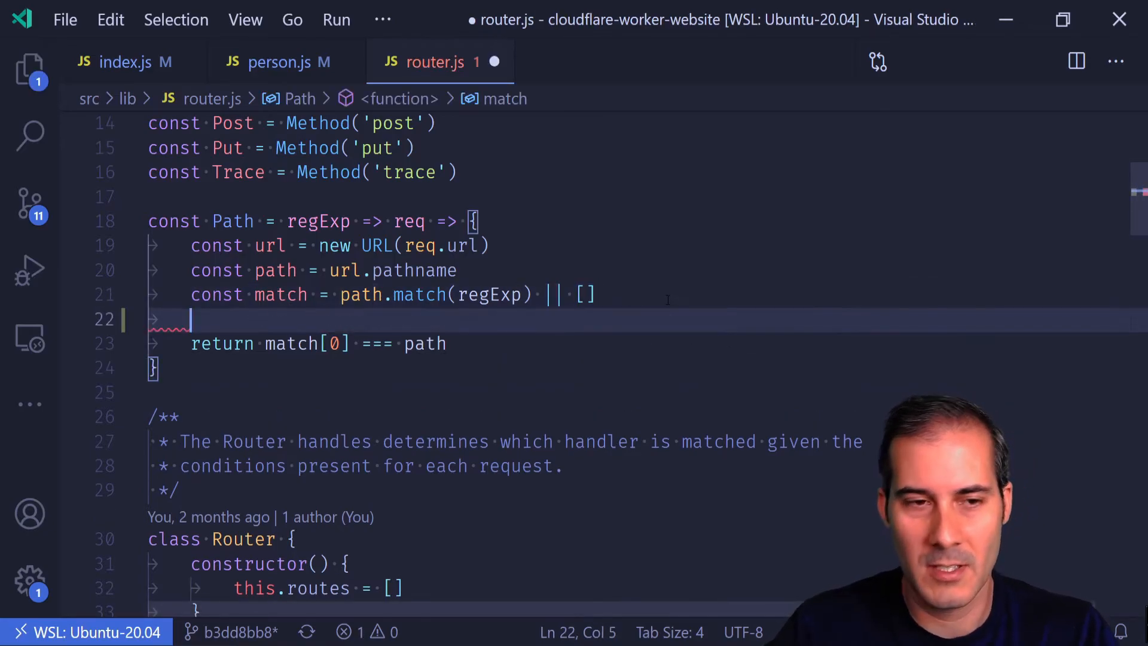
pyautogui.write('req.')
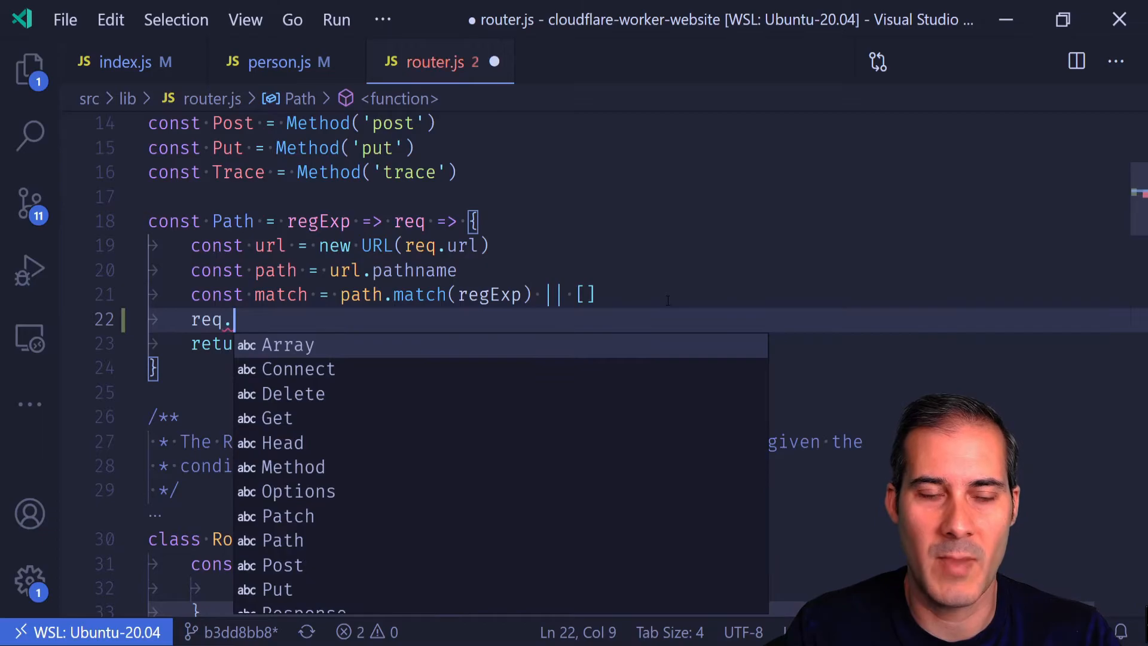
pyautogui.write('param')
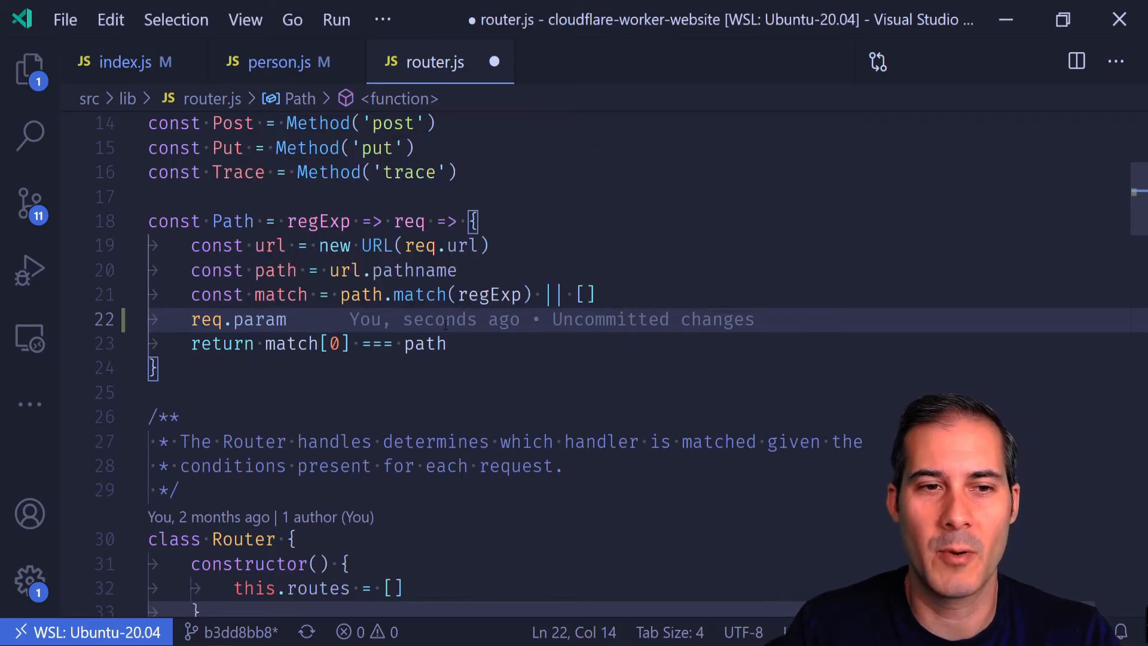
pyautogui.write('= match')
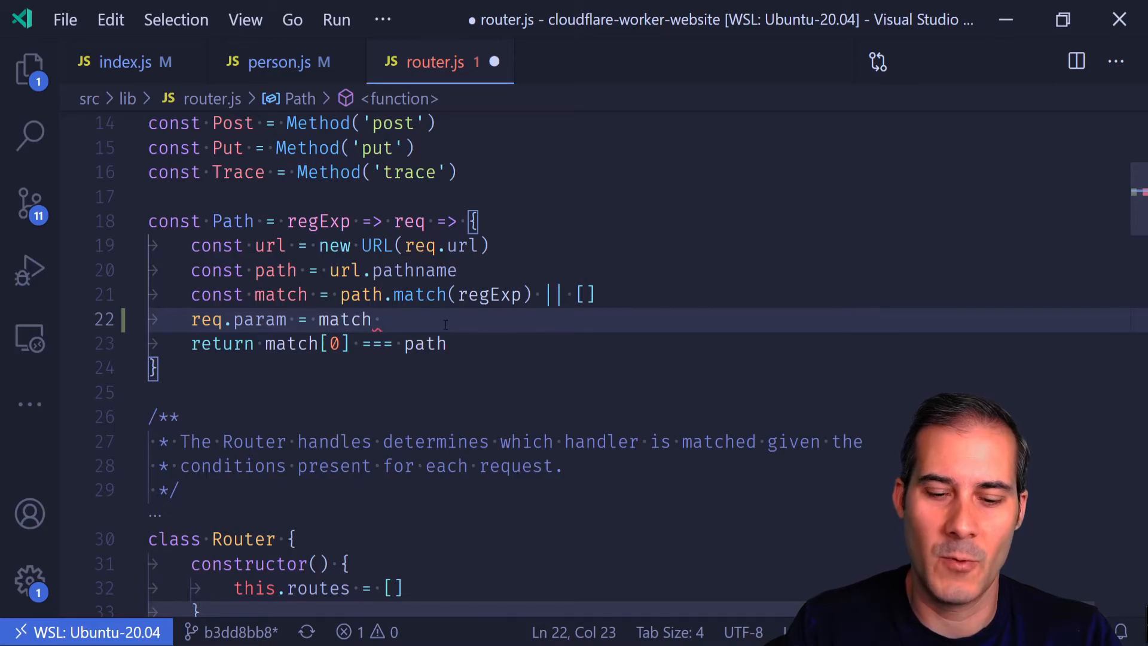
pyautogui.write('&& match.')
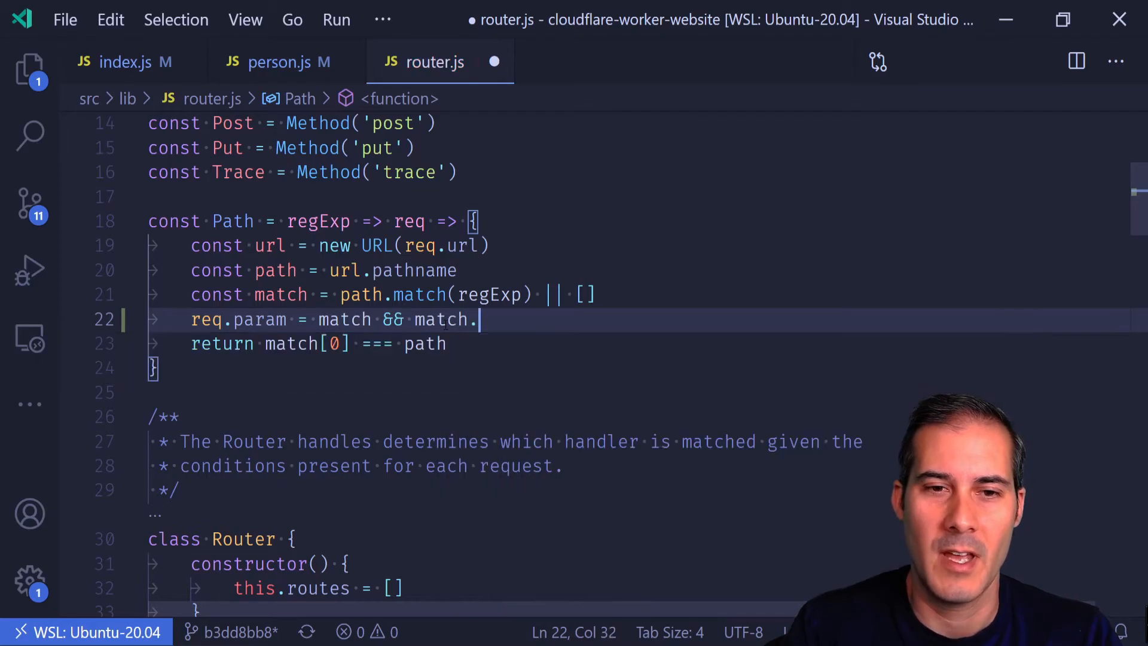
pyautogui.write('groups ? matc')
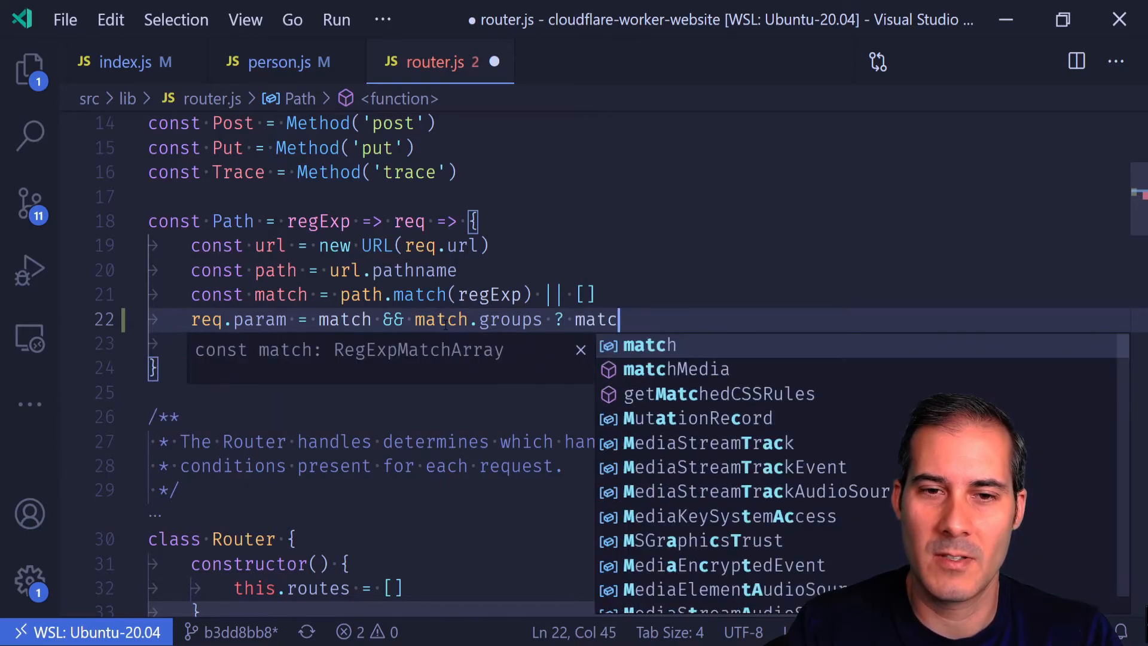
pyautogui.write('h.groups :')
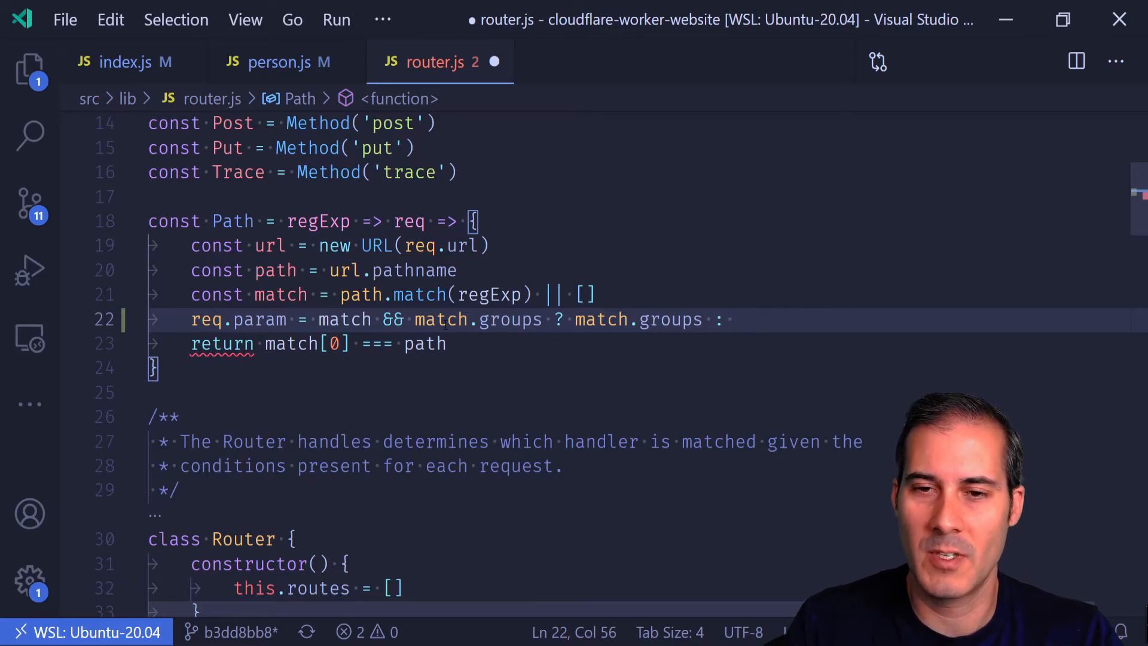
pyautogui.write('{}')
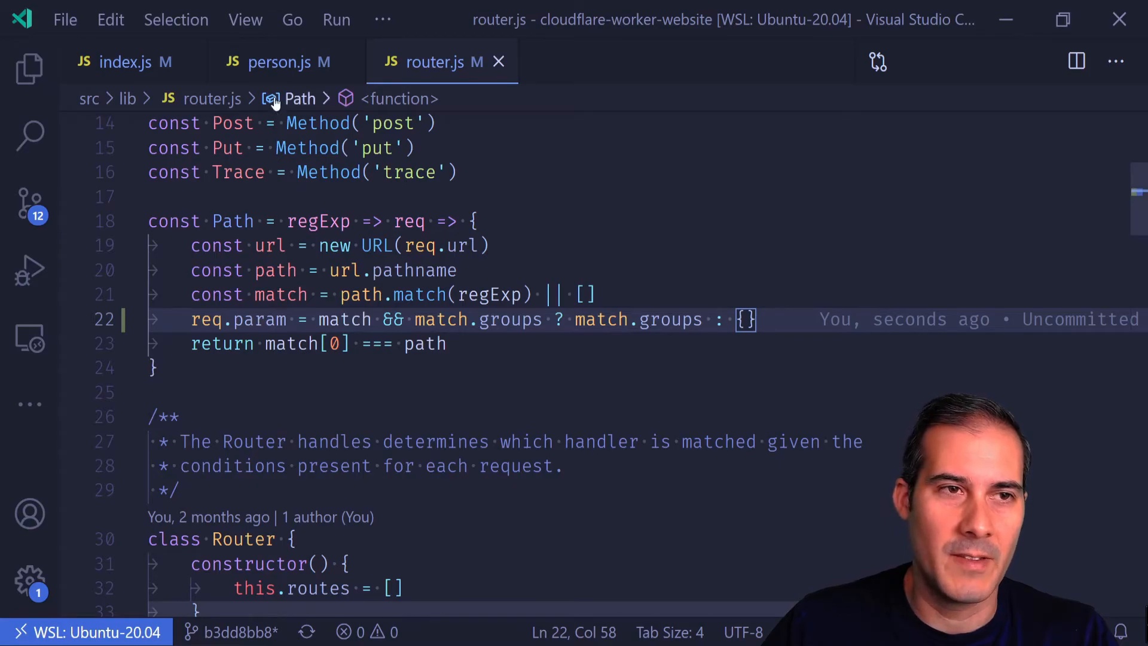
# Step: In person.js, replace the handler's request parameter with ({ param }) to fetch by param.id
pyautogui.click(278, 61)
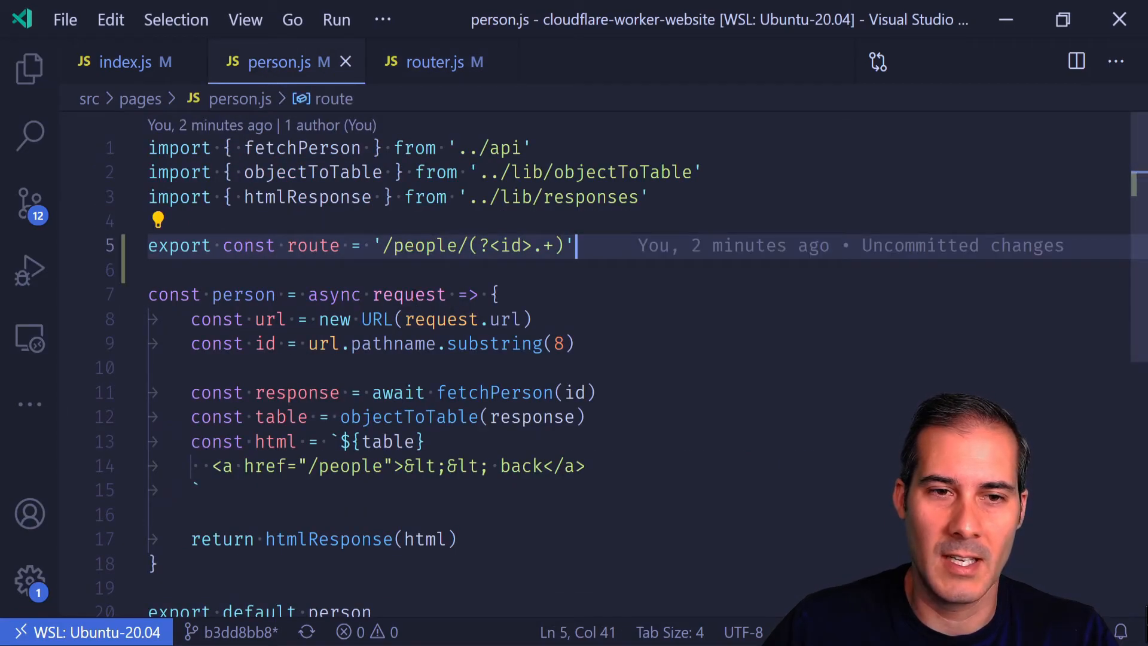
pyautogui.doubleClick(408, 294)
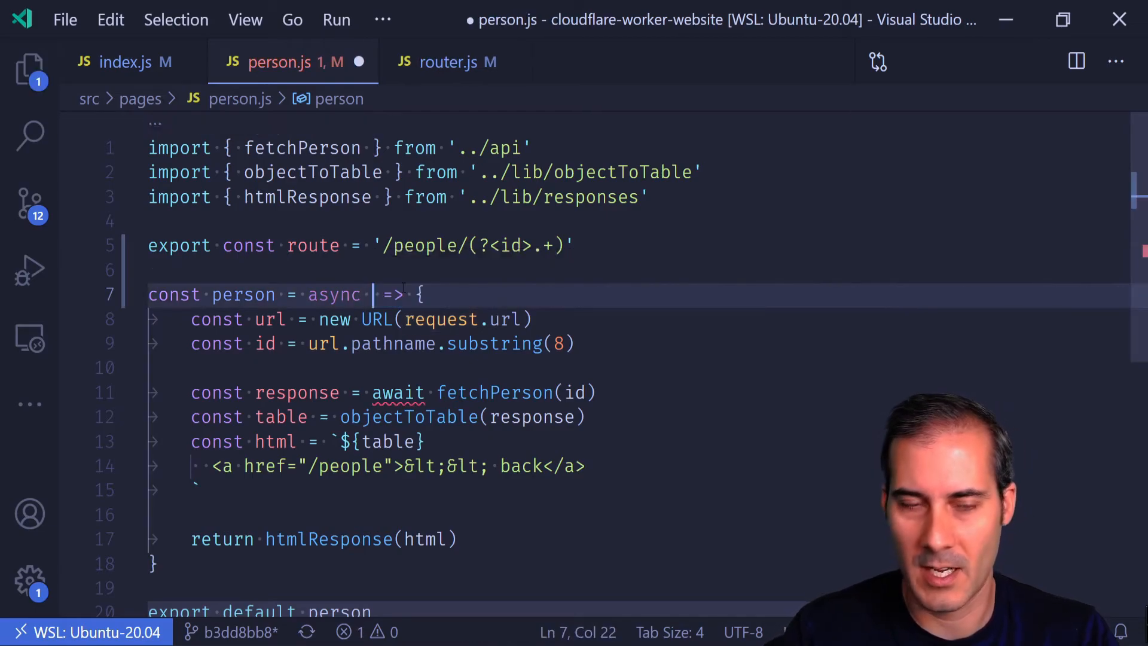
pyautogui.write('({ p')
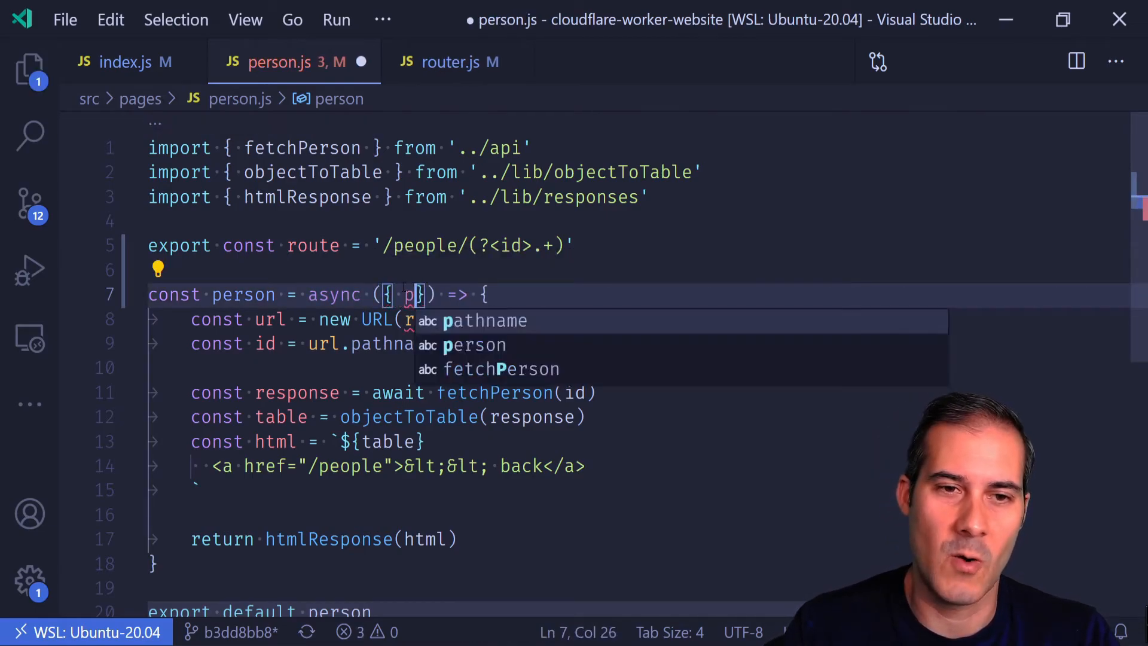
pyautogui.write('aram')
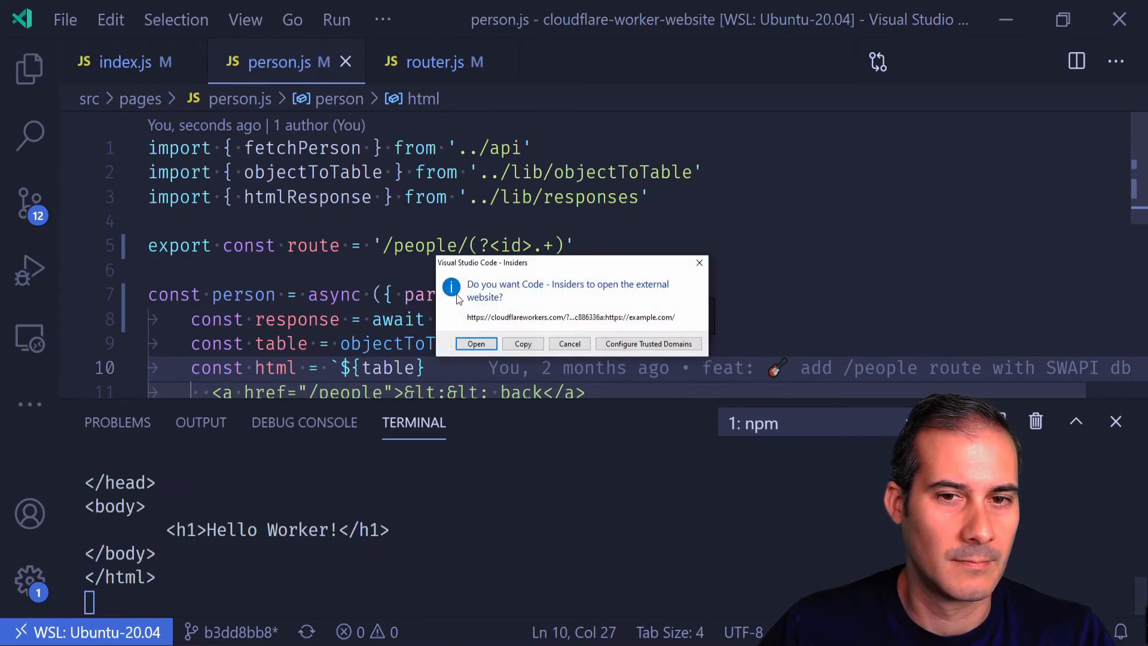
# Step: Open the preview site, load /people, and open the first person's details page
pyautogui.click(569, 344)
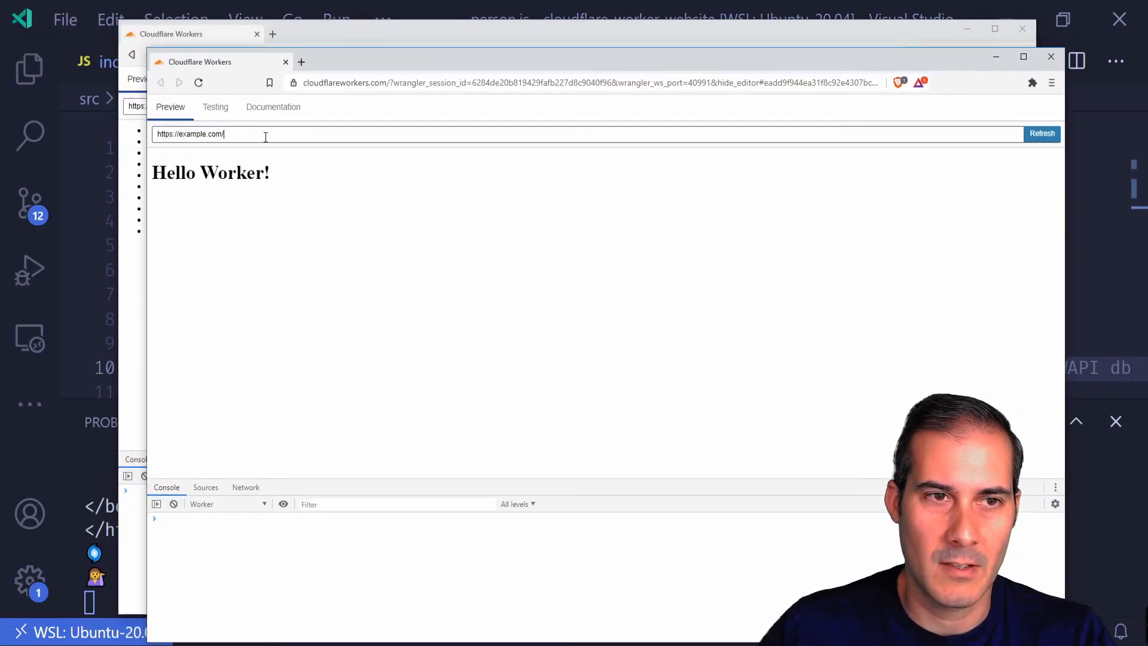
pyautogui.write('person')
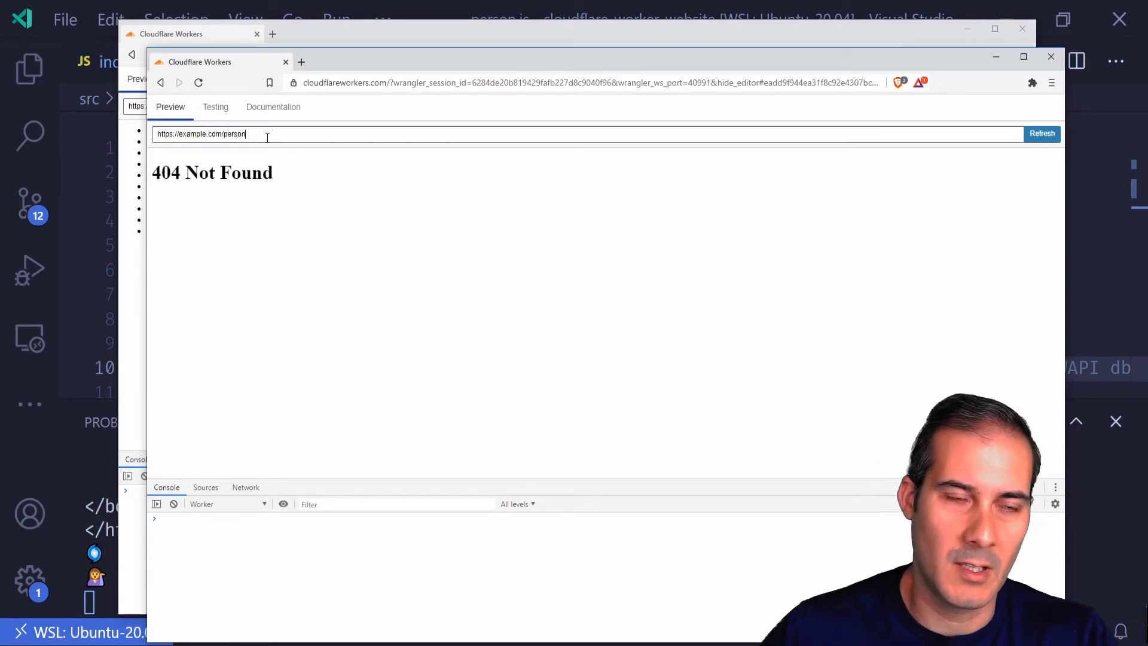
pyautogui.press('Backspace')
pyautogui.write('ple')
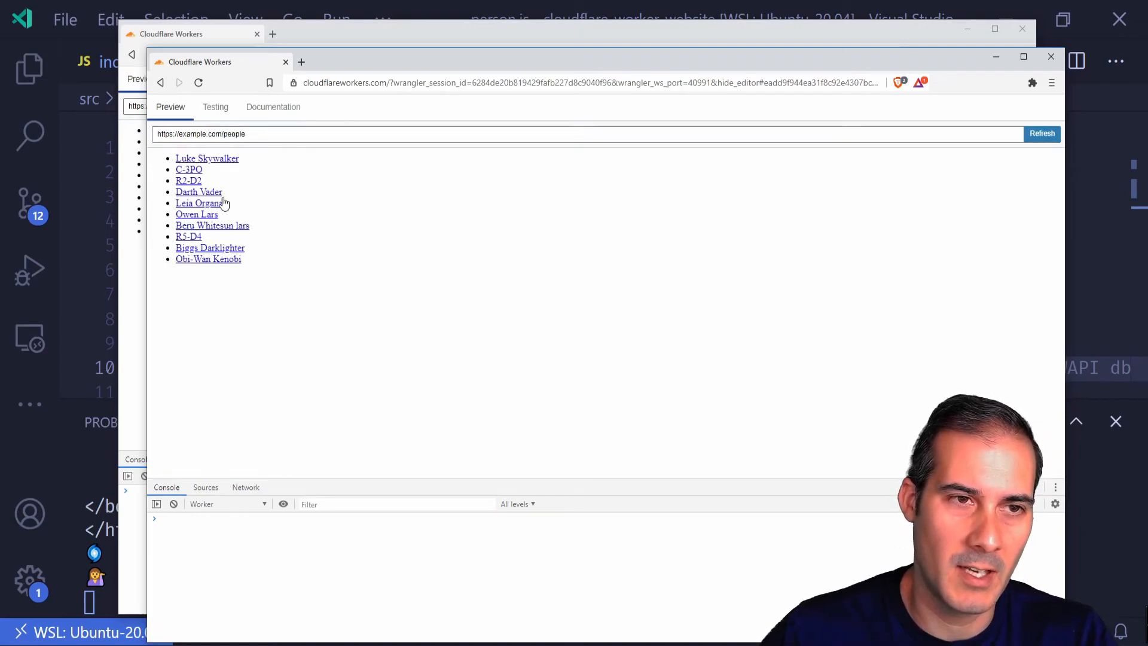
pyautogui.click(206, 159)
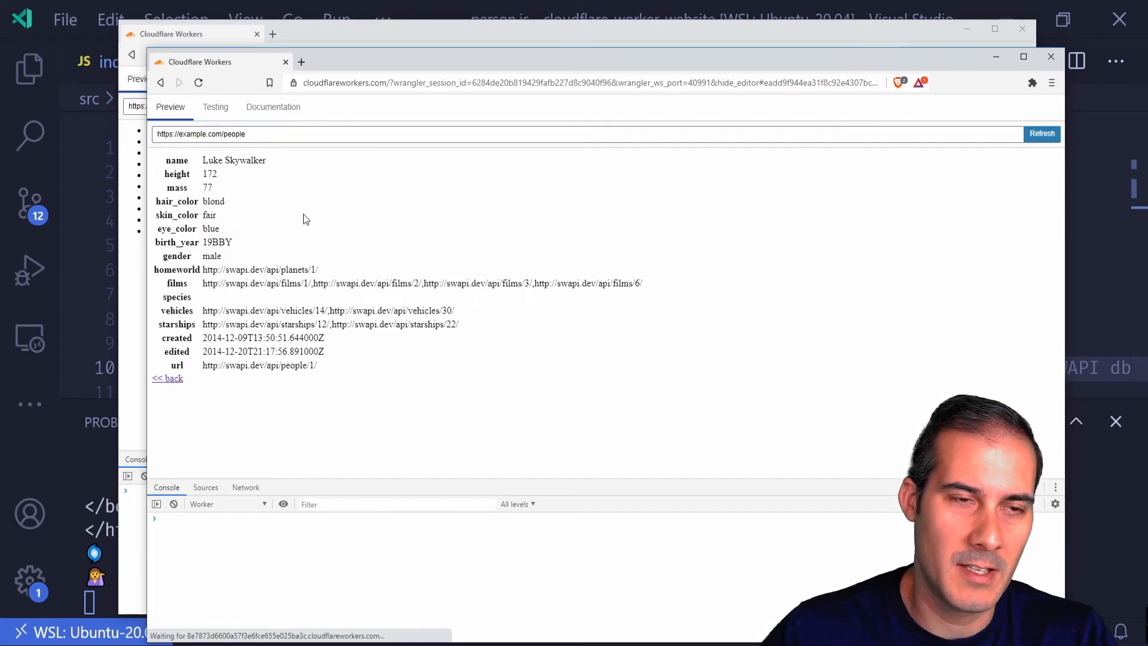
pyautogui.moveTo(200, 208)
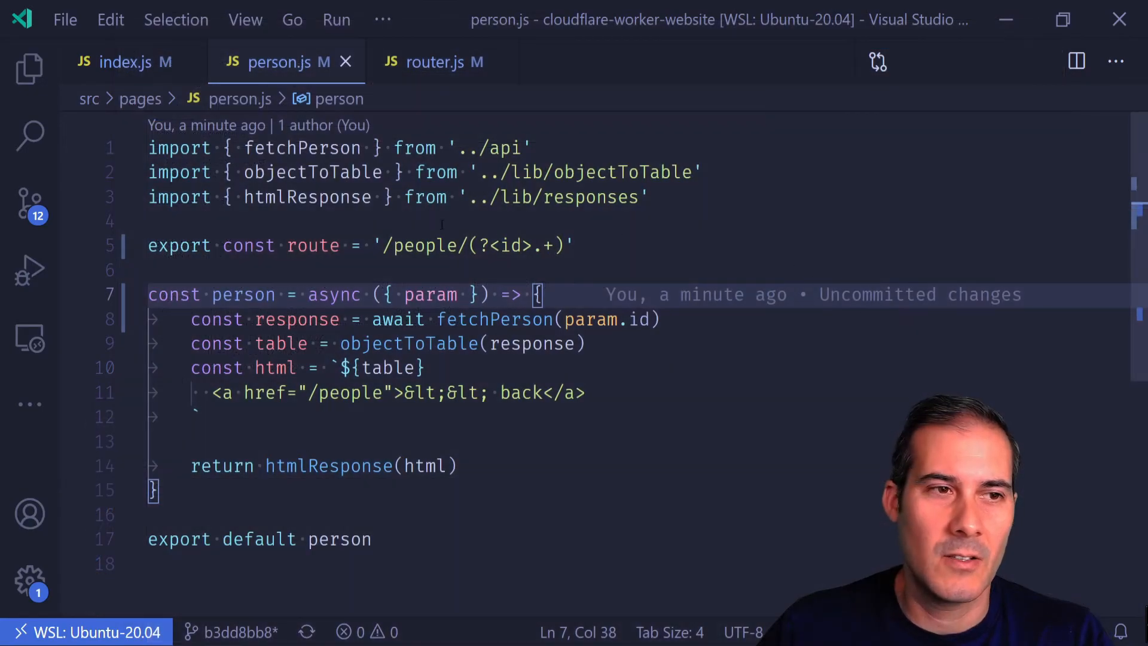
# Step: Change files.js route to '/files/(?<id>.+)' with ({ param }) and param.id
pyautogui.click(25, 67)
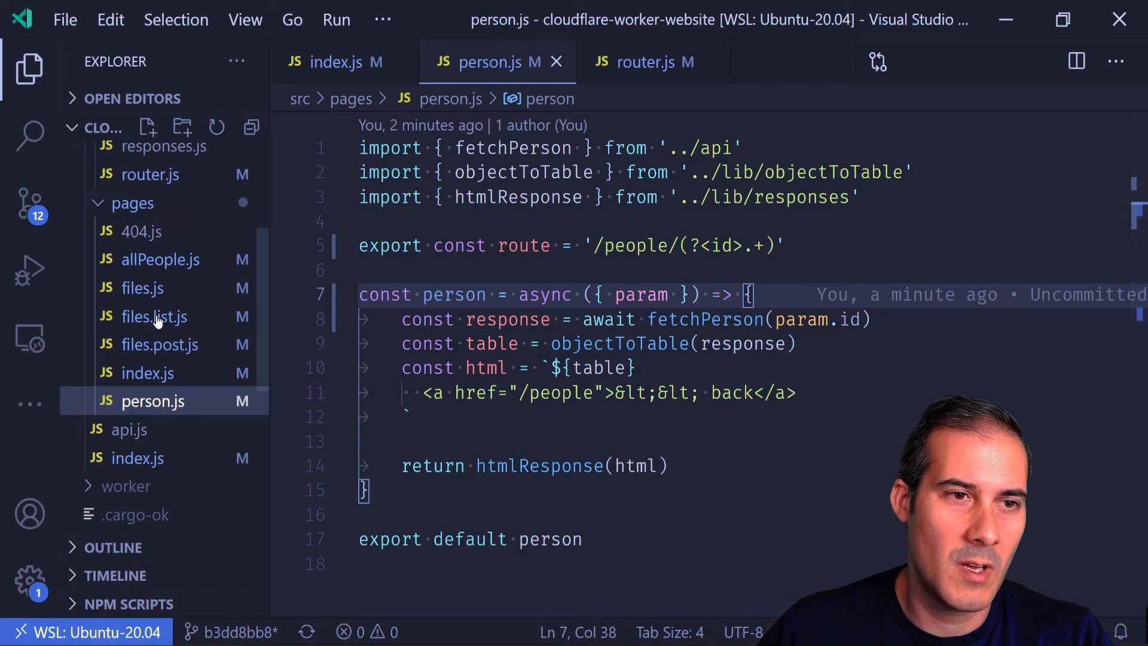
pyautogui.click(142, 288)
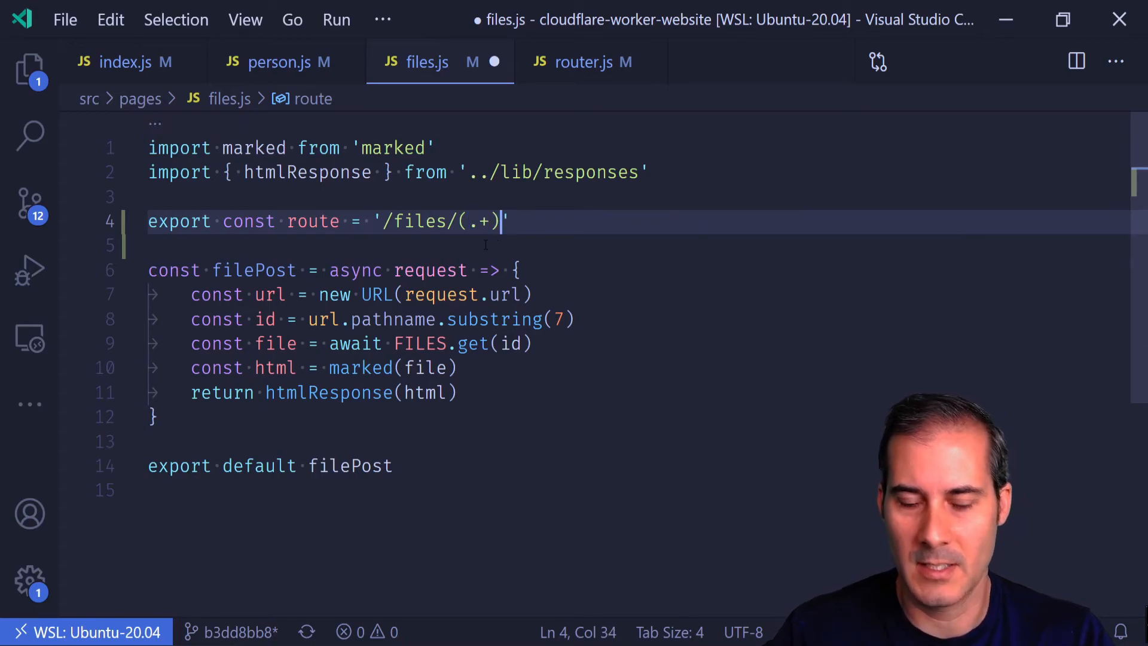
pyautogui.write('<')
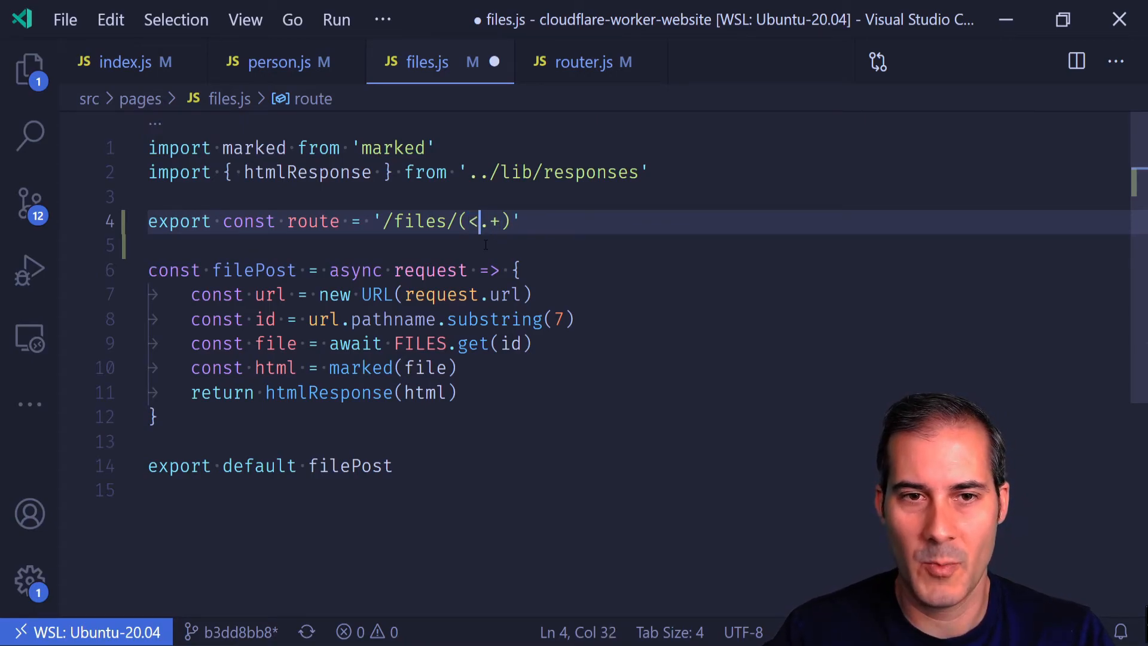
pyautogui.write('?id')
pyautogui.click(336, 270)
pyautogui.write('({')
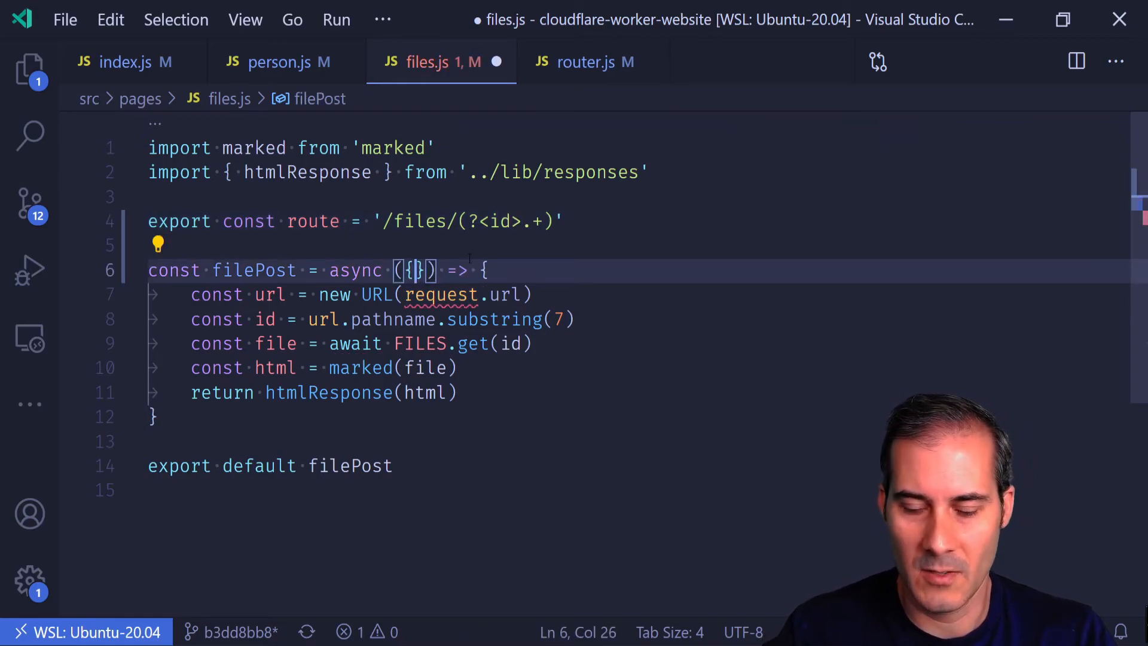
pyautogui.write('param')
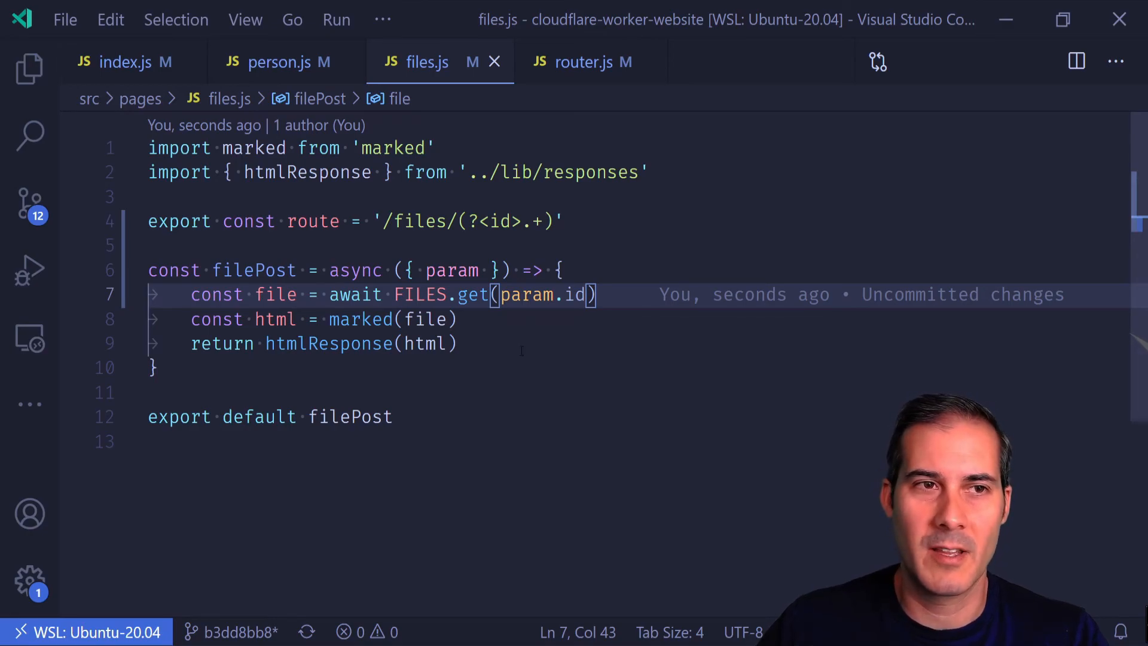
pyautogui.click(126, 62)
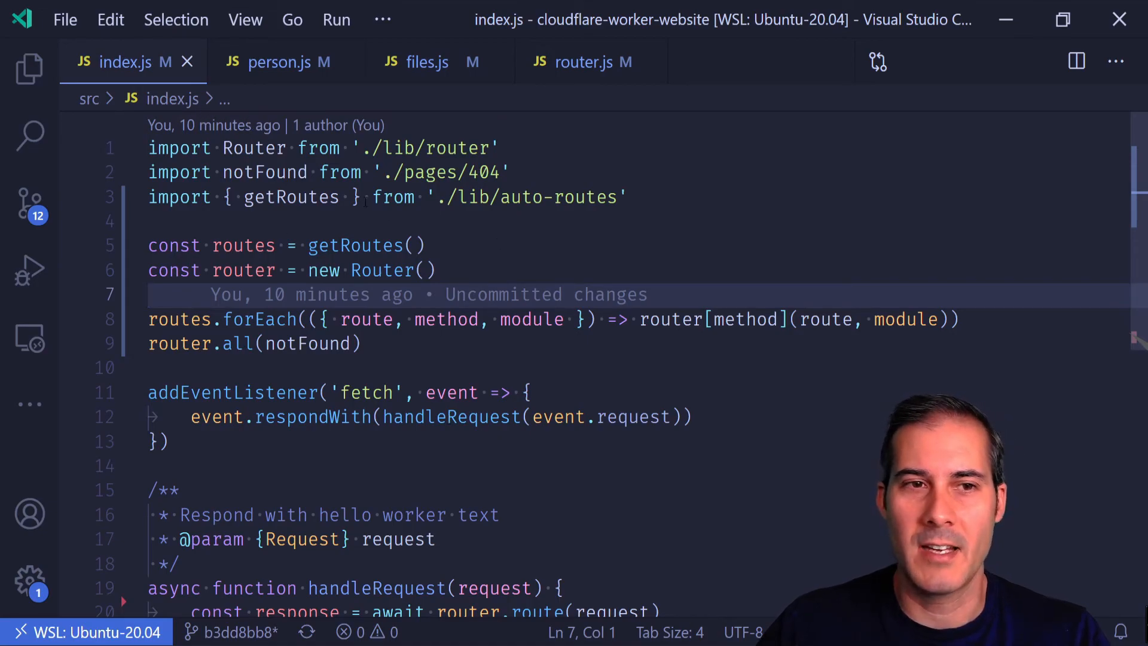
# Step: Return to files.js and select its export const route line
pyautogui.scroll(-3)
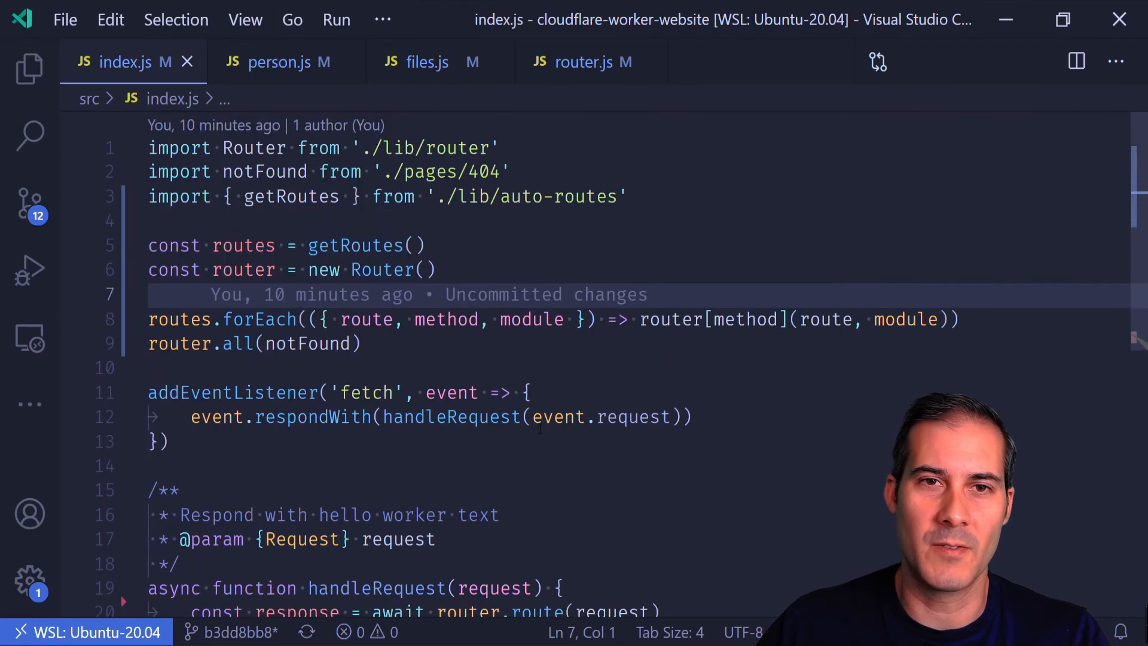
pyautogui.click(426, 62)
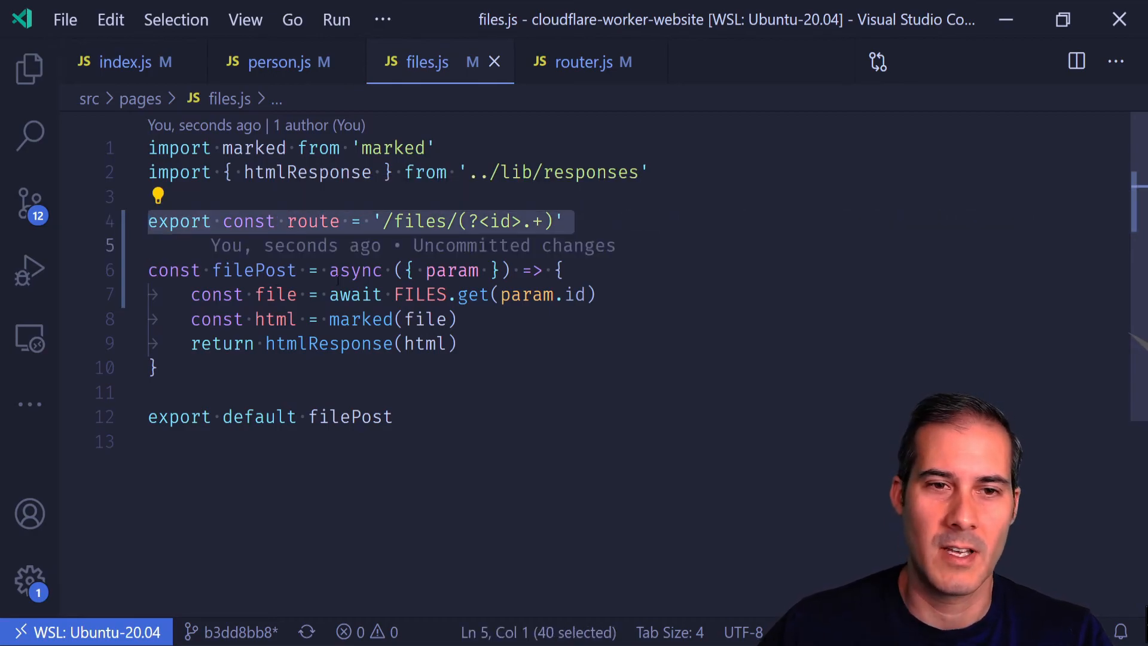
pyautogui.doubleClick(452, 270)
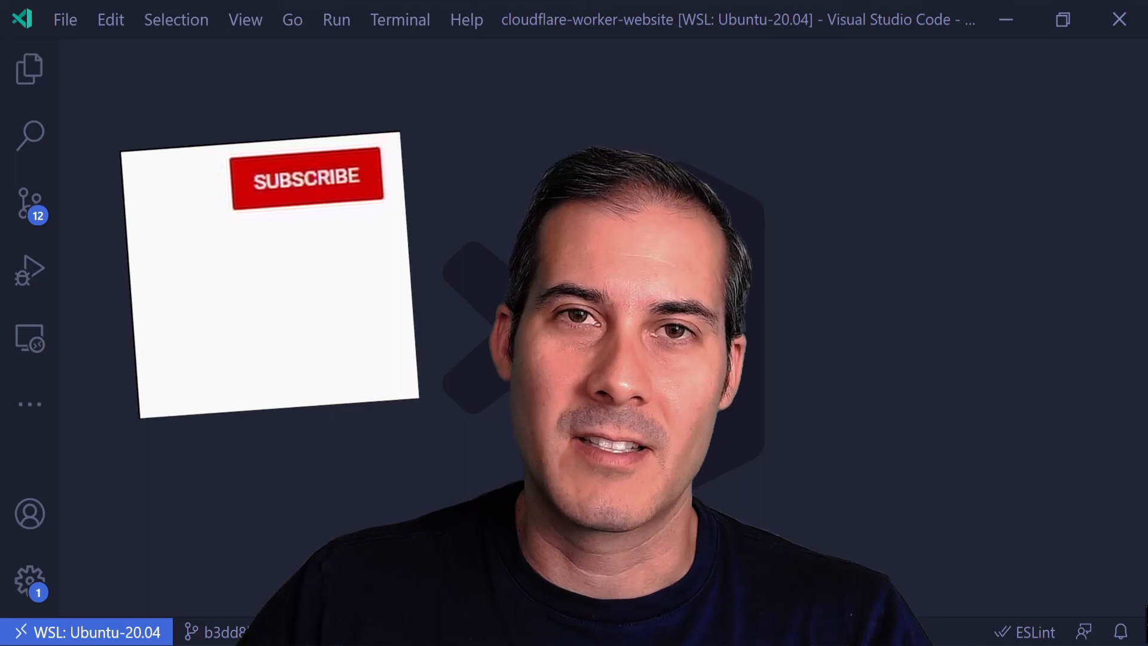
# Step: Close all open editor tabs
pyautogui.click(304, 180)
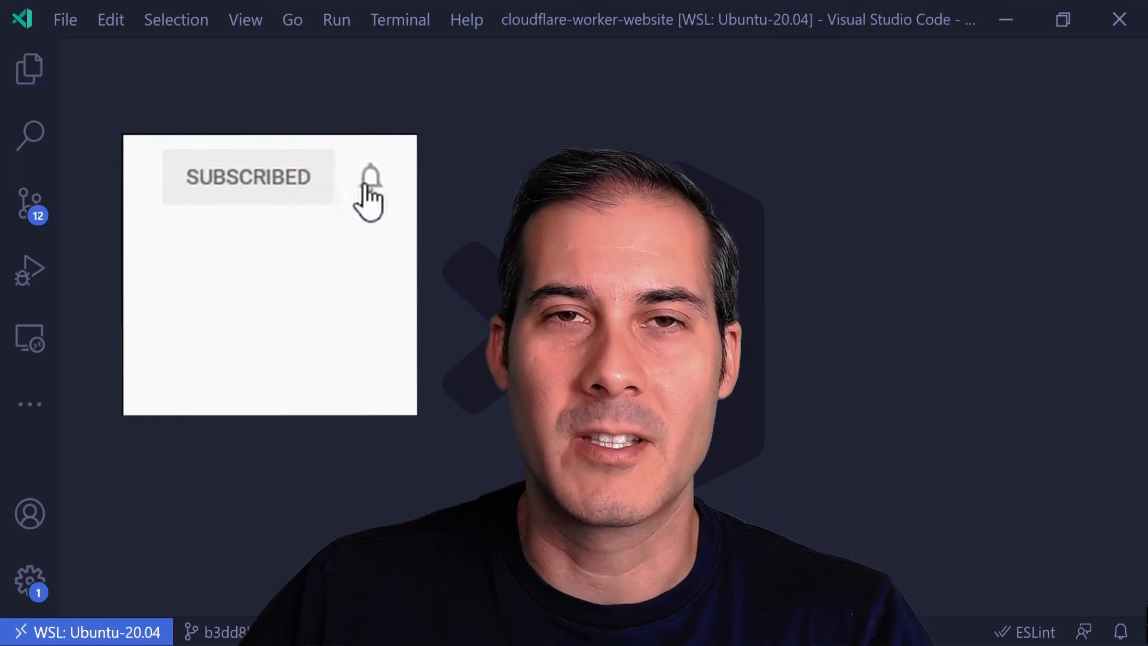